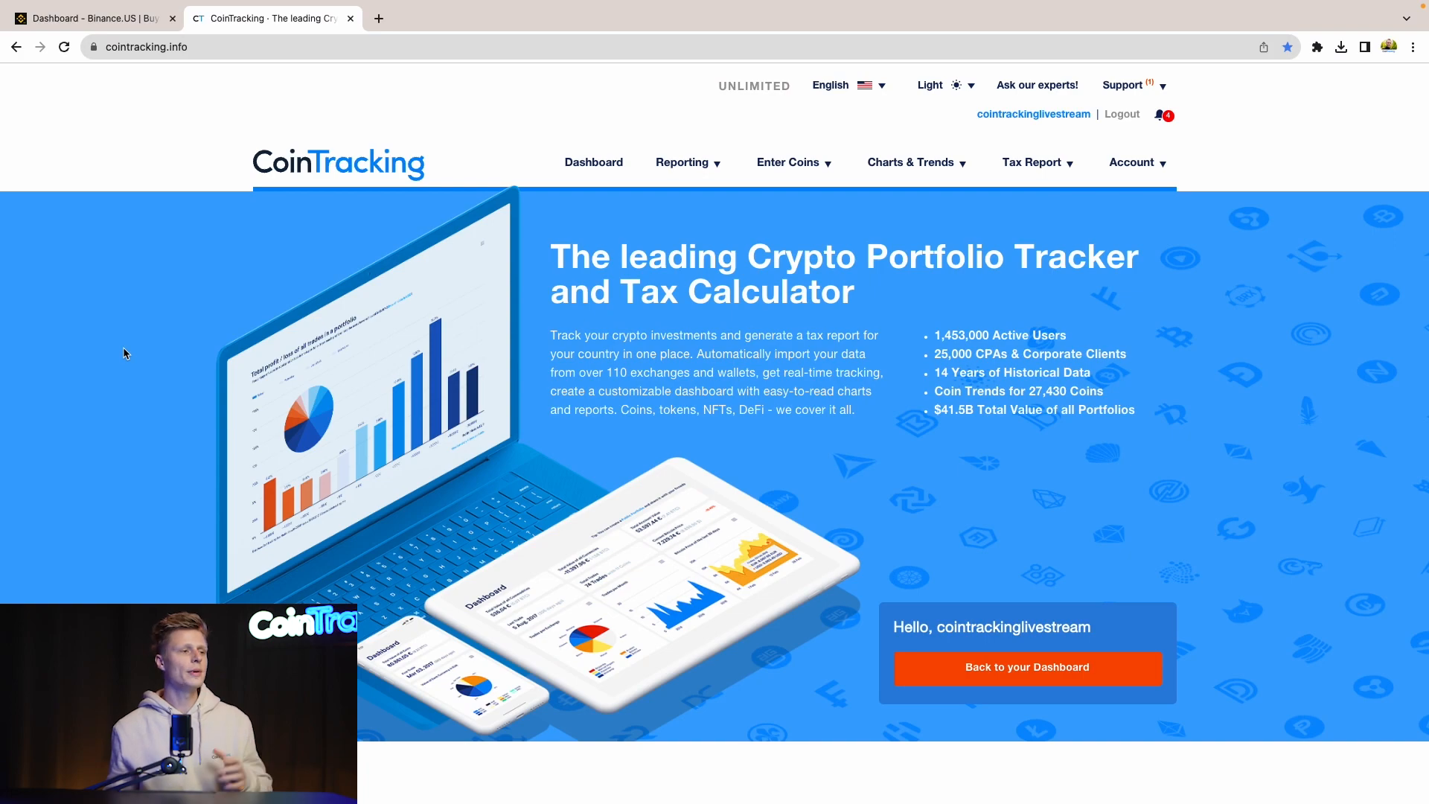
- Open the Binance US page under Enter Coins > Exchange Imports (API) and scroll its instructions
left_click(788, 163)
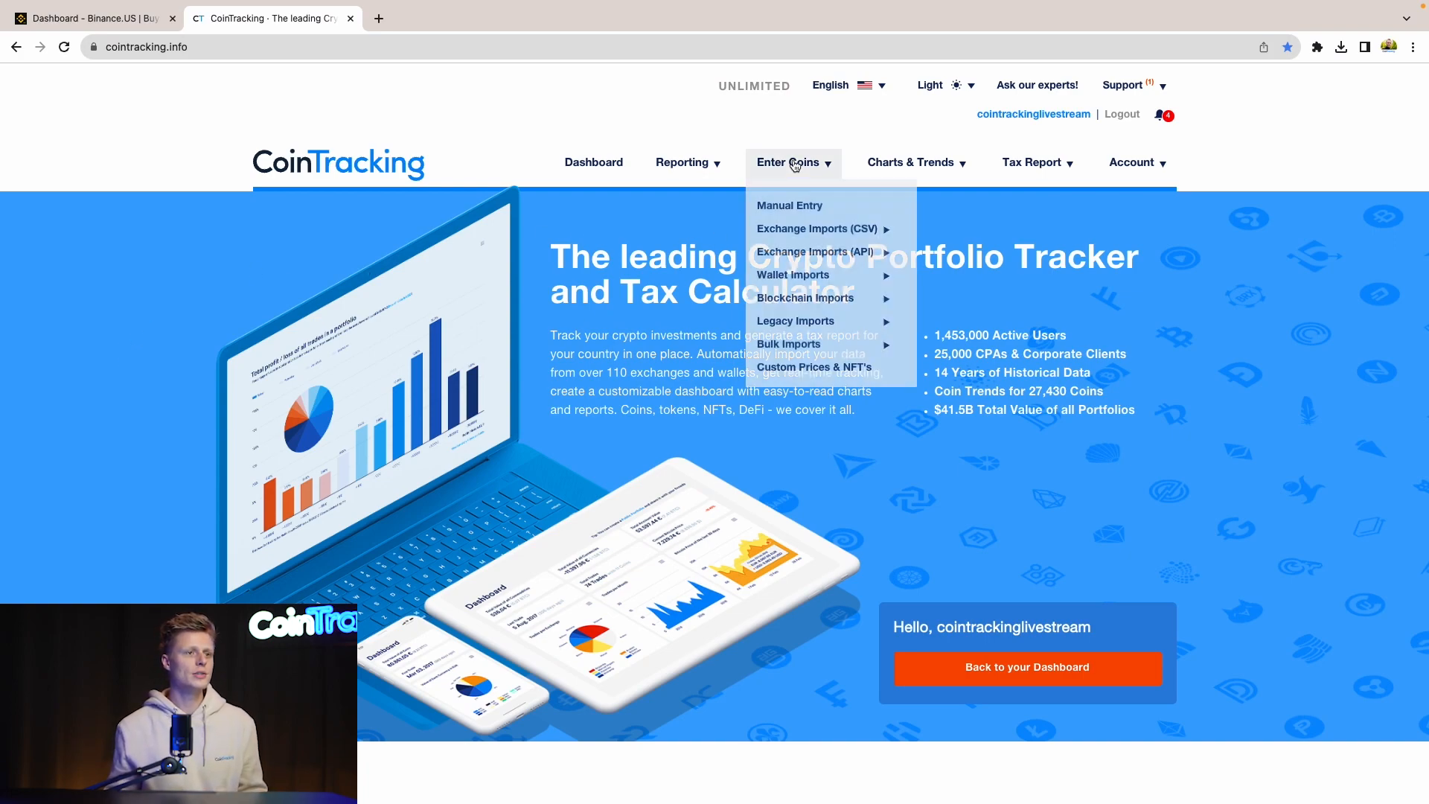
mouse_move(815, 252)
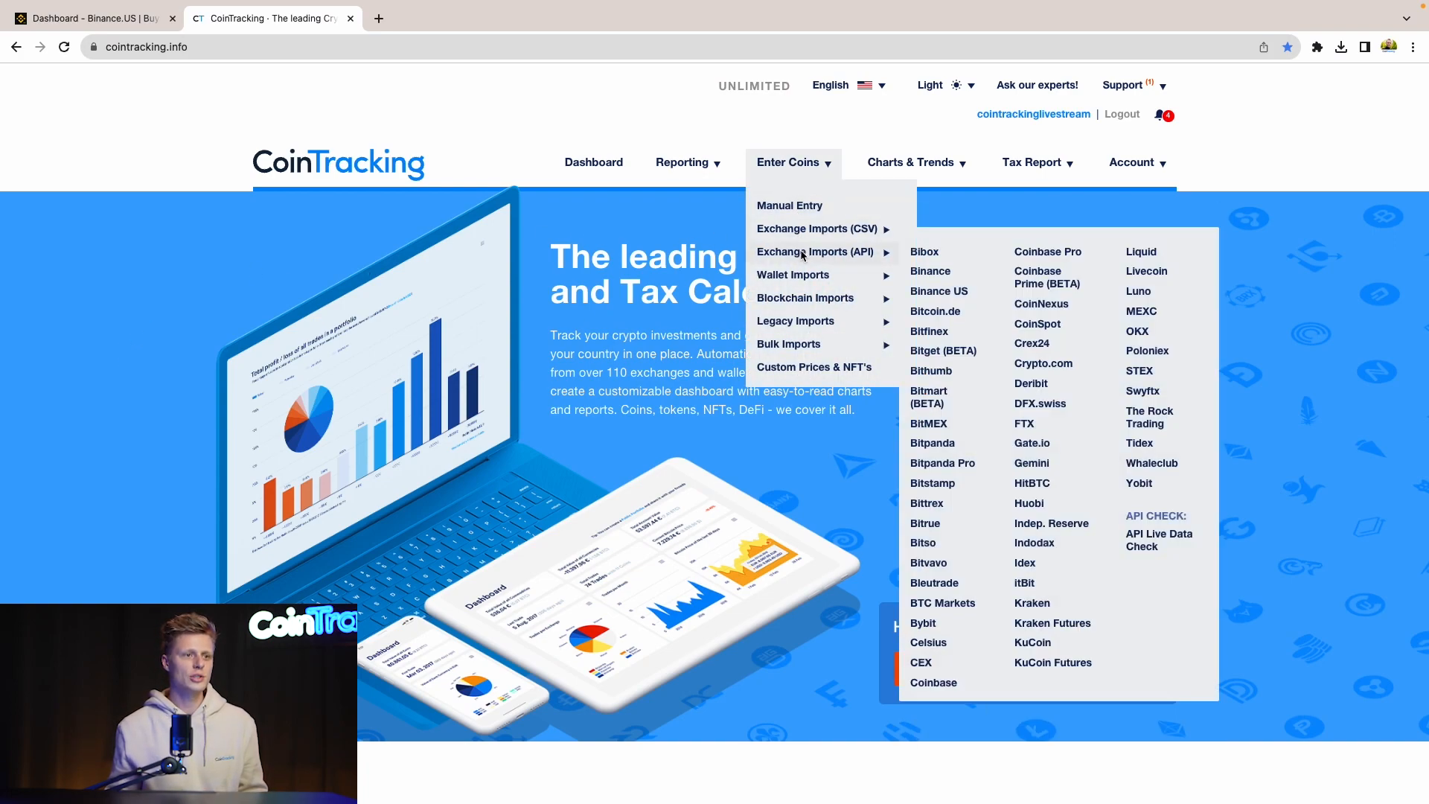
mouse_move(939, 291)
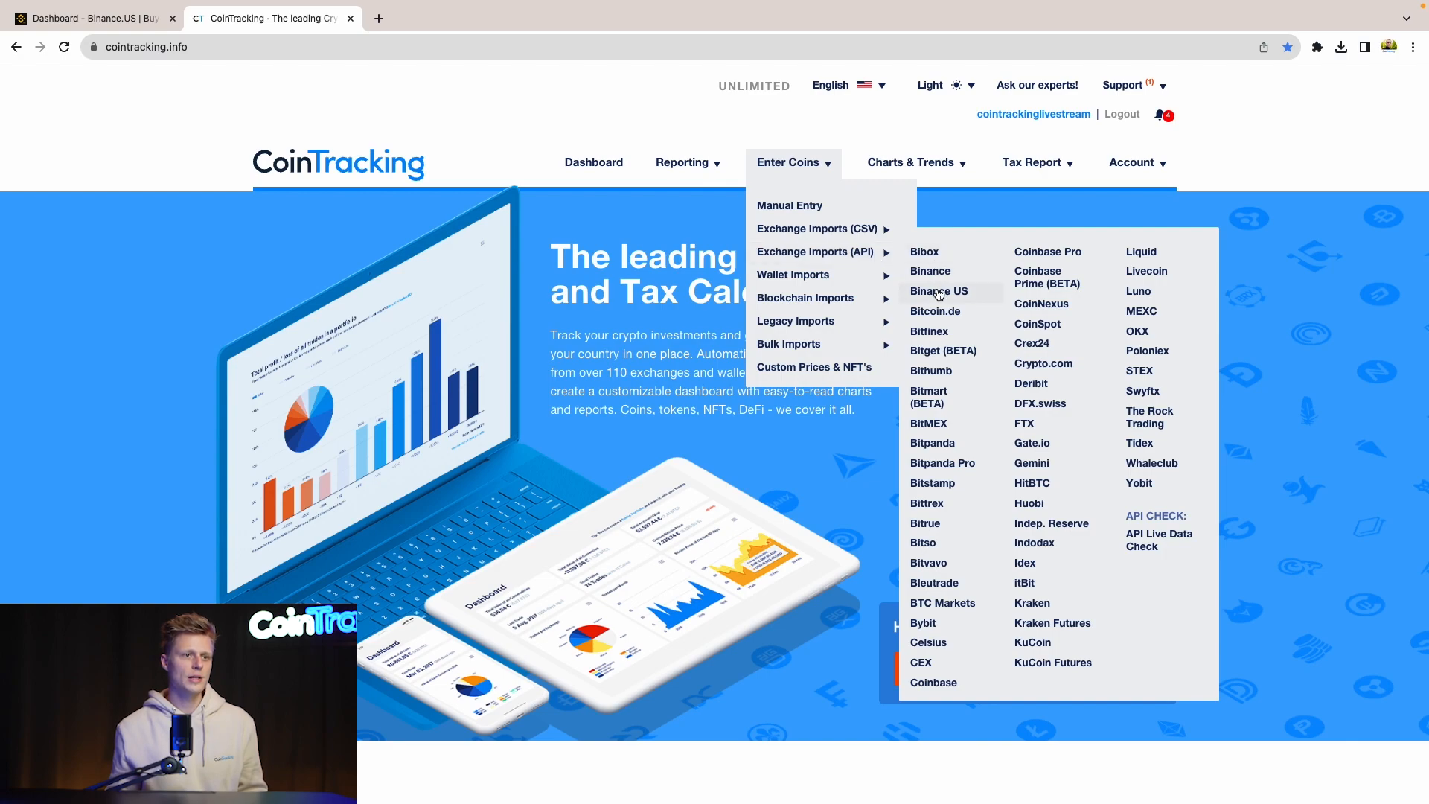
left_click(938, 291)
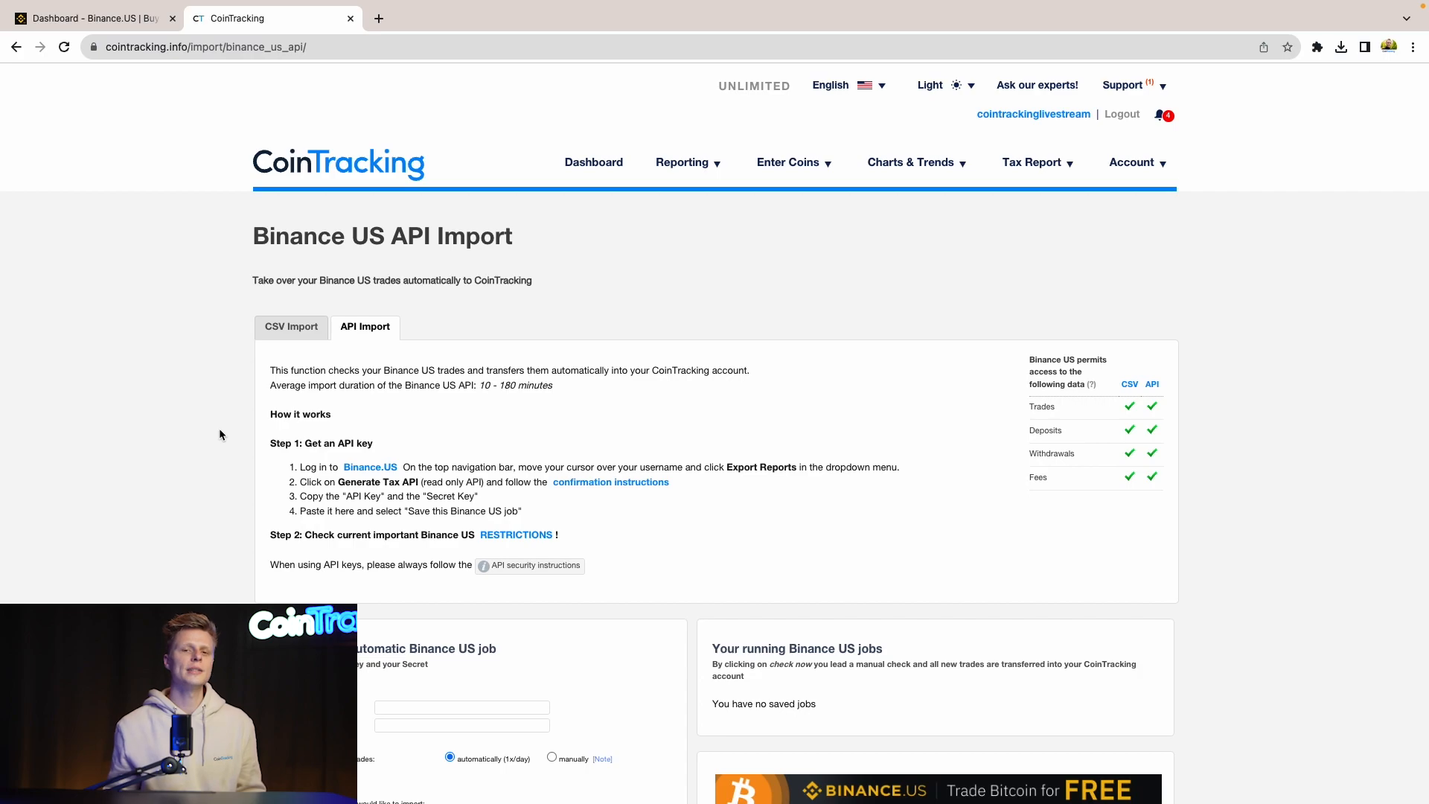
scroll("down", 3)
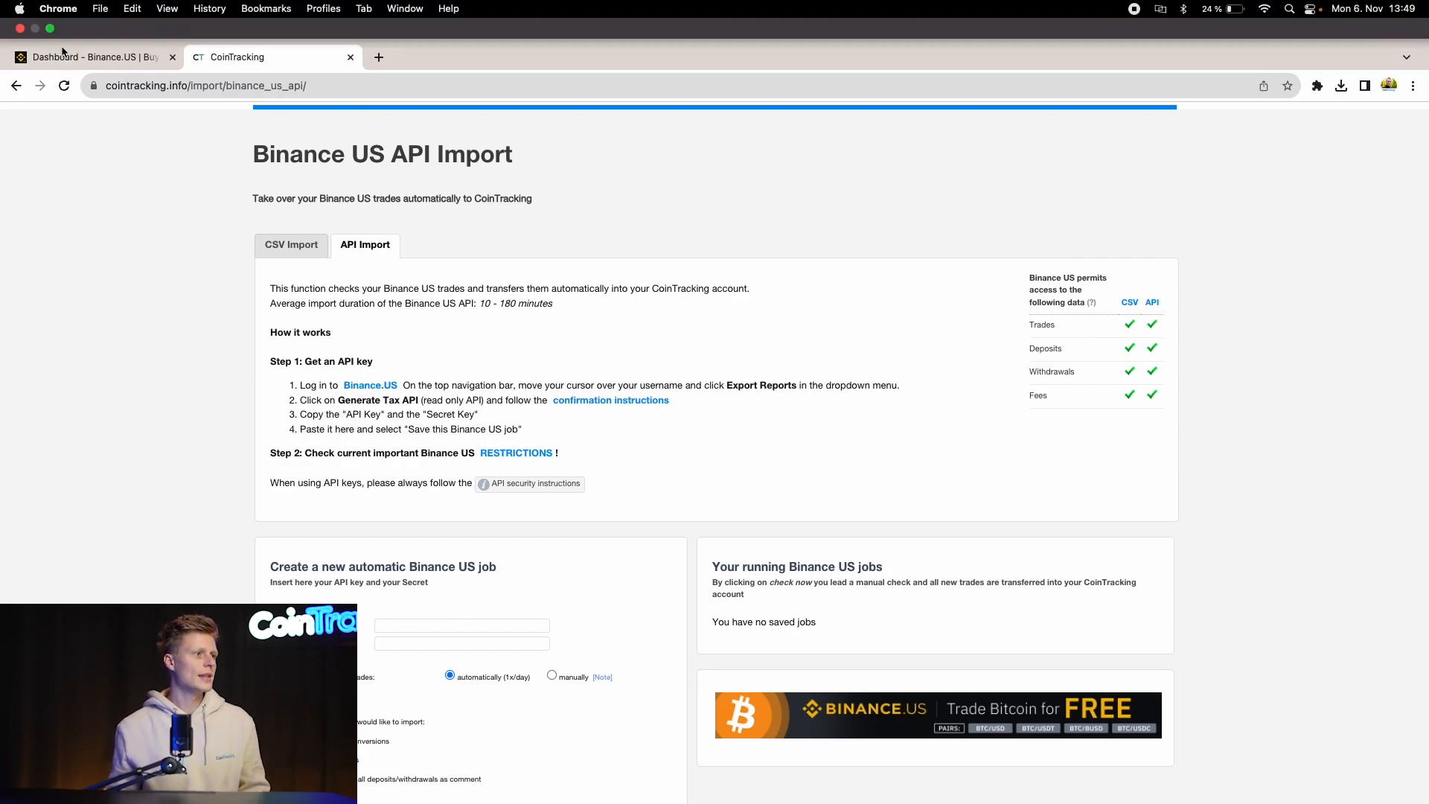
- On Binance.US, generate a tax API key under Export Reports and copy the key
left_click(90, 58)
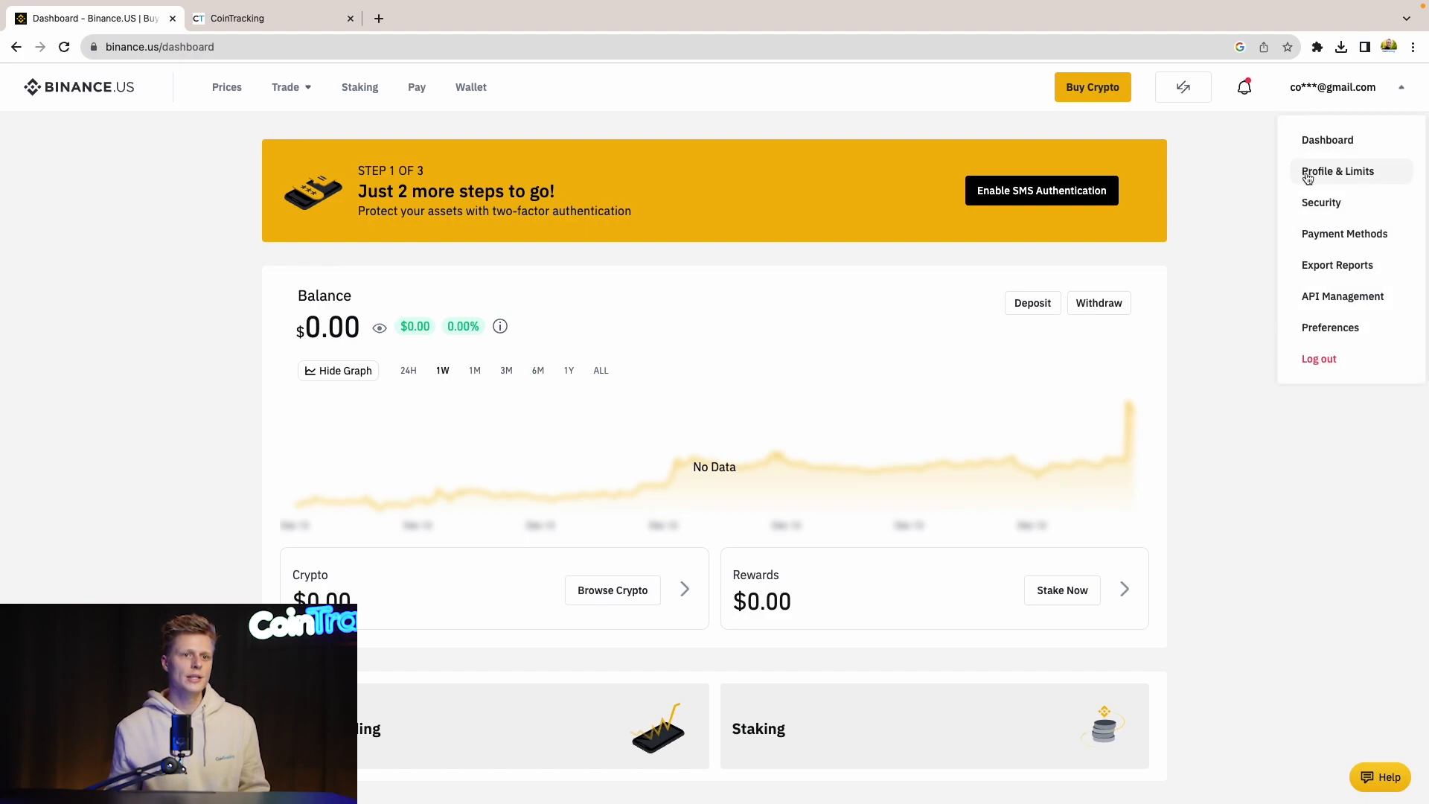
left_click(1338, 265)
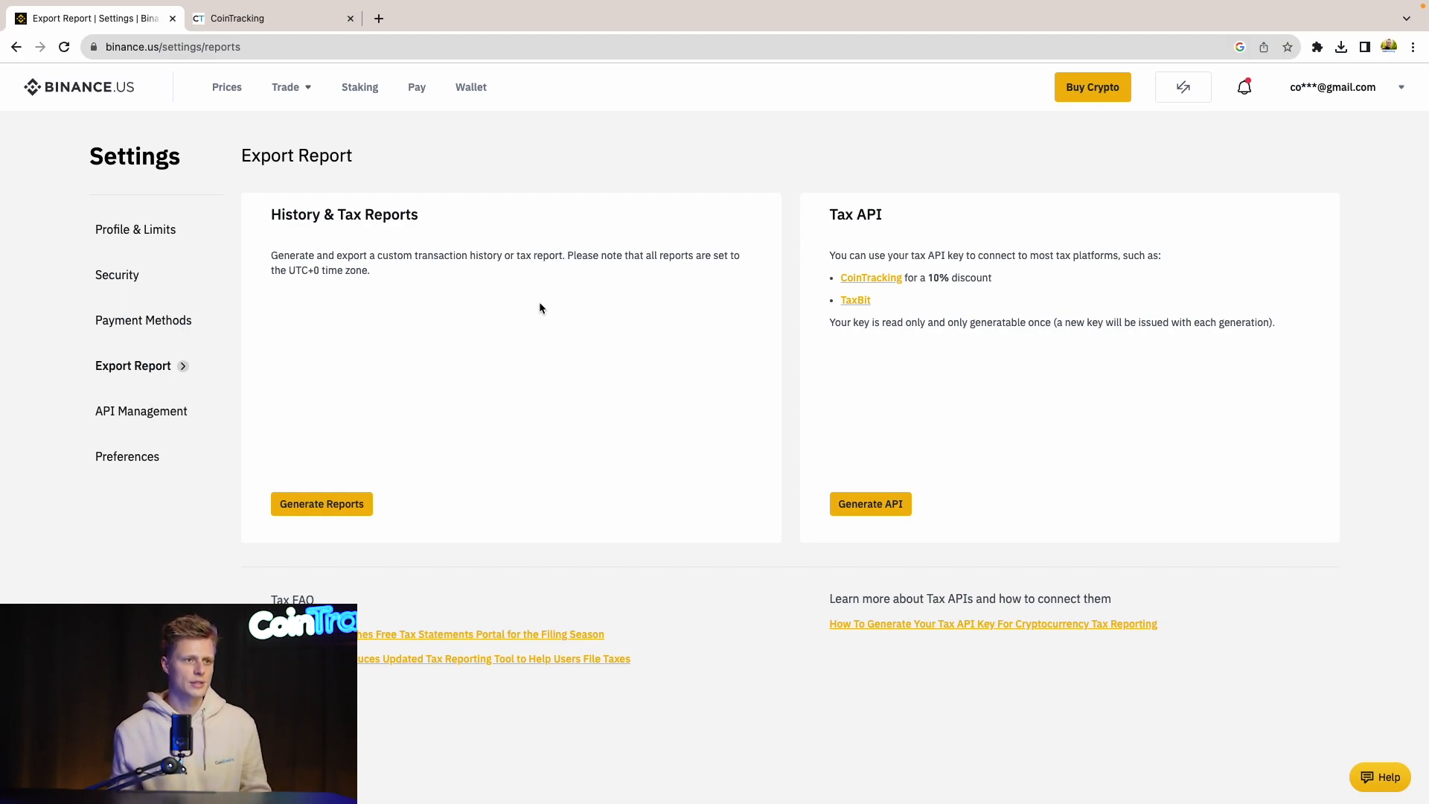
mouse_move(862, 504)
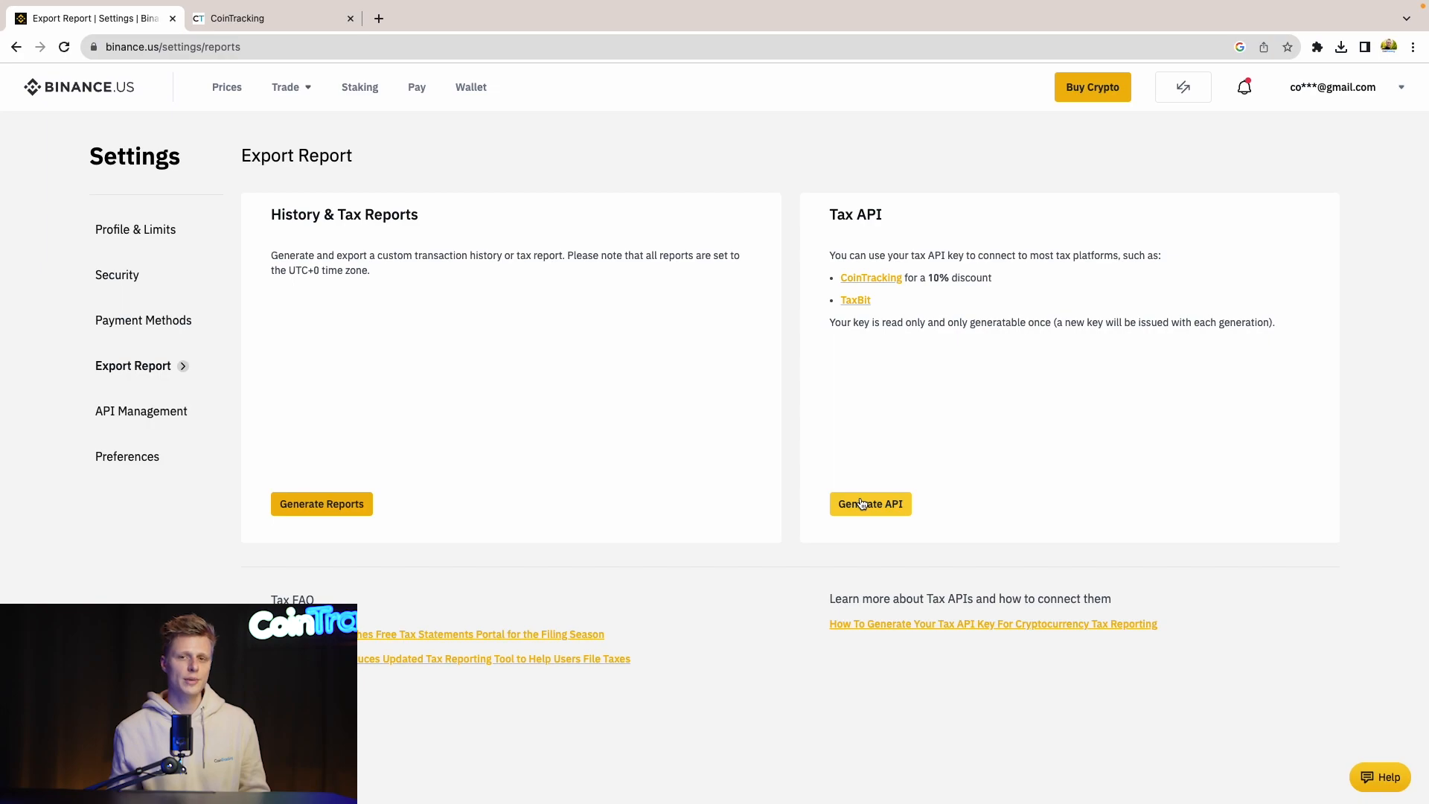
left_click(870, 504)
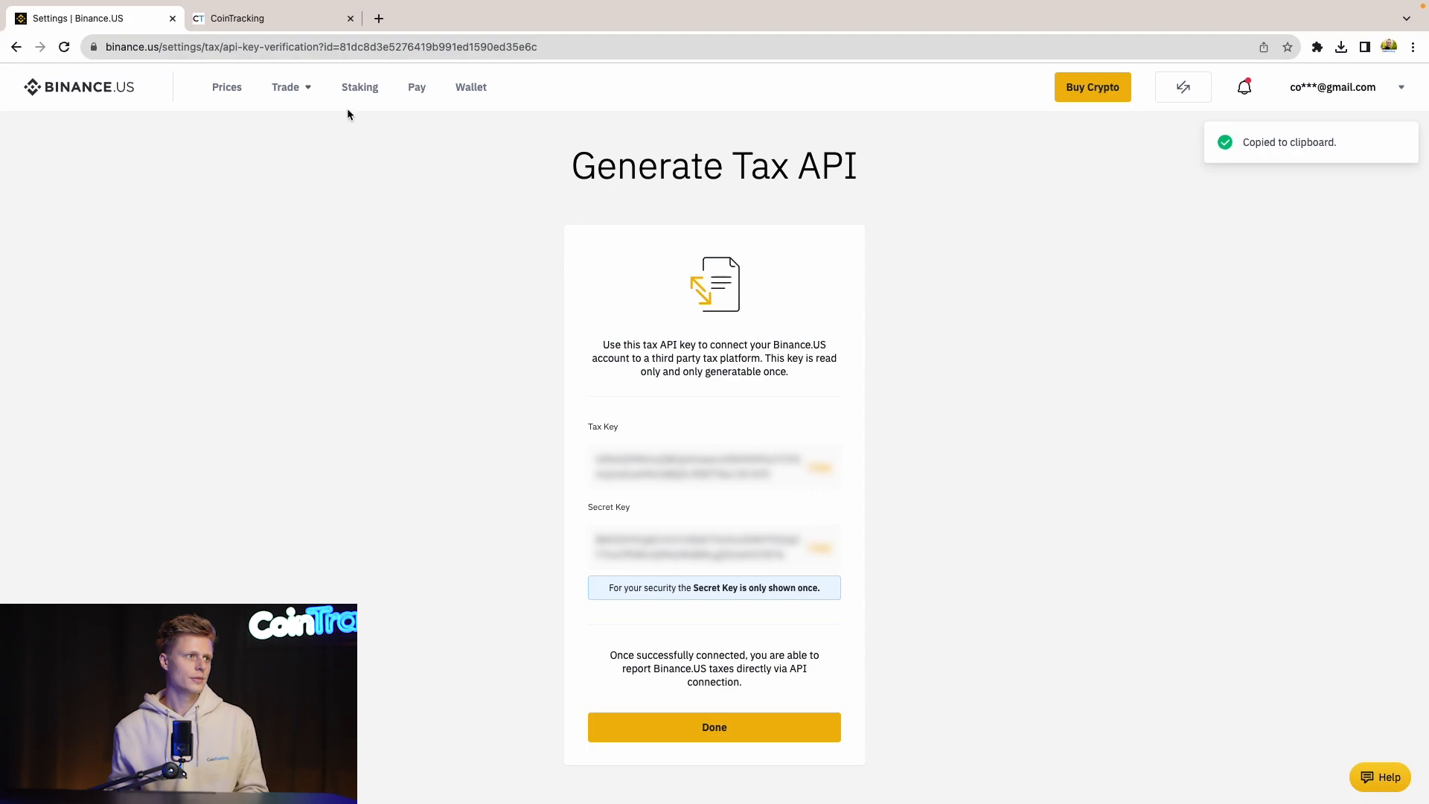
left_click(263, 18)
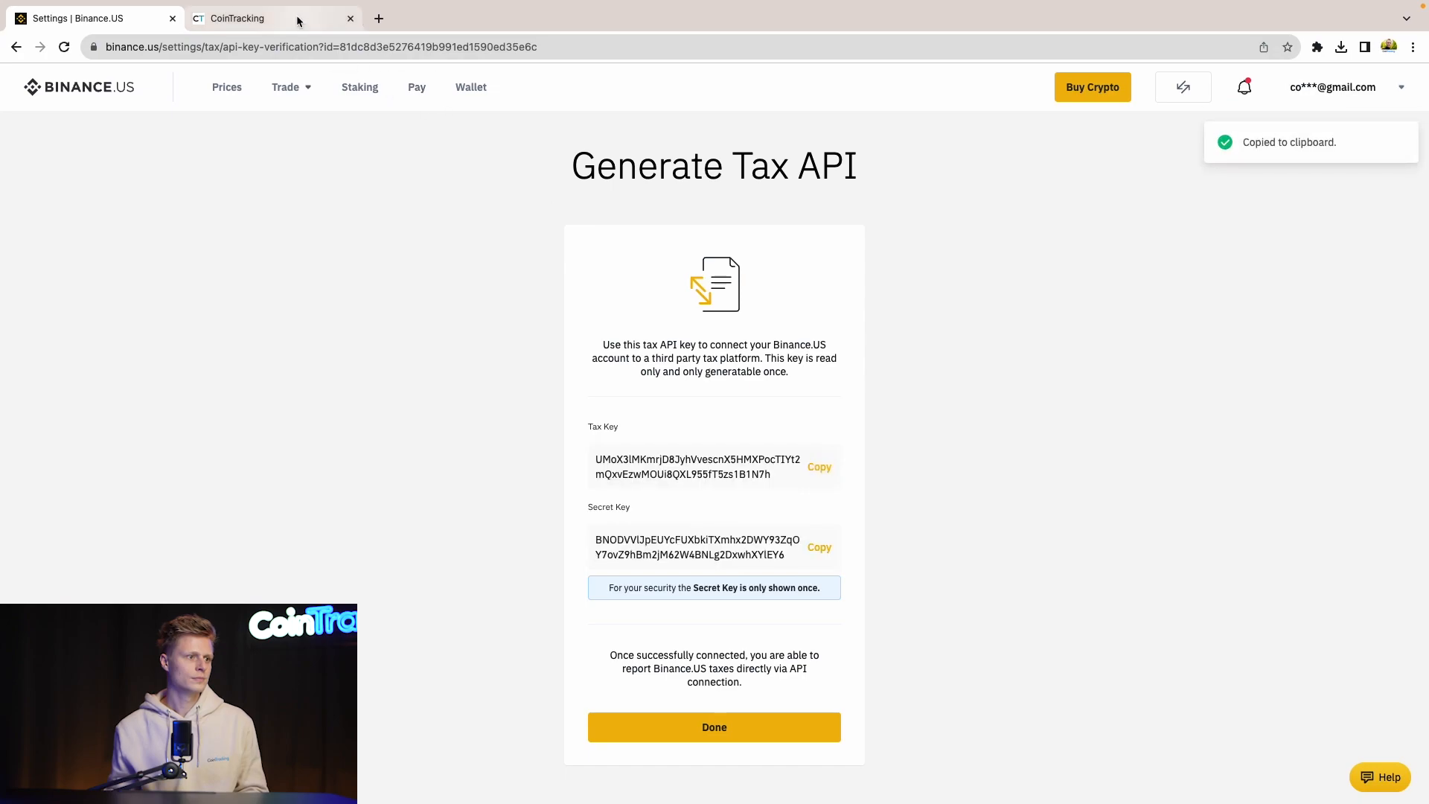
- Paste the Binance.US API key and secret into CoinTracking and save the Binance US job
left_click(259, 19)
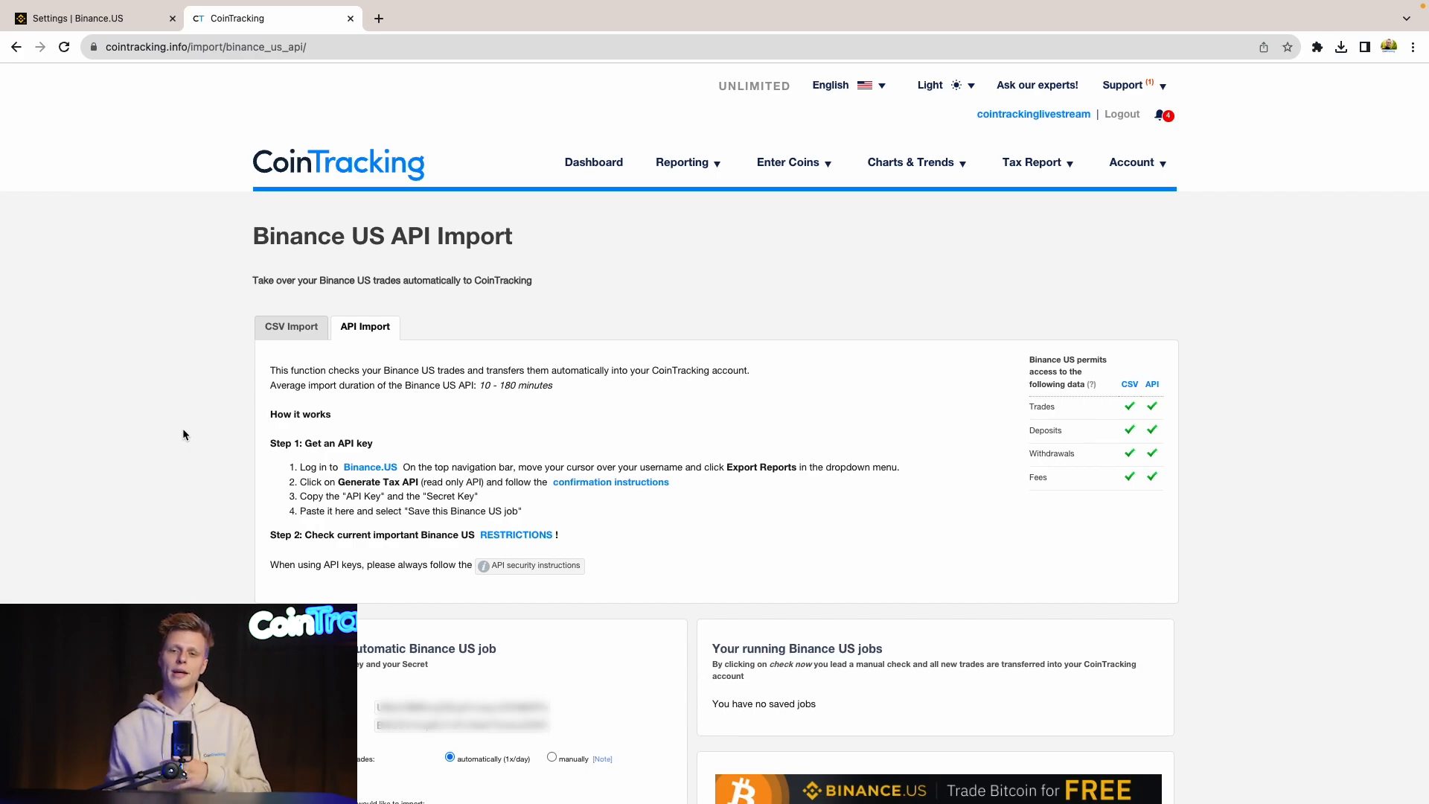
scroll("down", 3)
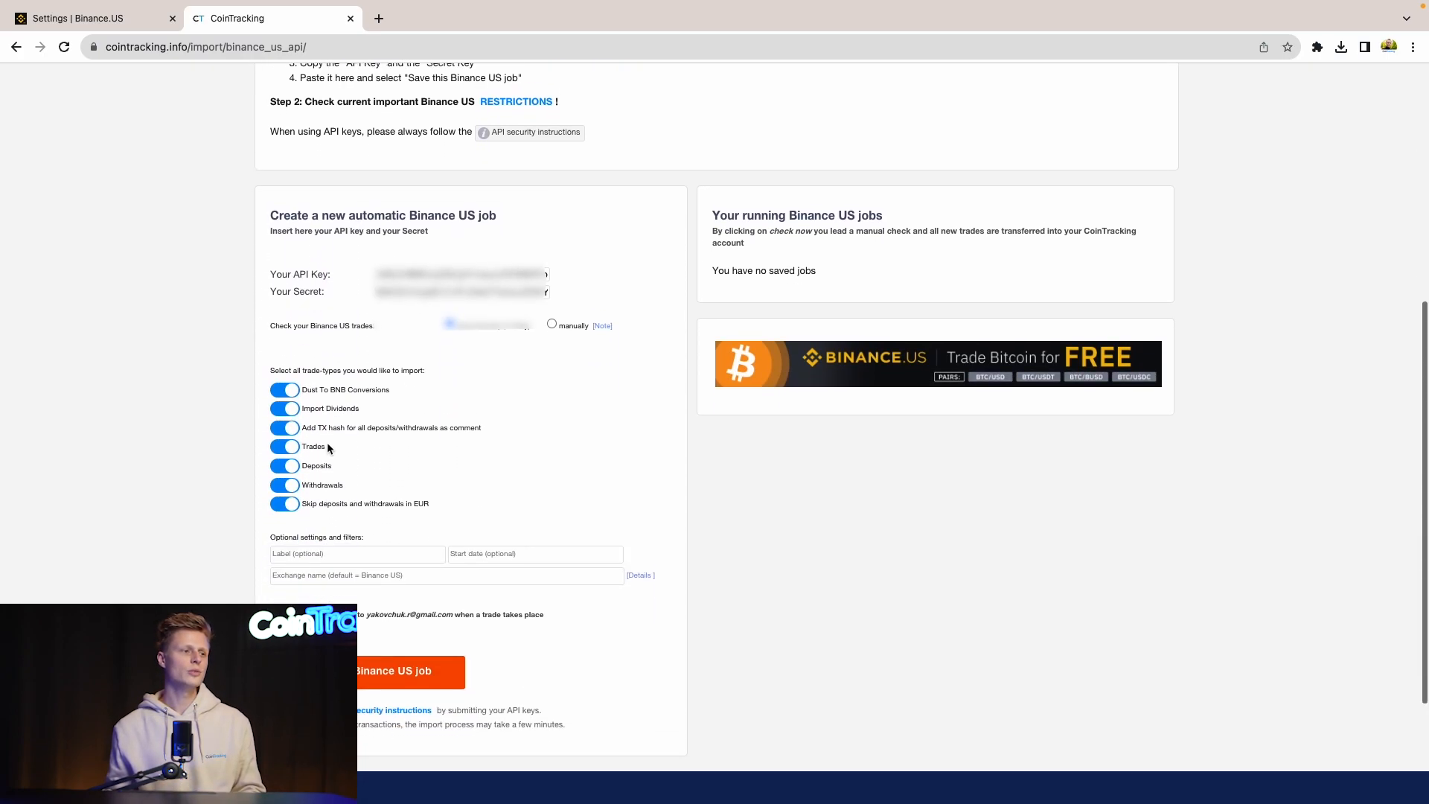
scroll("down", 3)
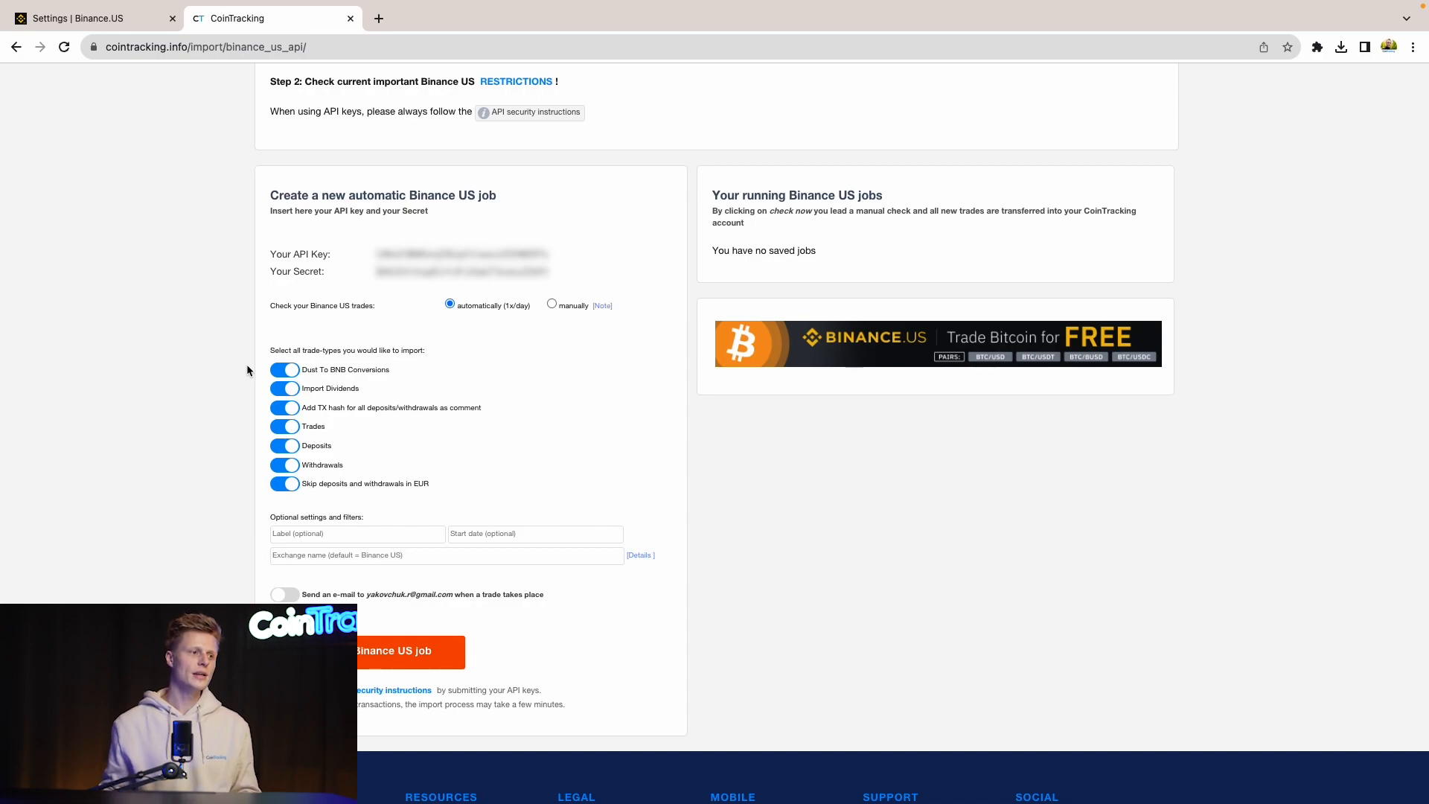
mouse_move(390, 417)
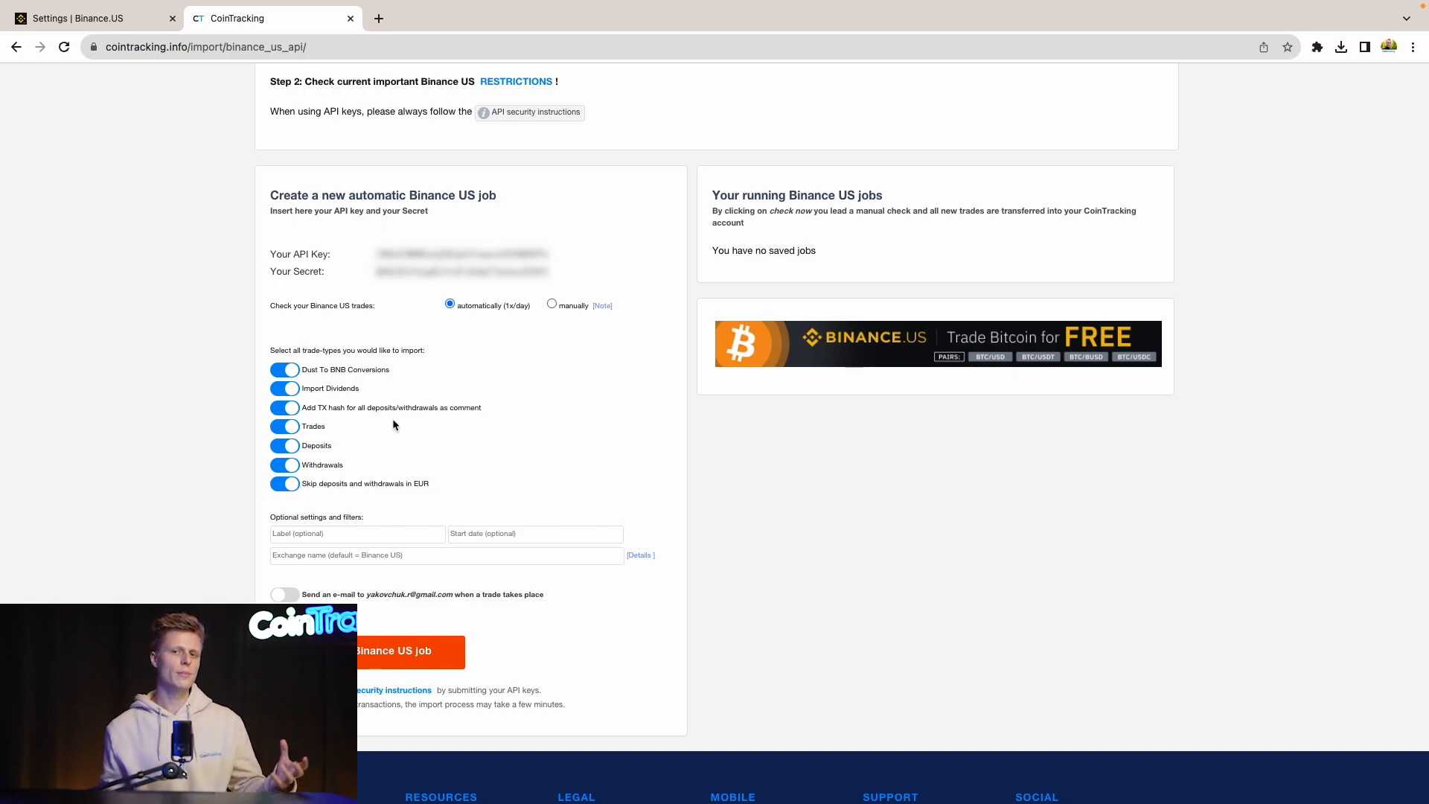
mouse_move(385, 426)
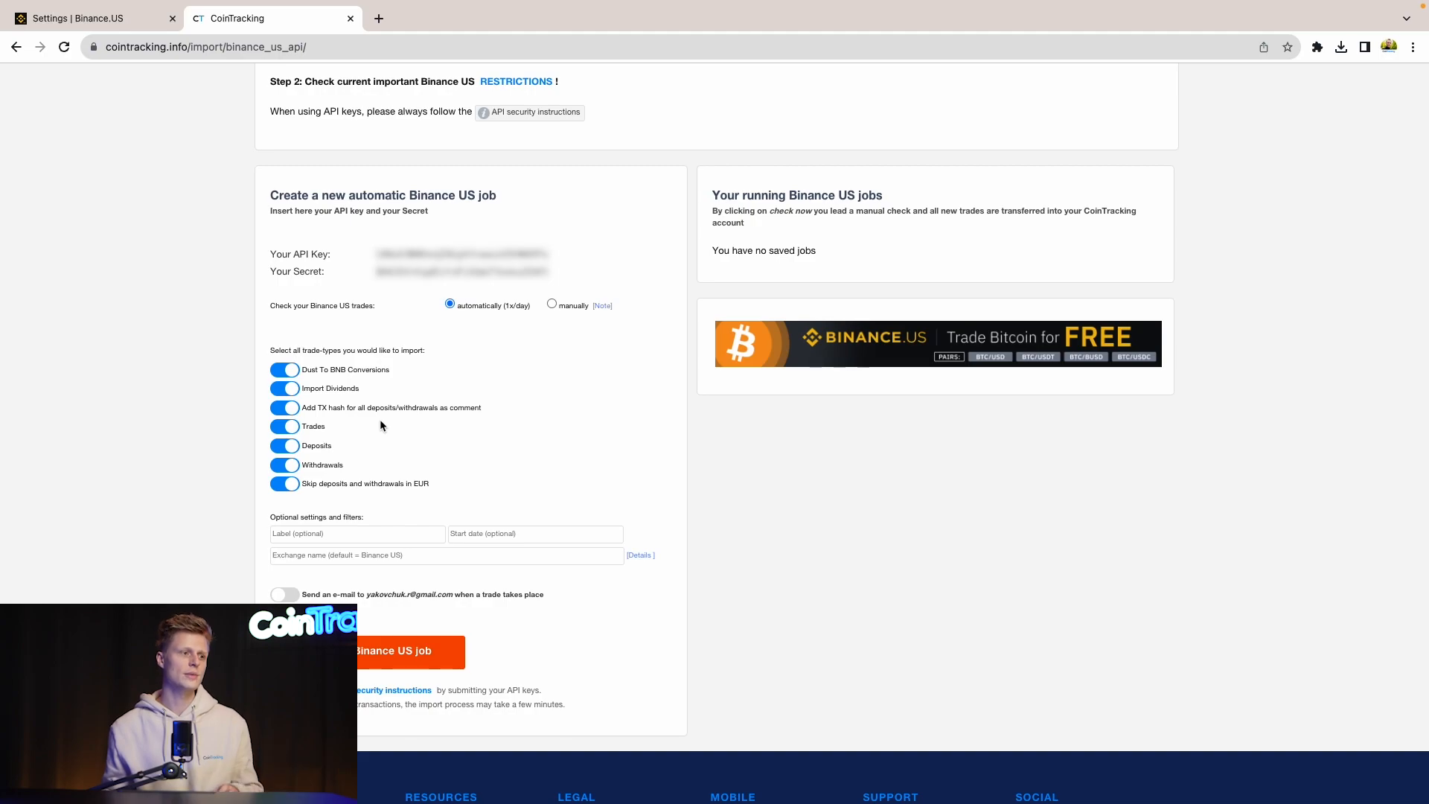
scroll("down", 3)
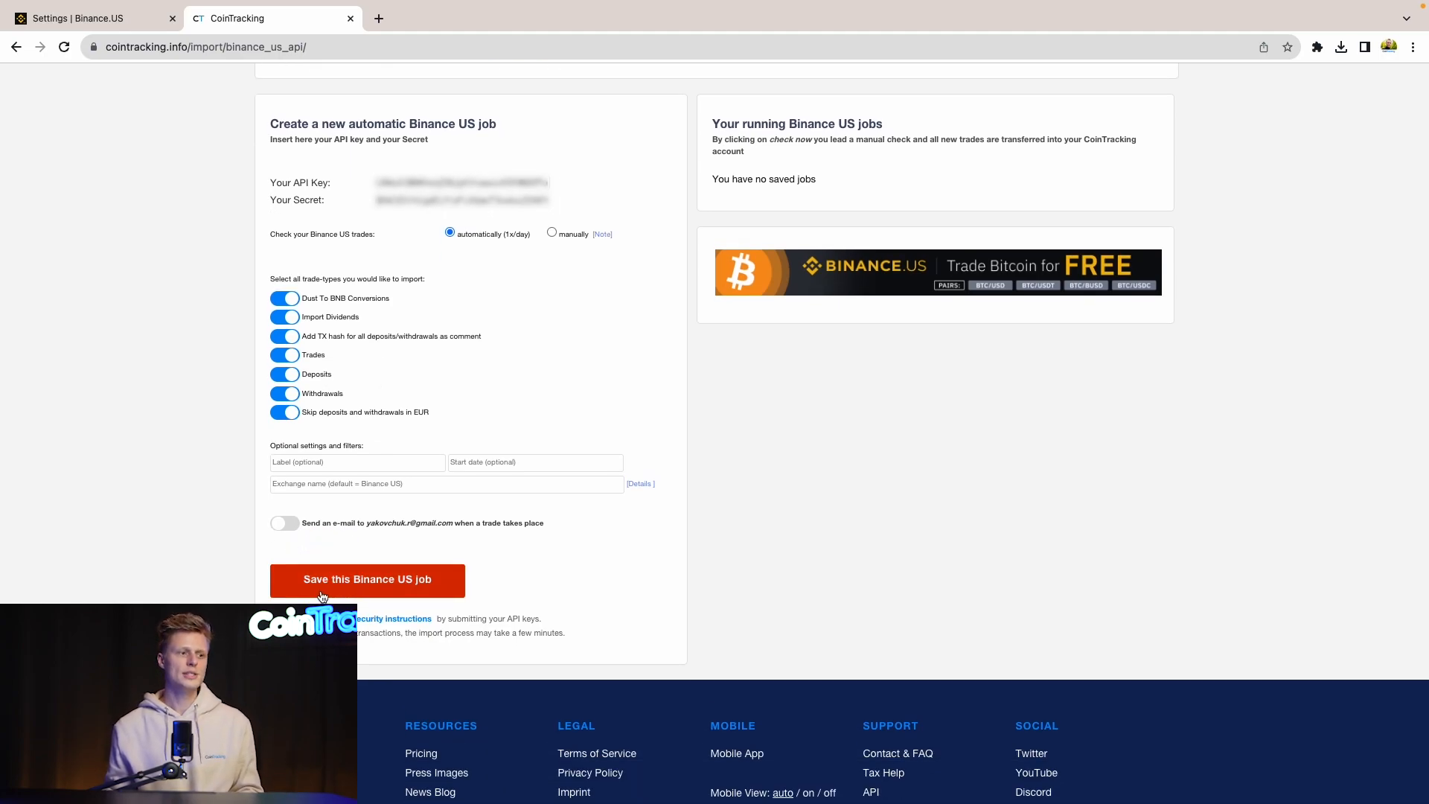
left_click(367, 580)
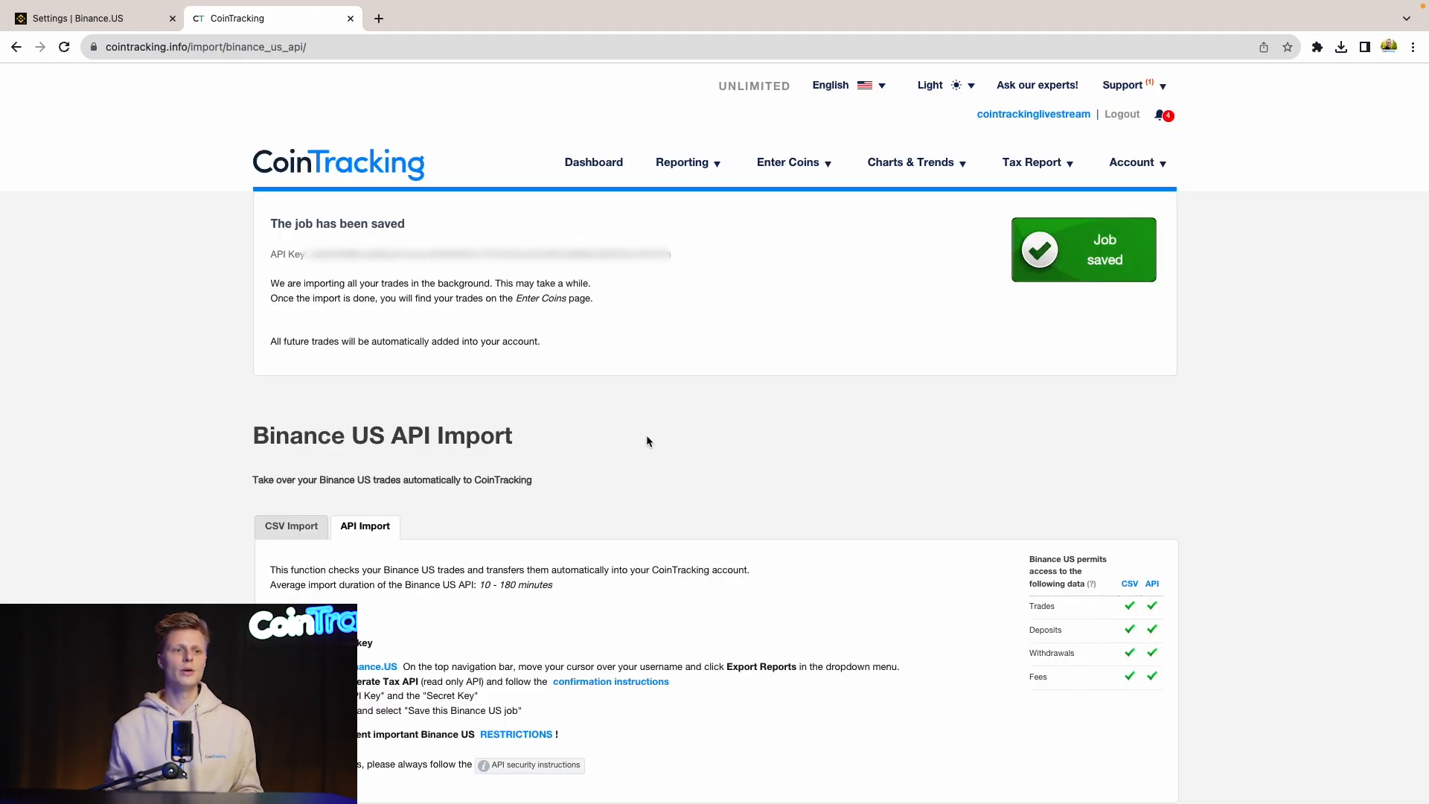
mouse_move(1152, 246)
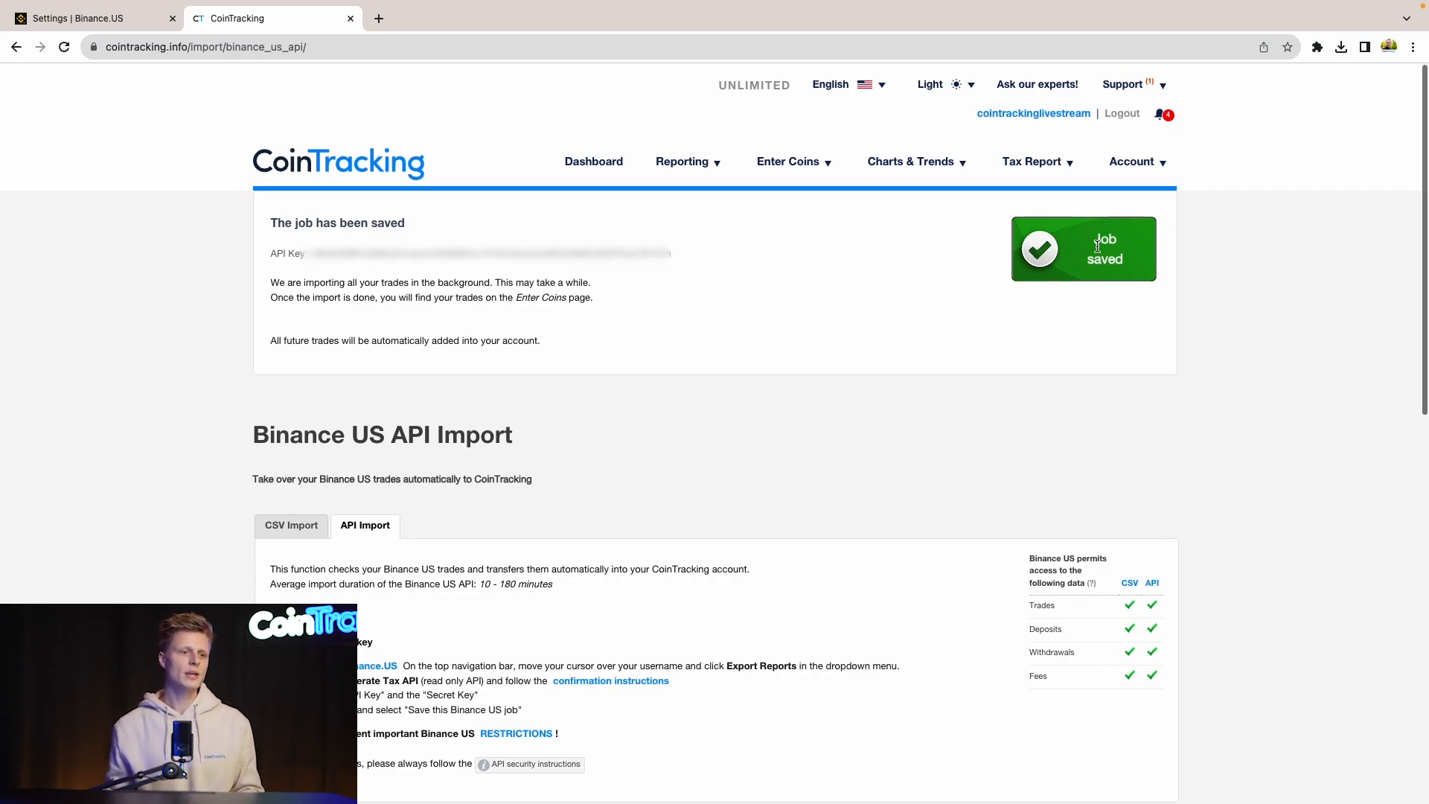
scroll("down", 3)
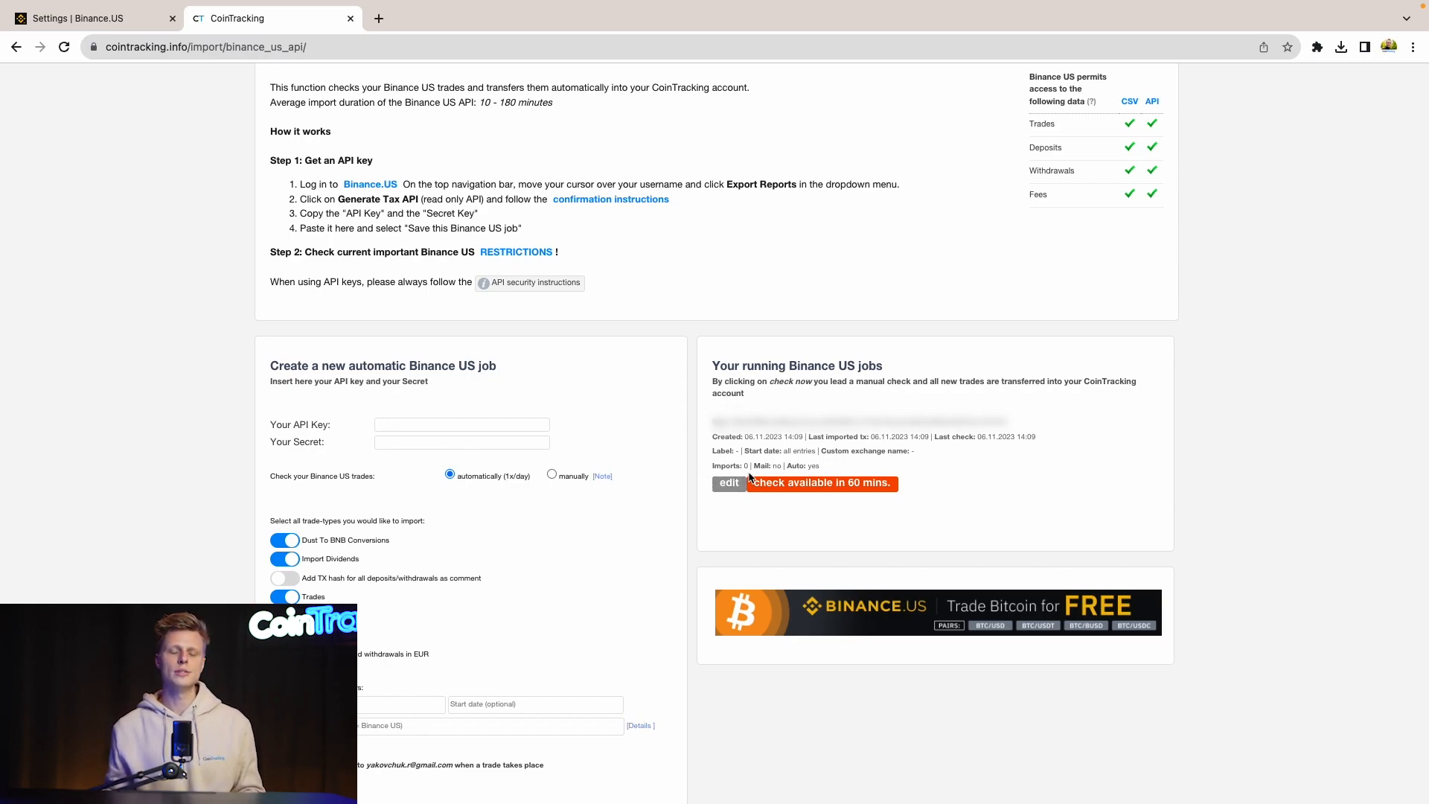
mouse_move(654, 477)
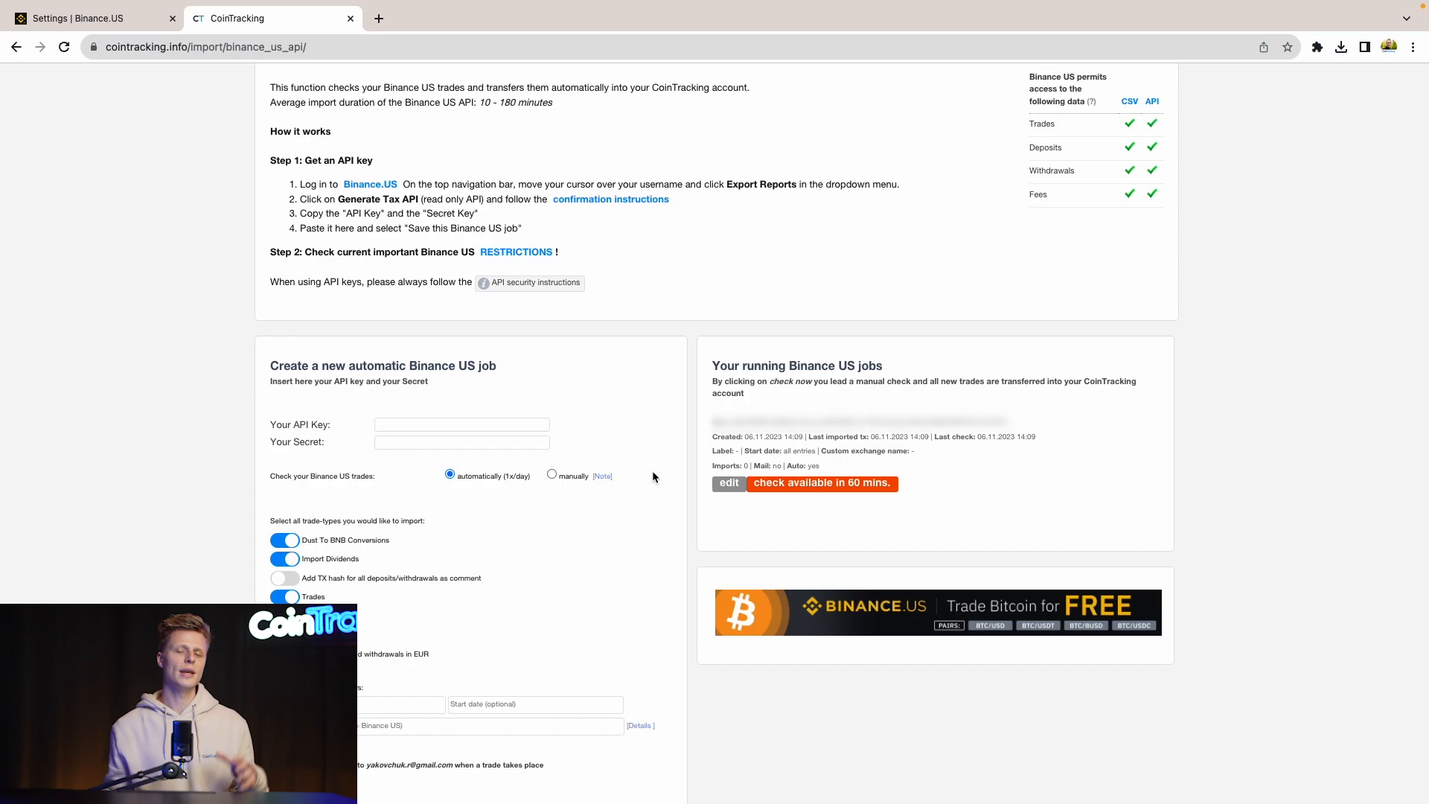
scroll("down", 3)
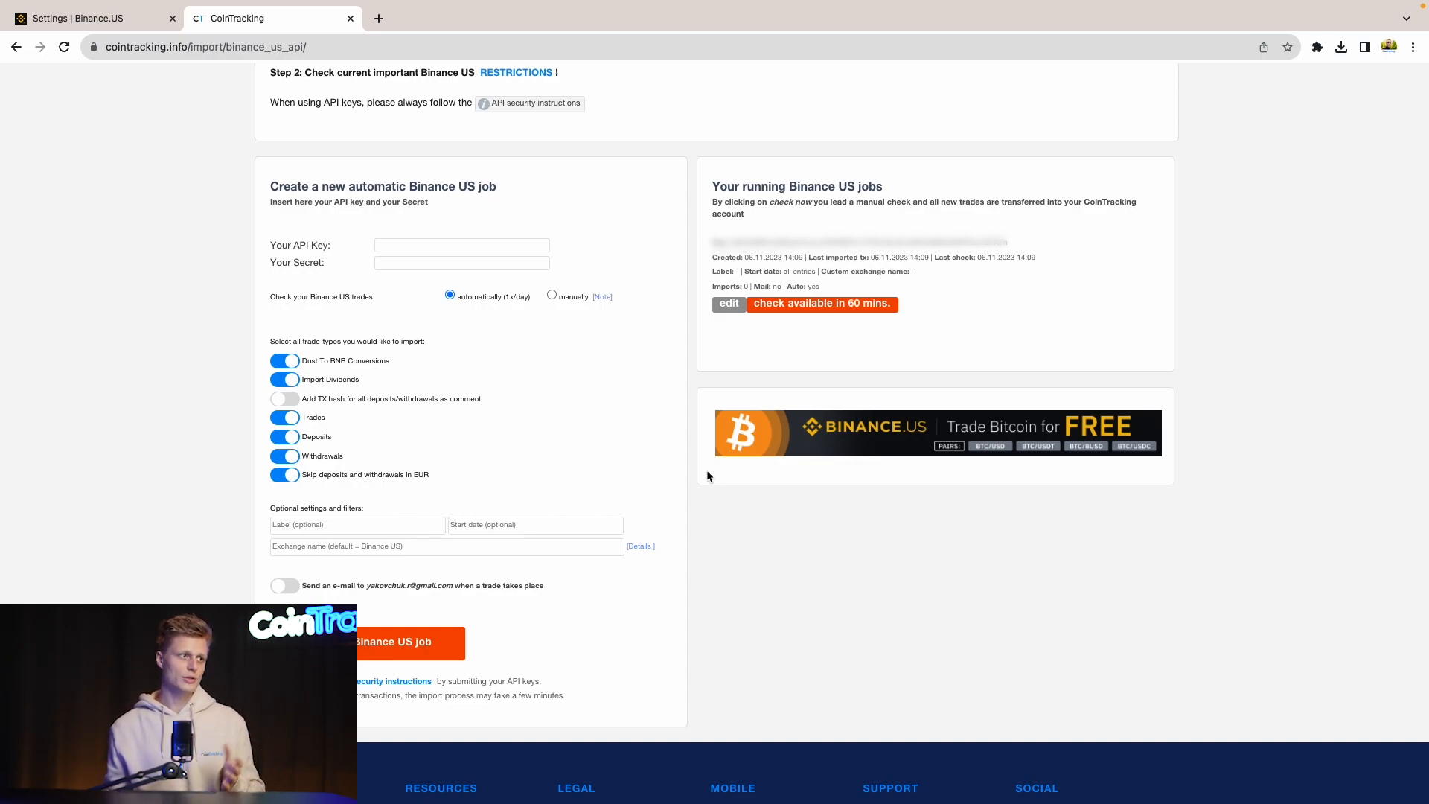
mouse_move(373, 208)
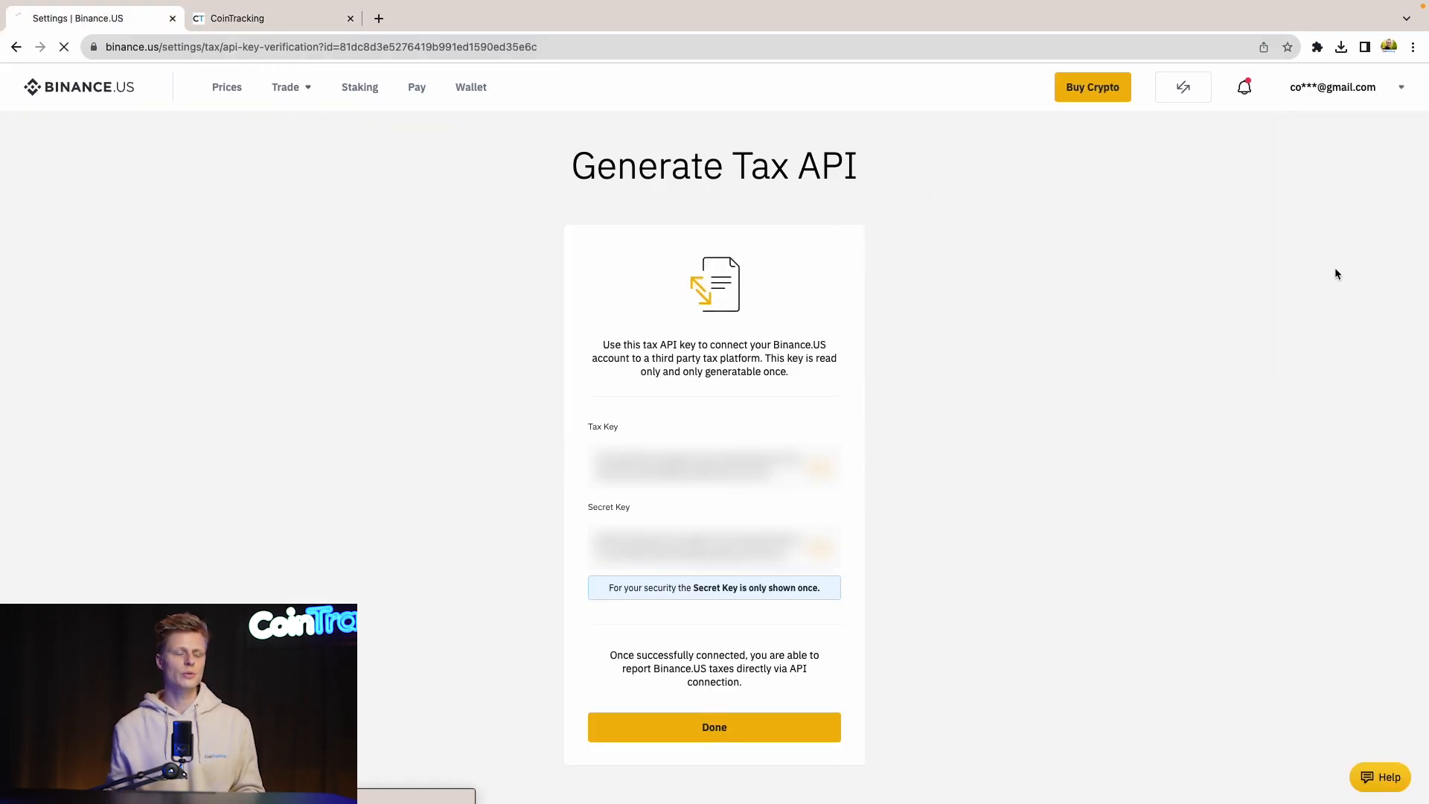
- Finish the tax API setup with Done, then bring up Generate Reports under History & Tax Reports
left_click(714, 727)
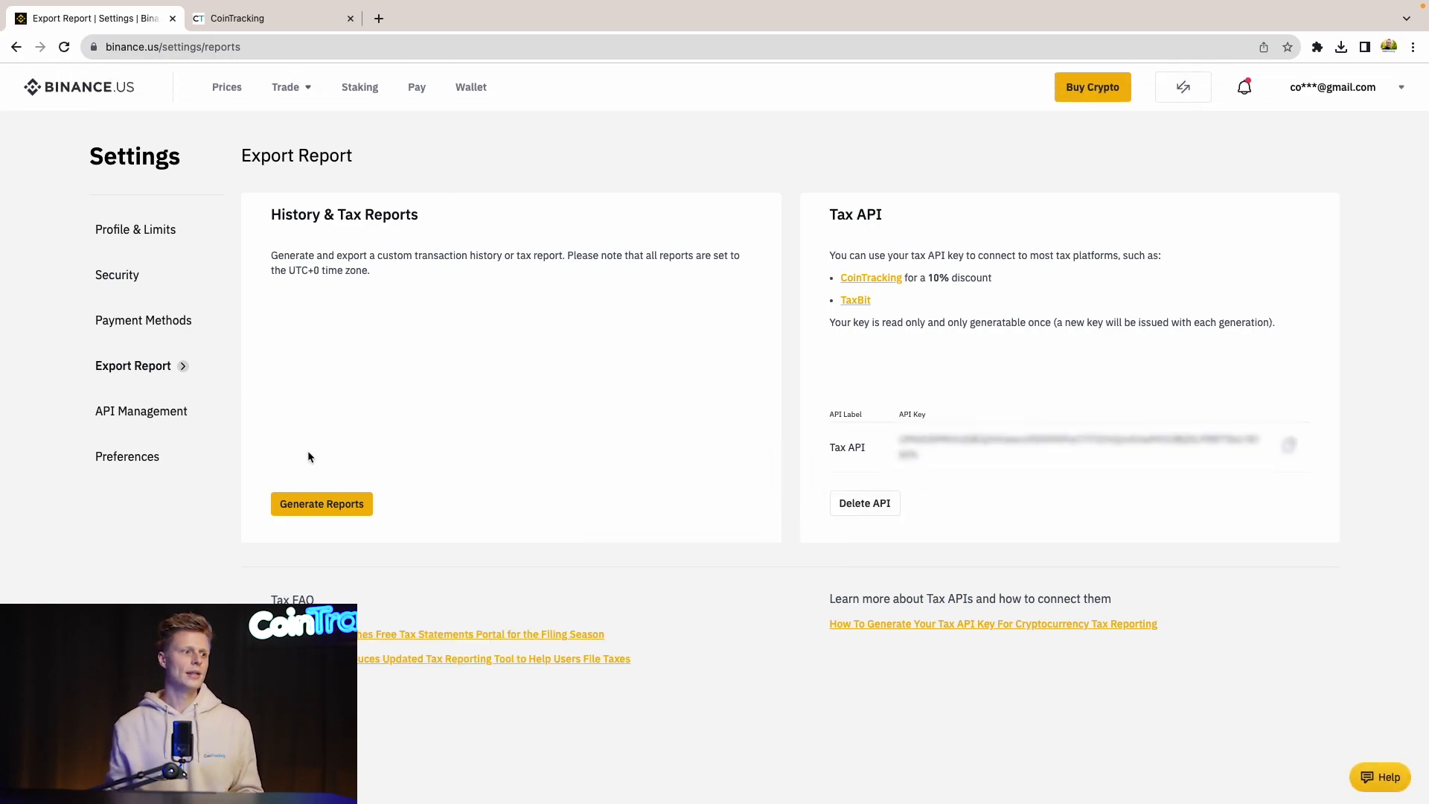
left_click(322, 504)
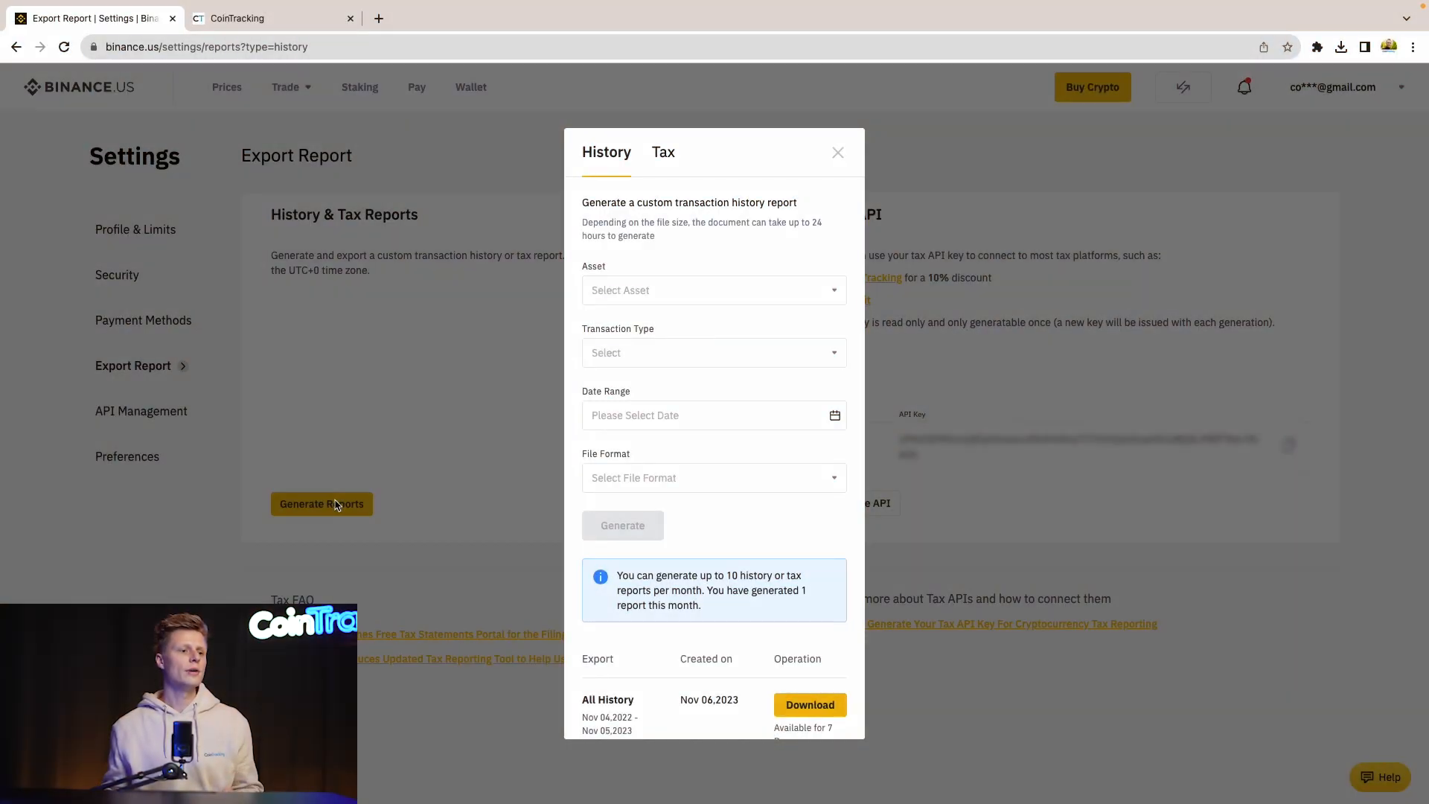
- Set the history export to all assets and types, Nov 05 2022–Nov 05 2023, CSV format
left_click(714, 291)
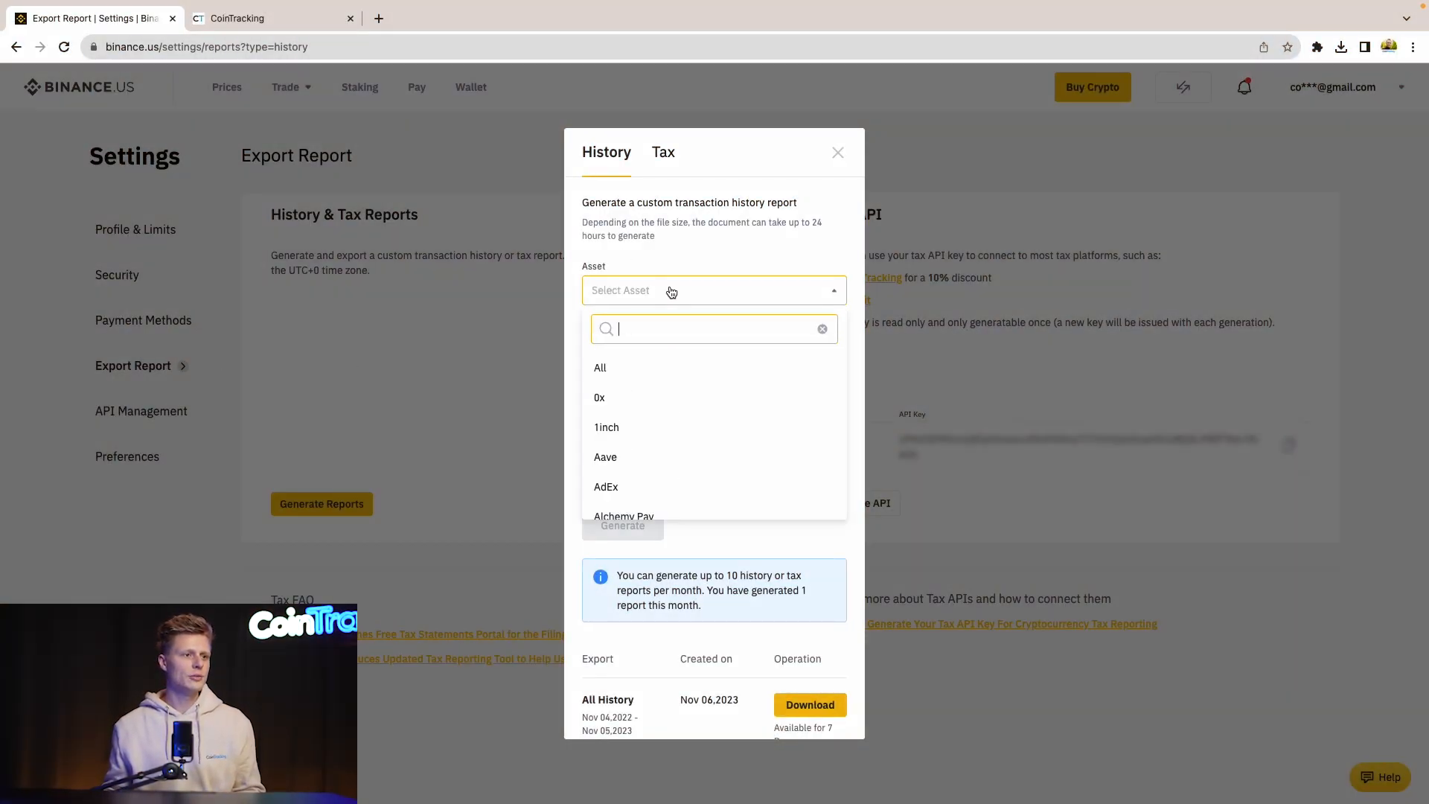
left_click(600, 368)
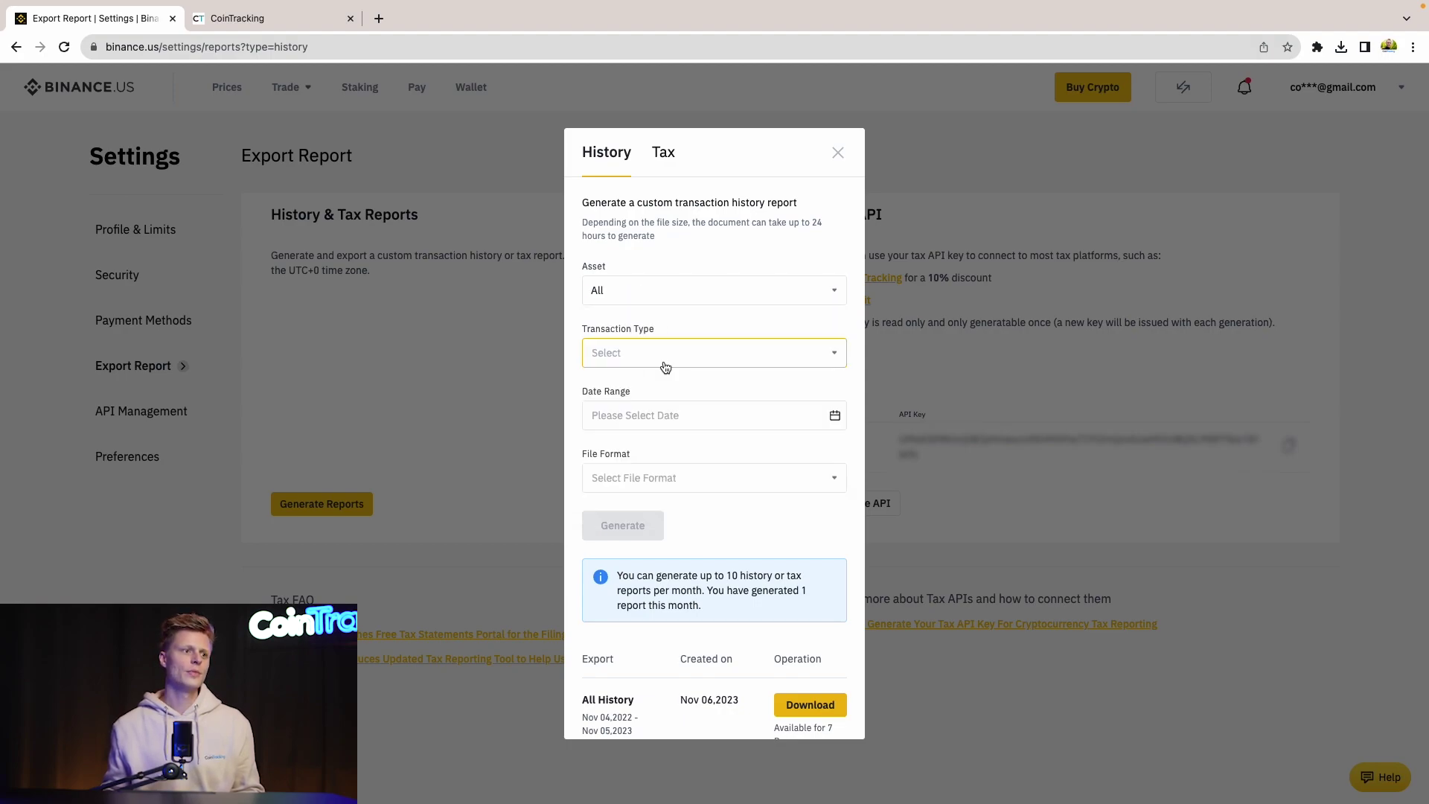
left_click(714, 353)
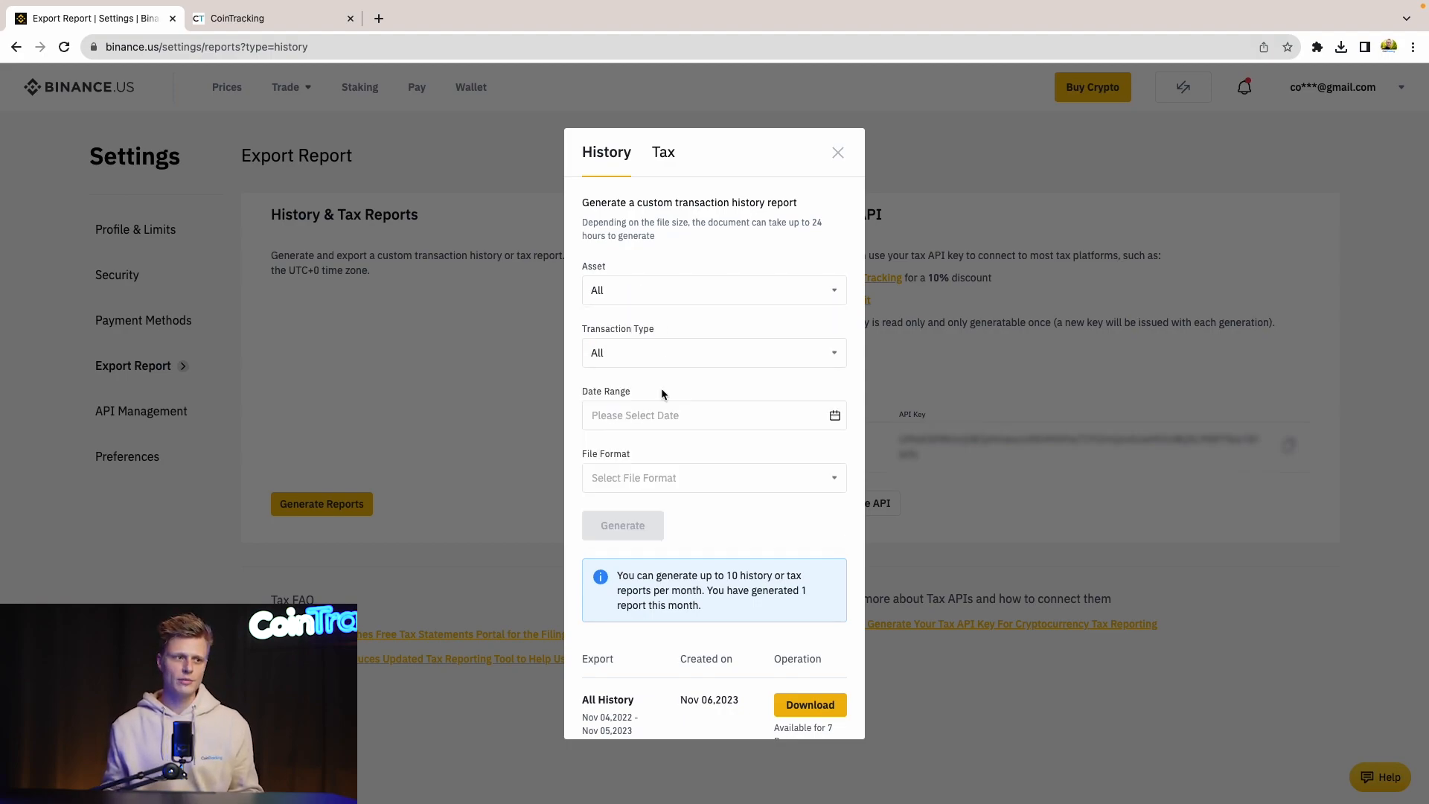
left_click(715, 415)
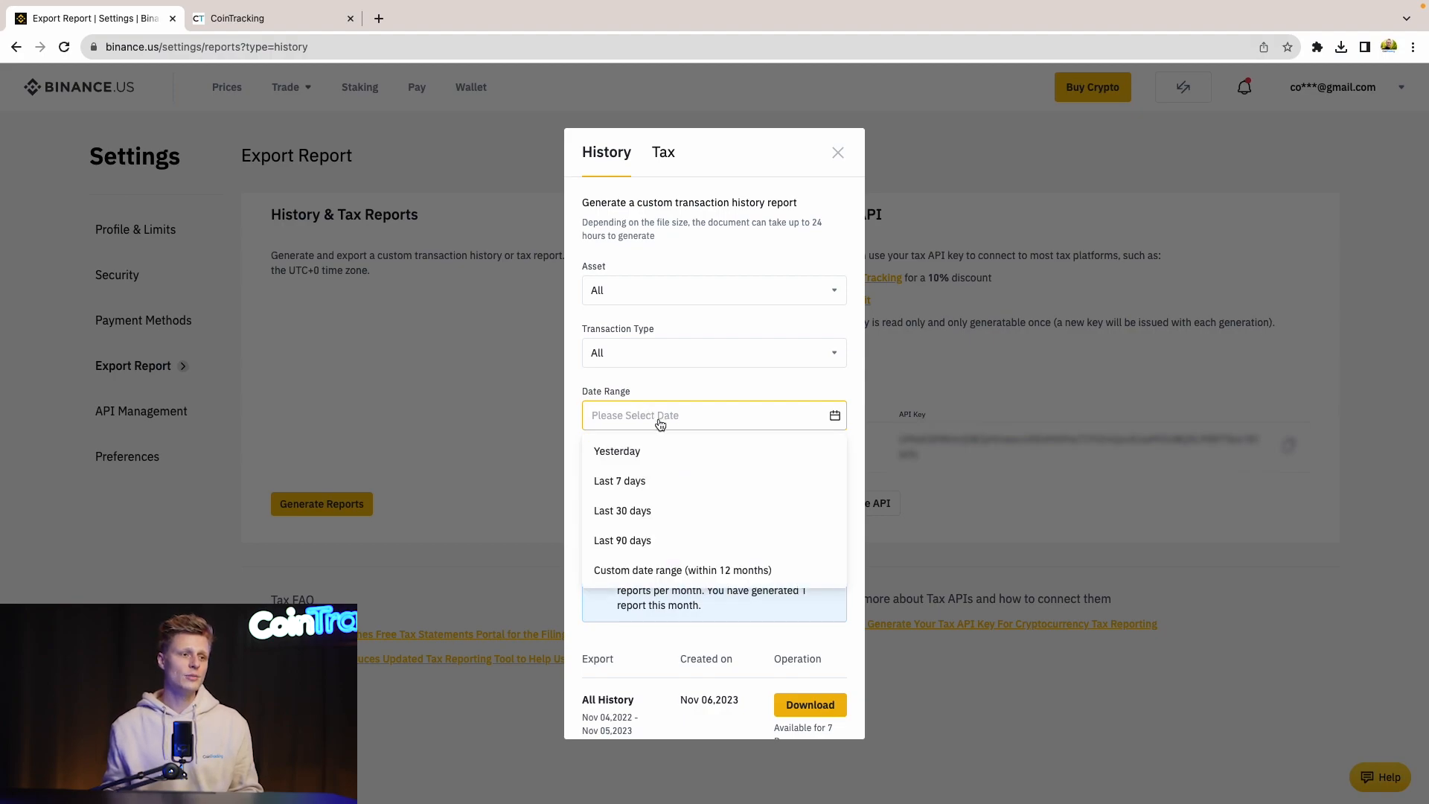
left_click(682, 570)
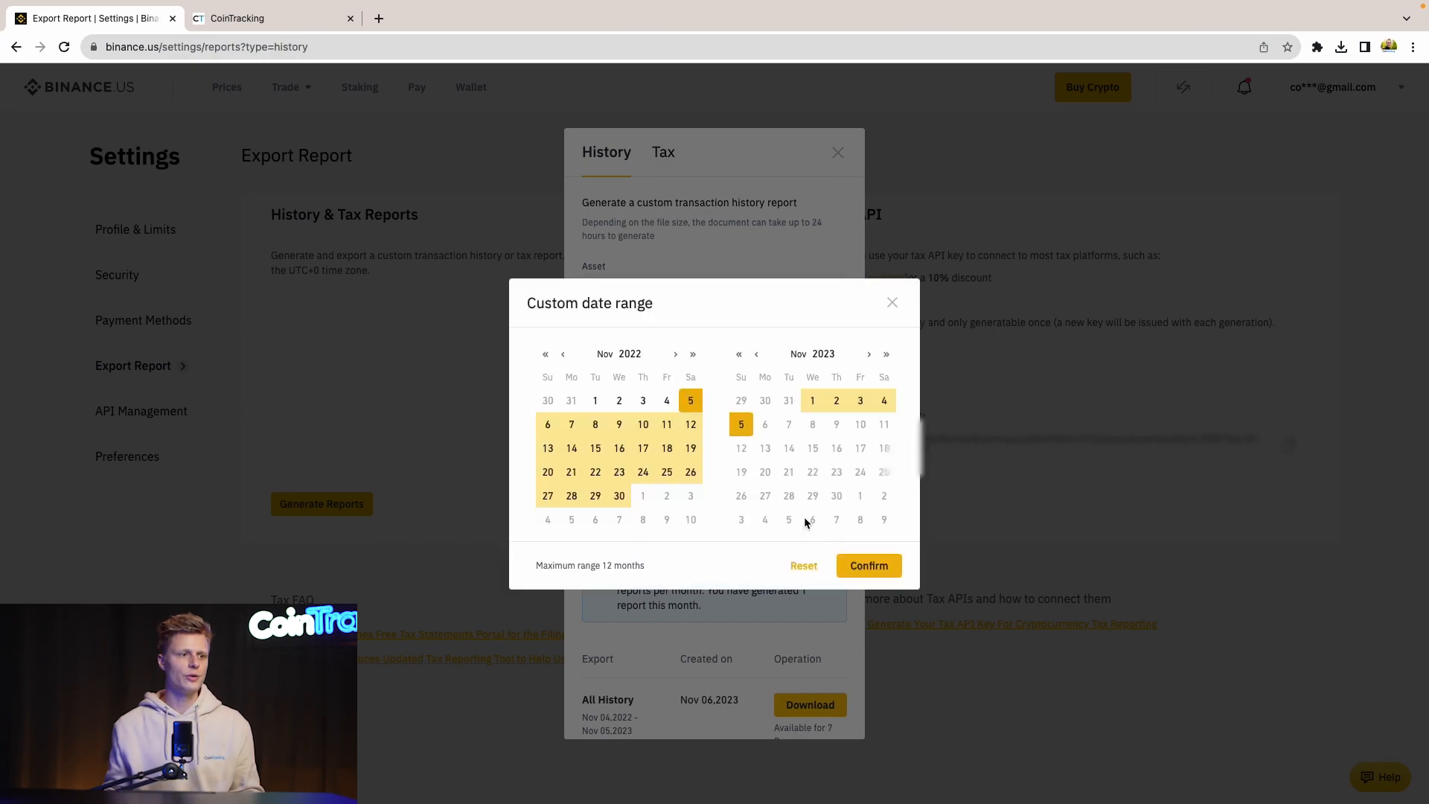
left_click(869, 565)
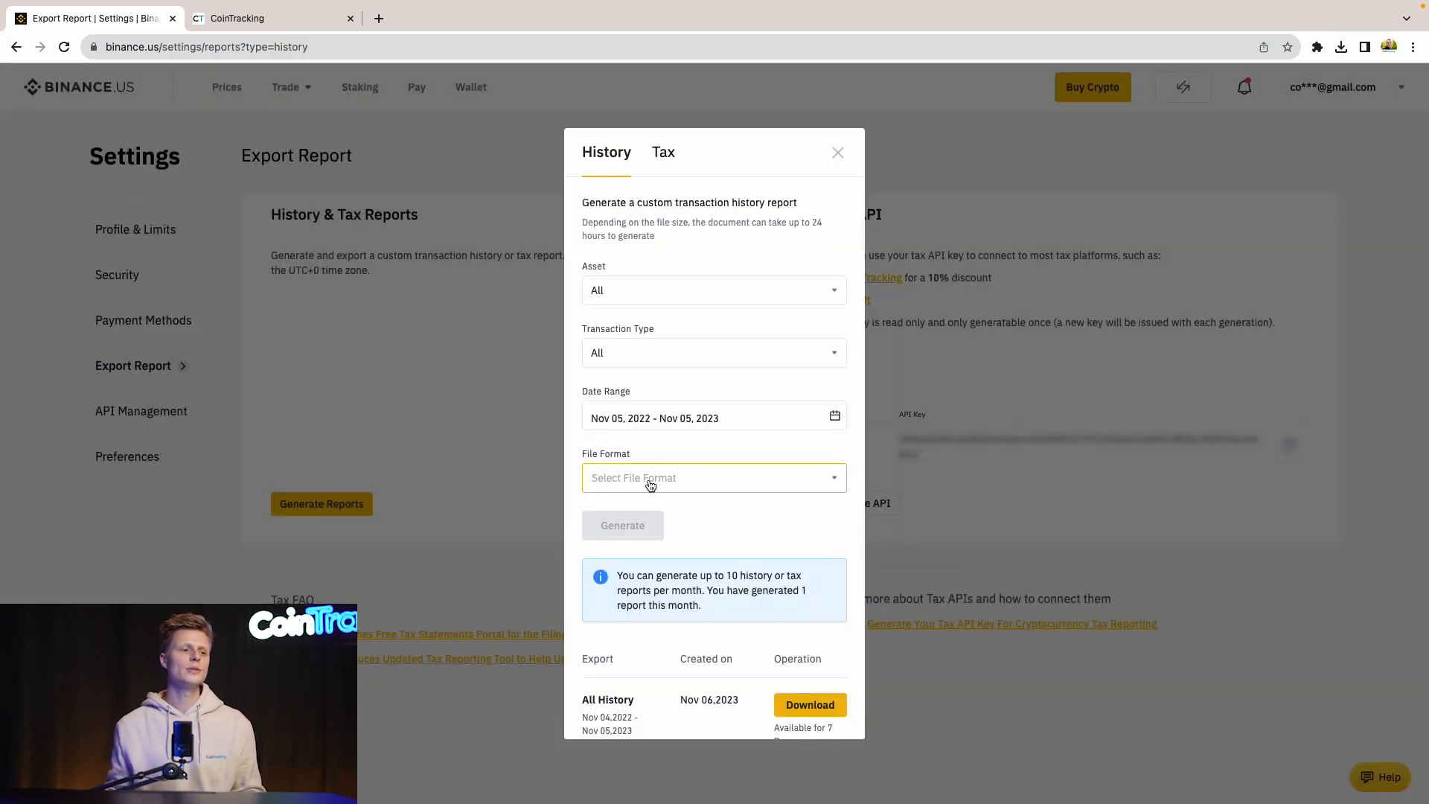
left_click(713, 478)
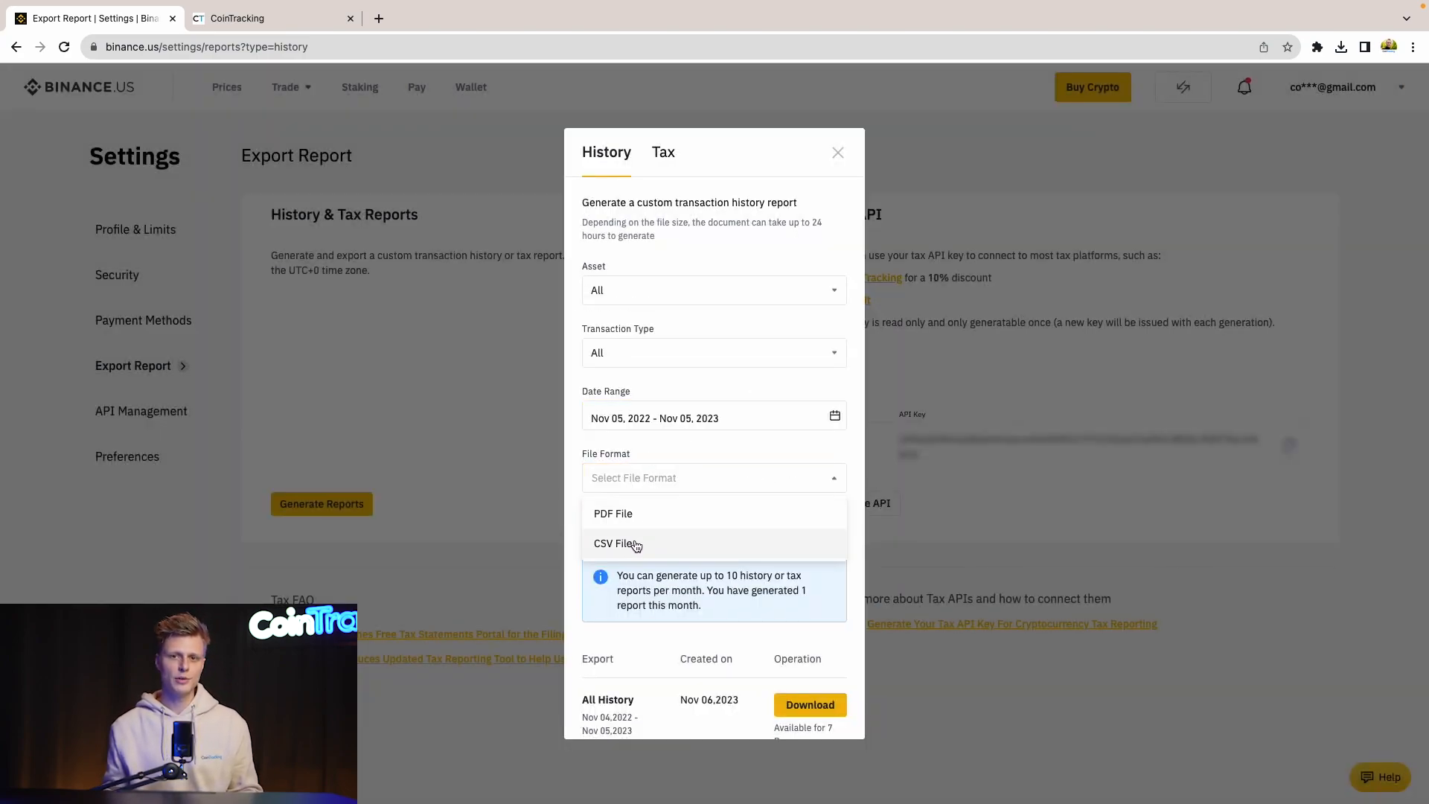
left_click(614, 543)
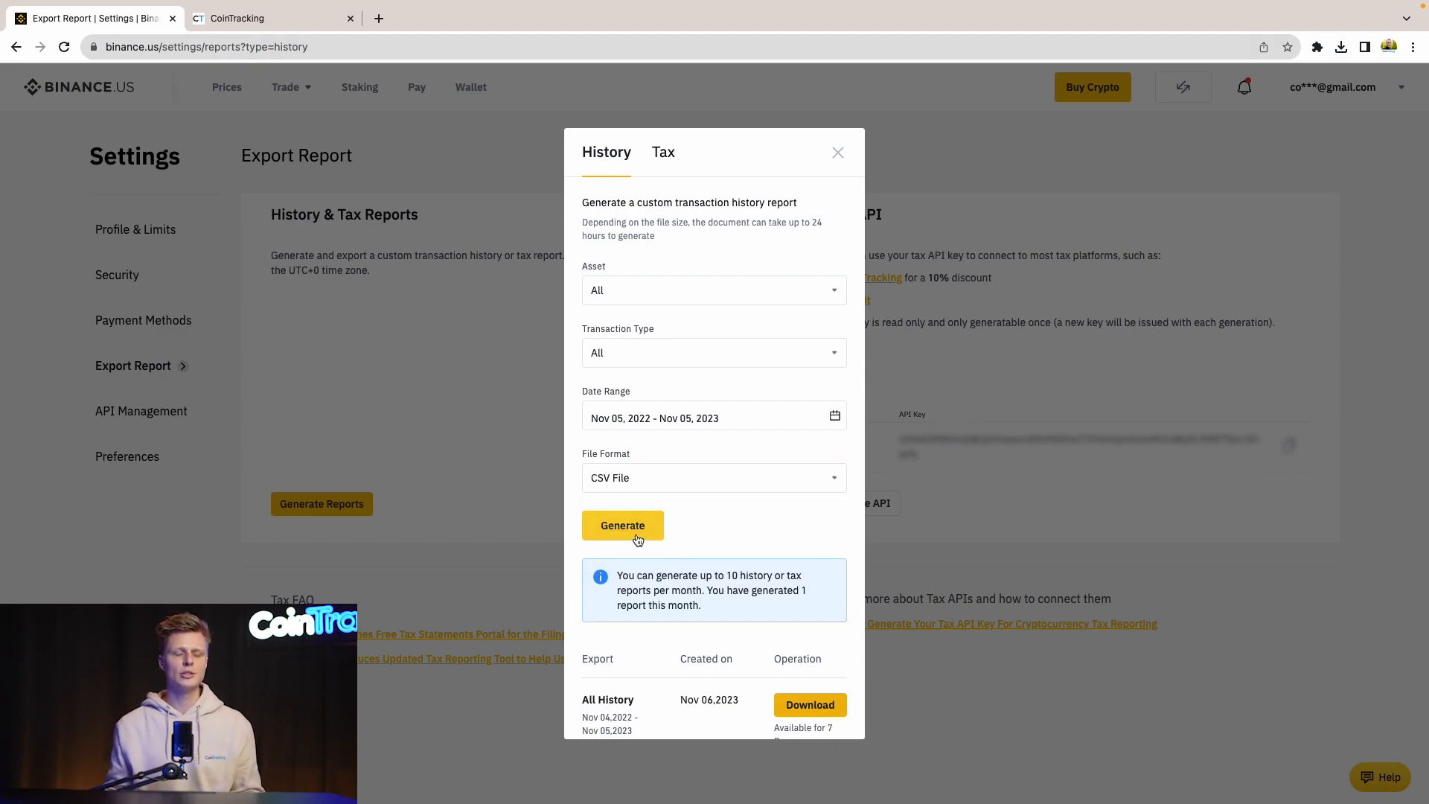
scroll("down", 3)
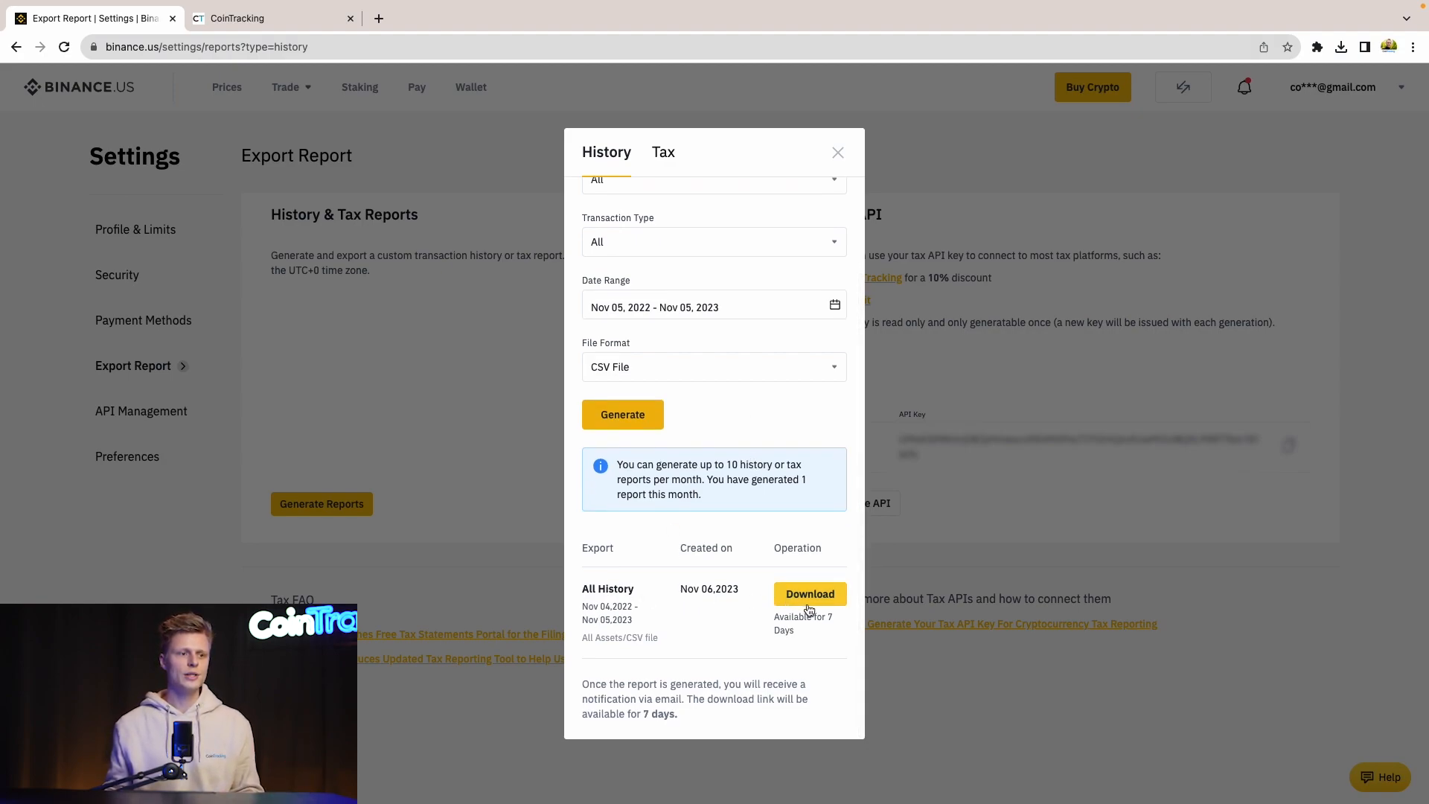
mouse_move(496, 297)
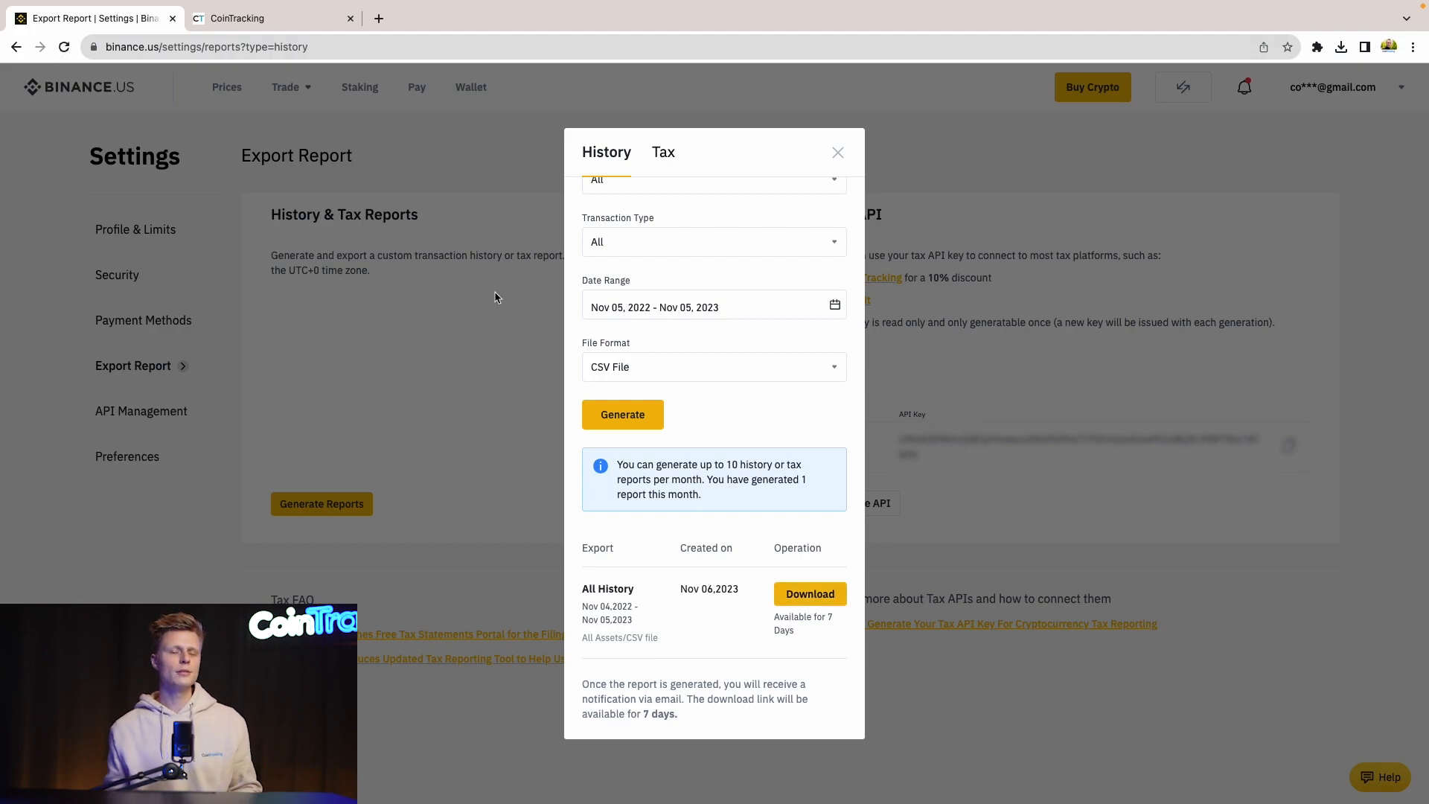
- Return to CoinTracking and switch to the Binance US CSV Import tab
left_click(270, 18)
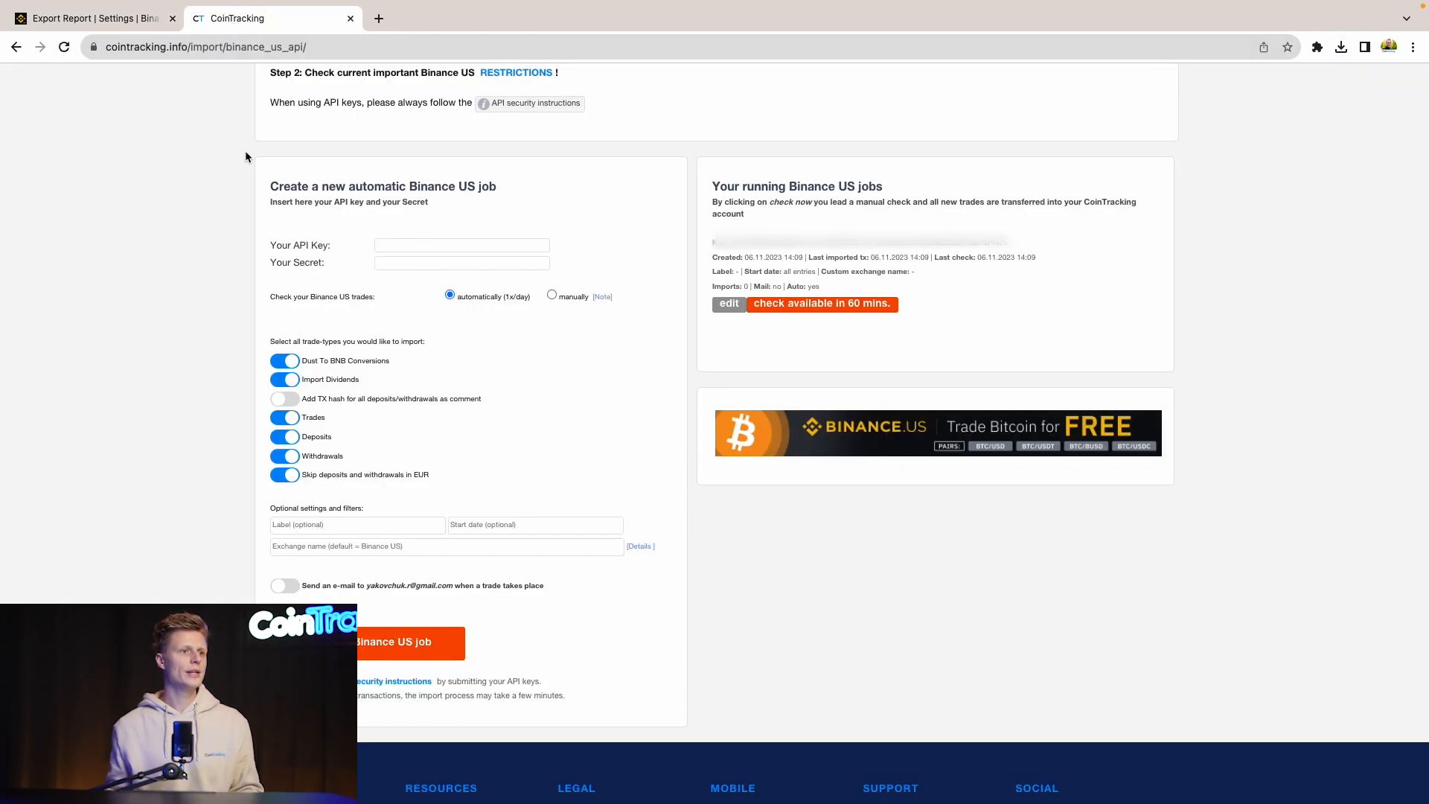
left_click(399, 643)
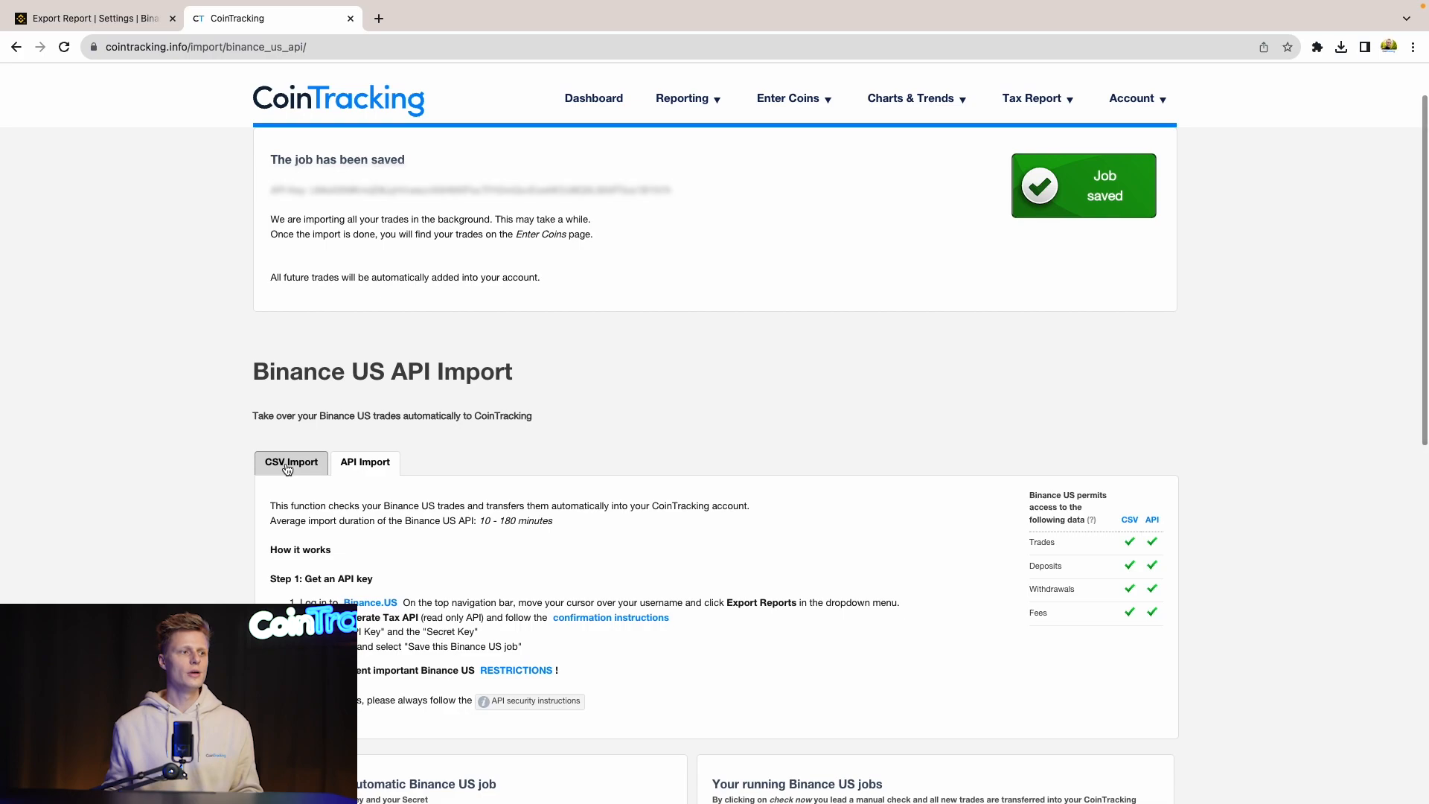
left_click(291, 463)
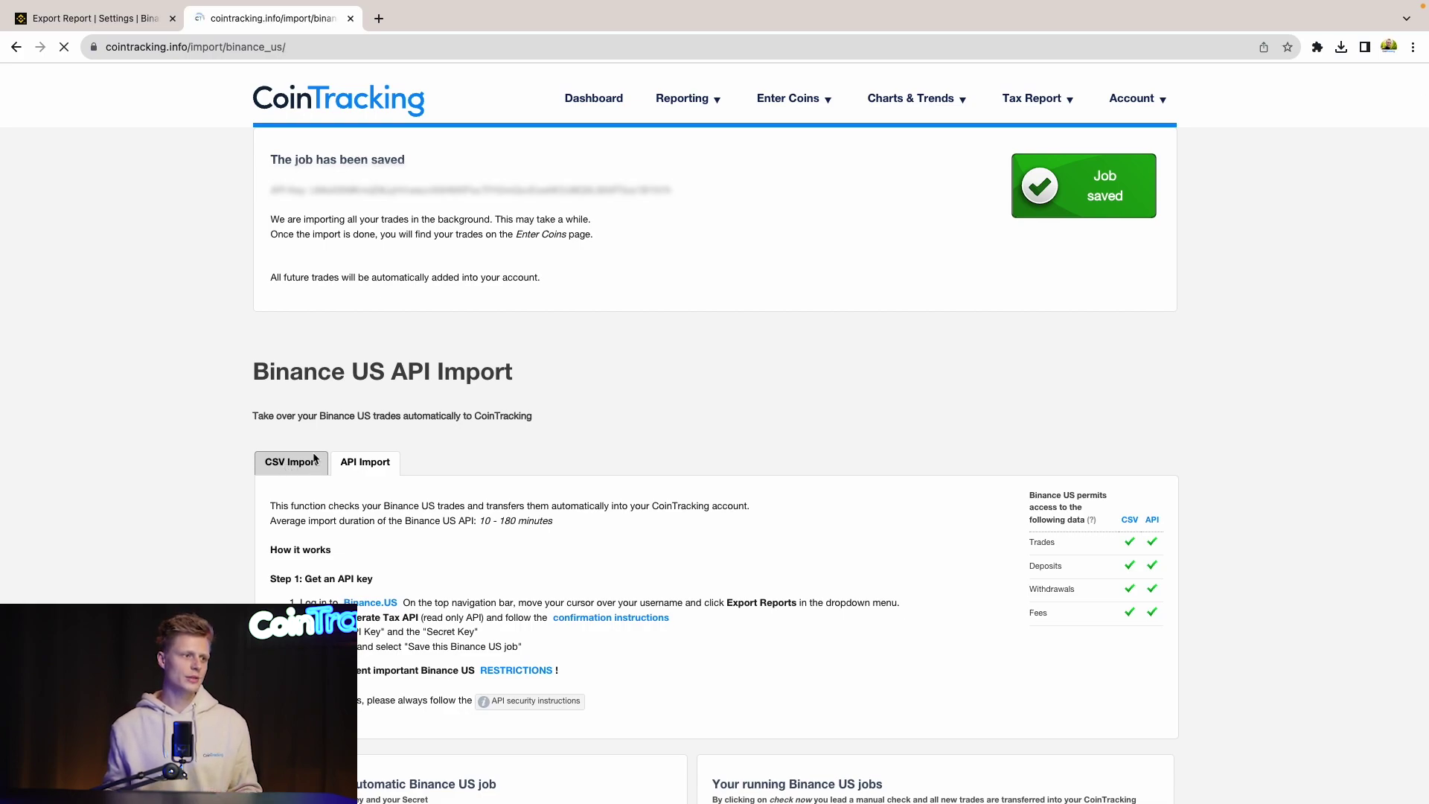
left_click(788, 128)
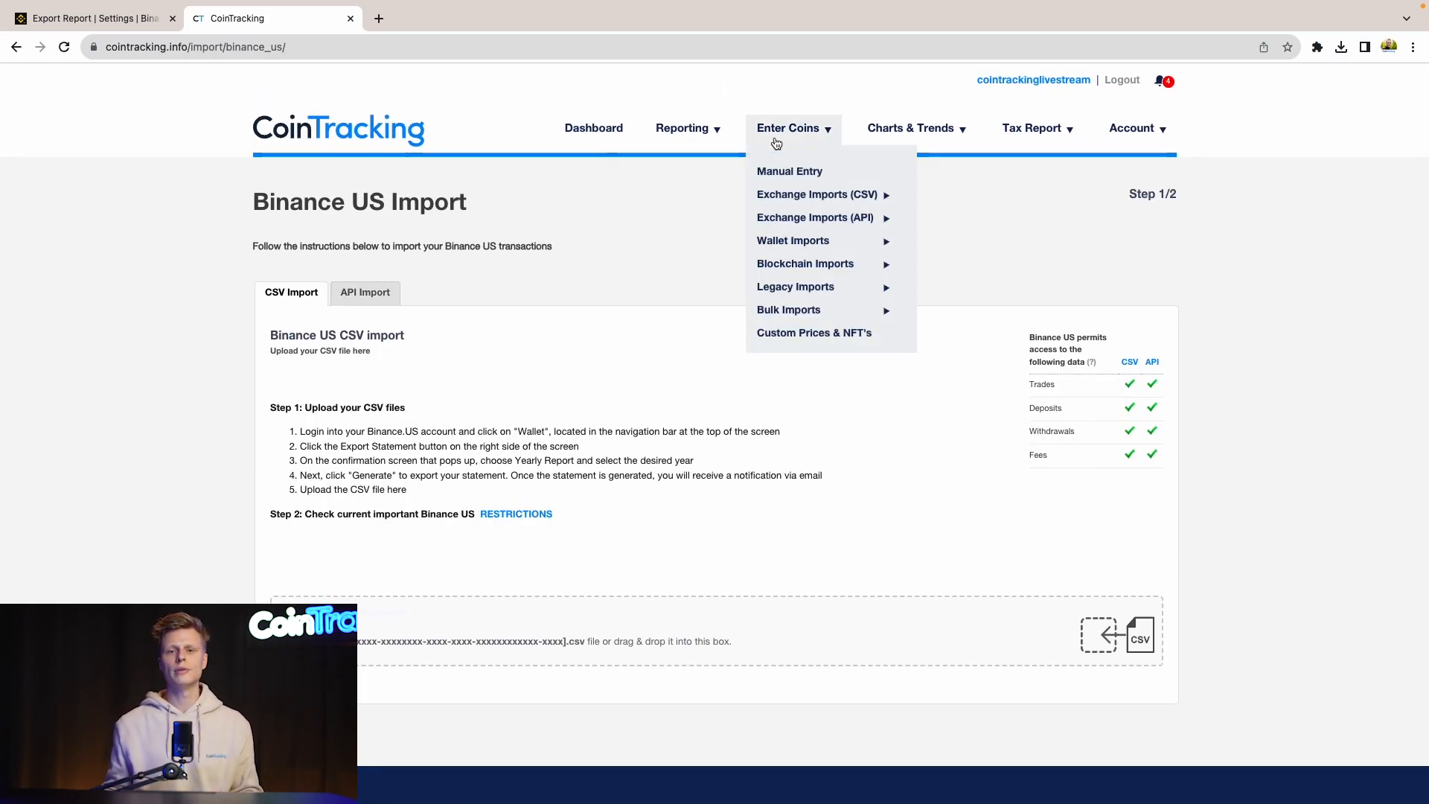
mouse_move(788, 137)
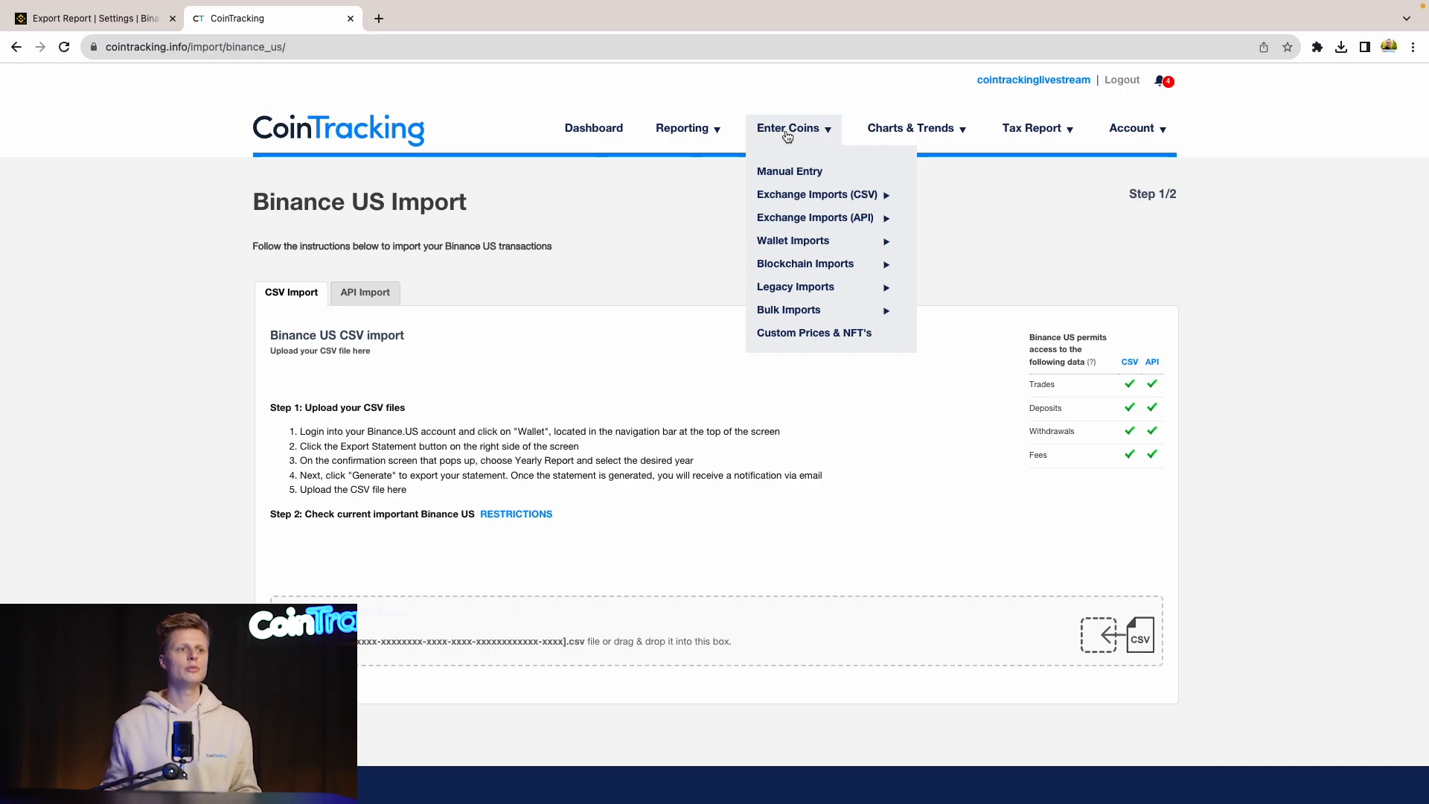
mouse_move(818, 195)
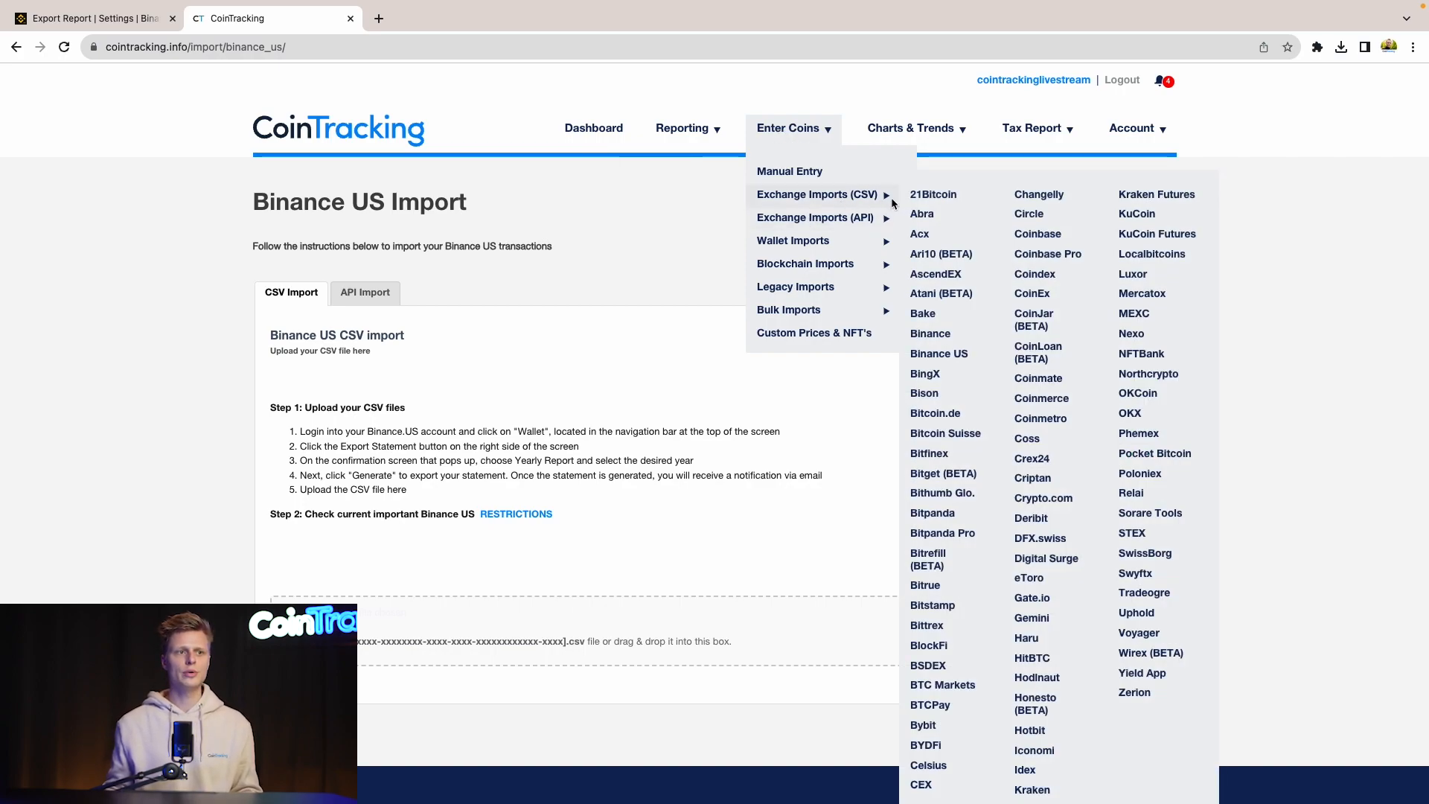
mouse_move(972, 344)
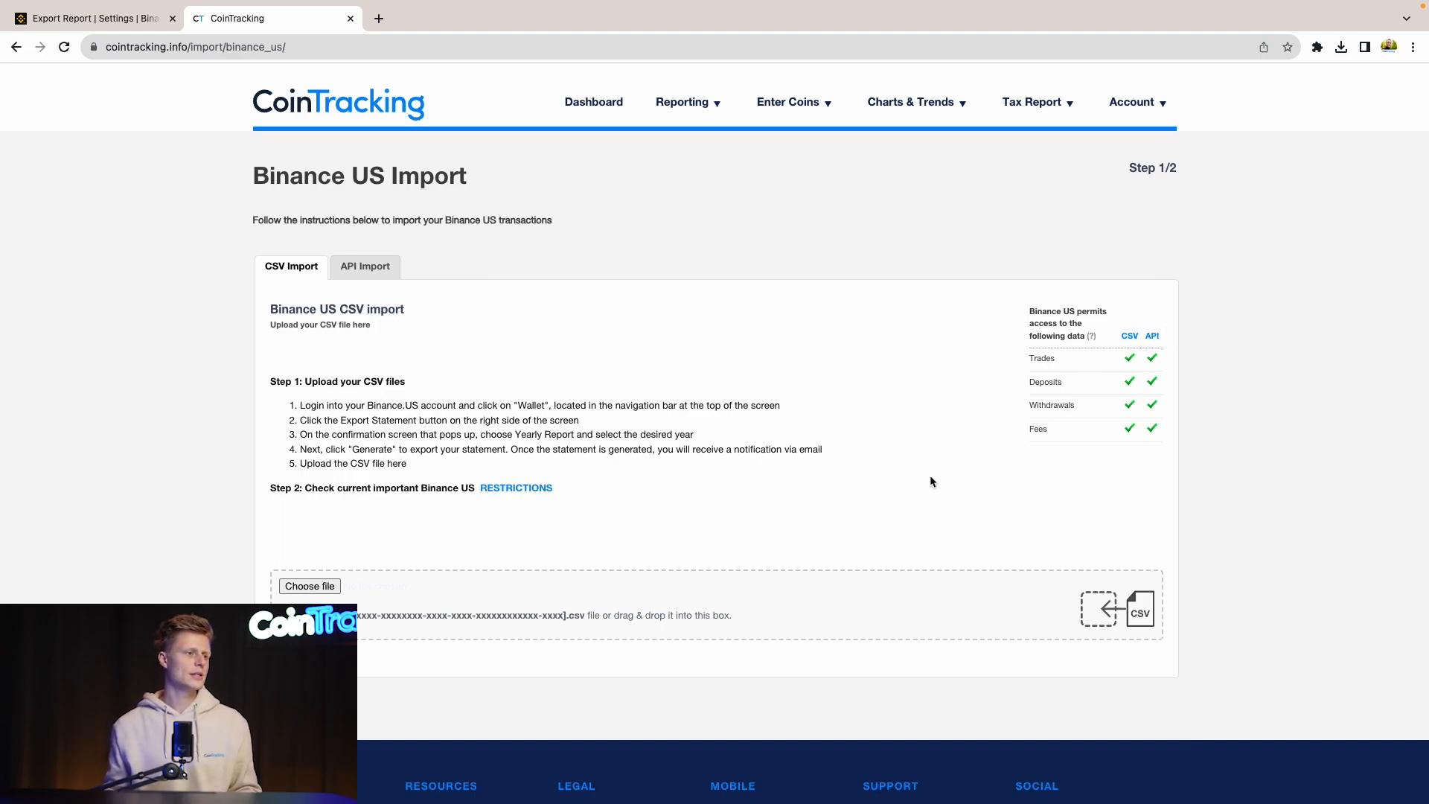
mouse_move(1085, 464)
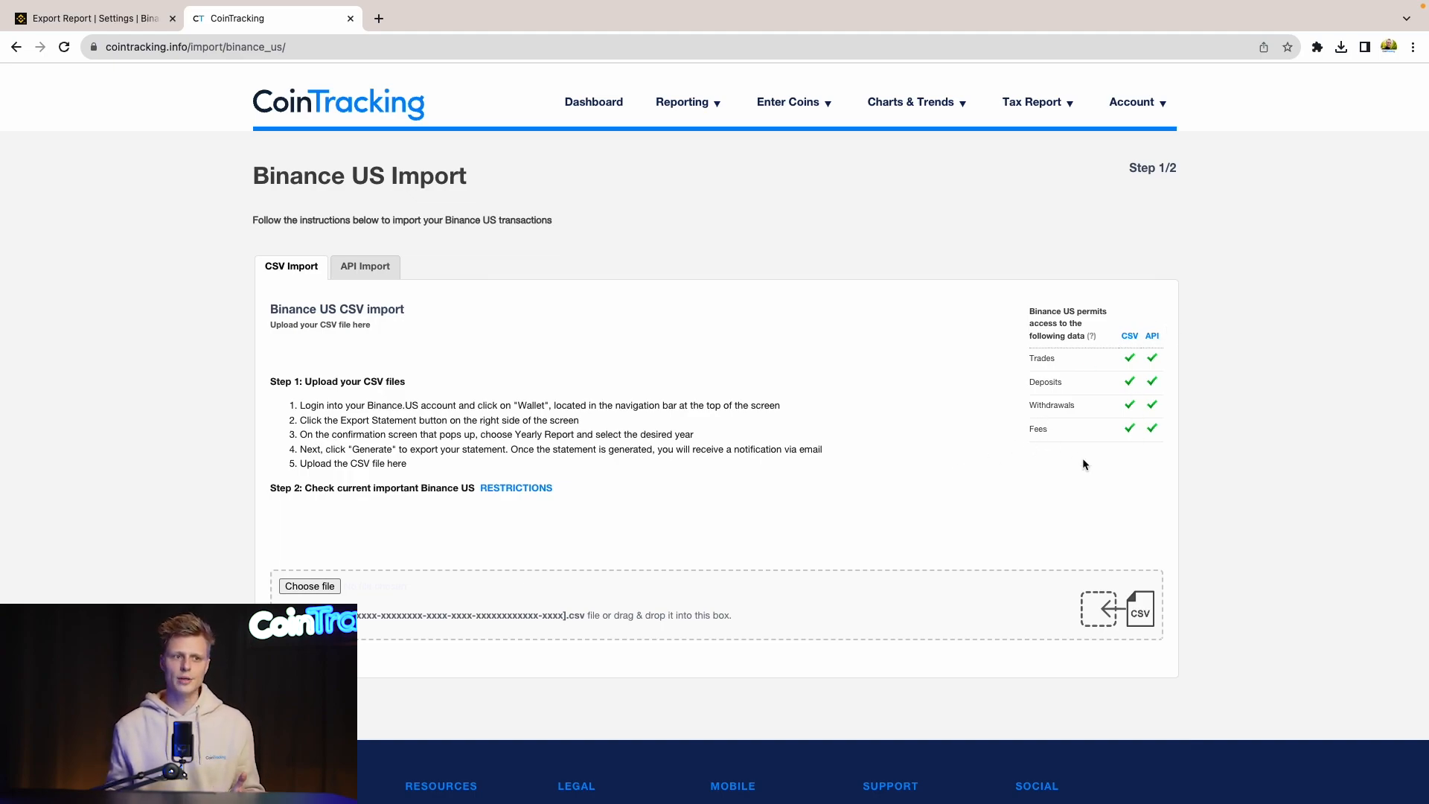
scroll("down", 3)
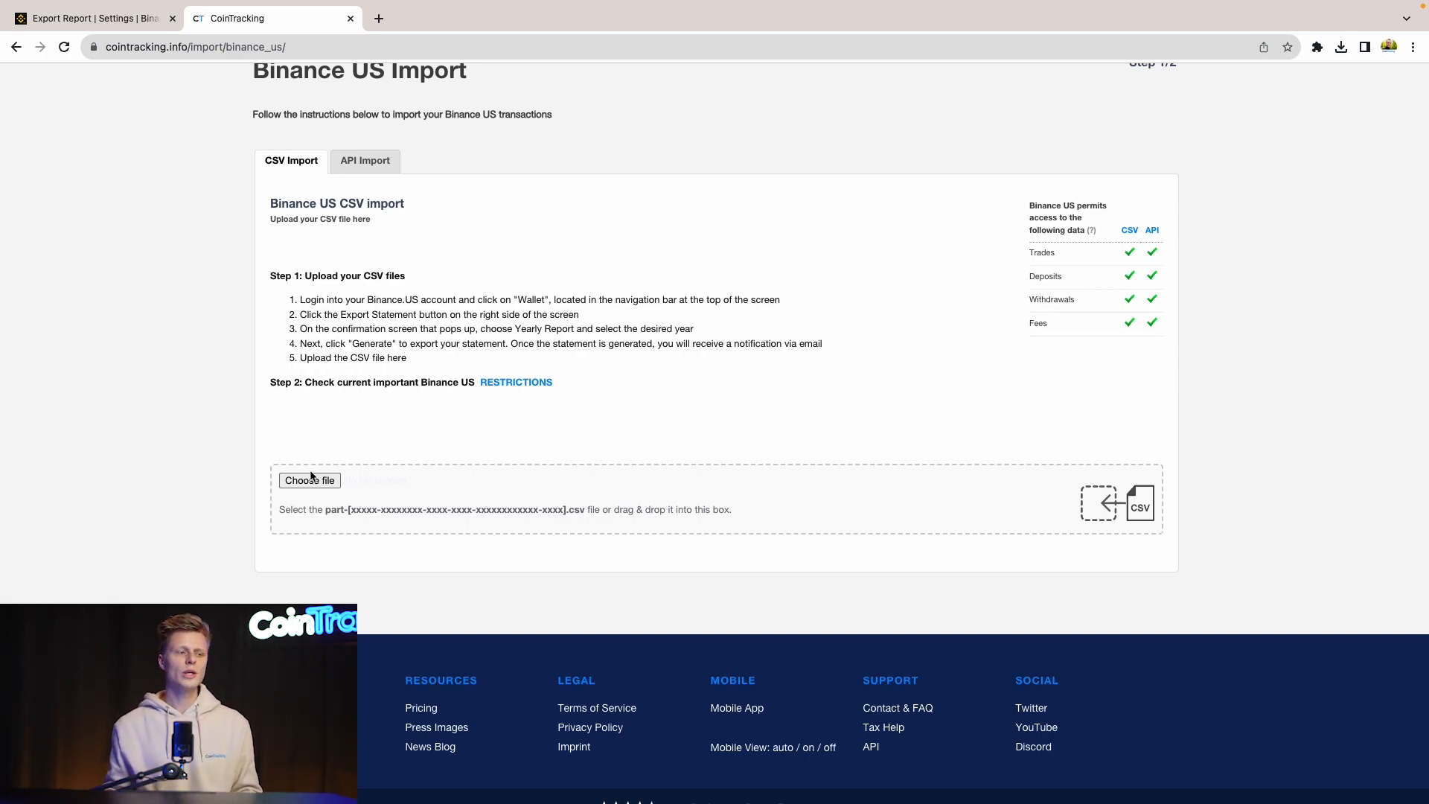
- Pick 202311061243.csv from the Downloads folder as the upload file
left_click(309, 481)
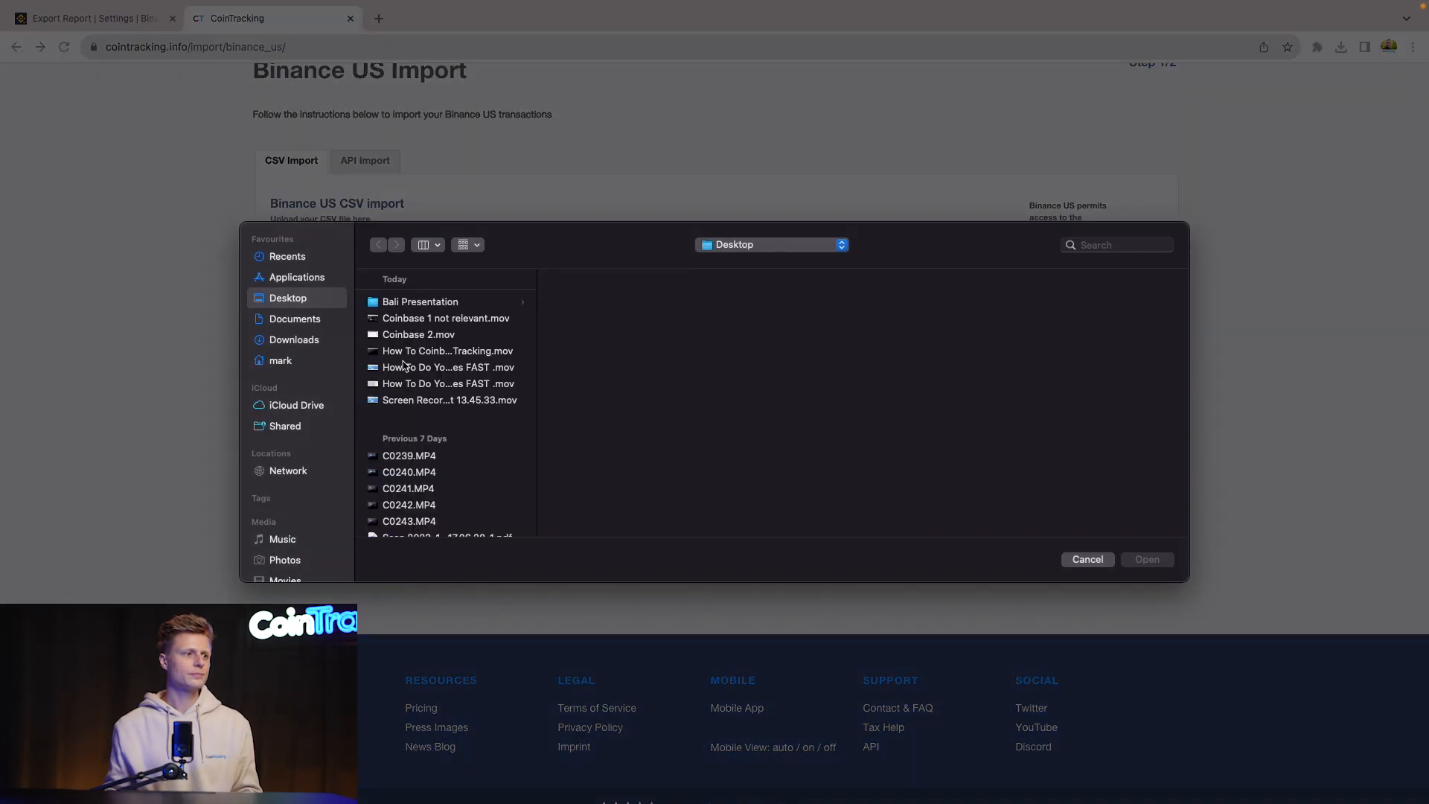
left_click(293, 339)
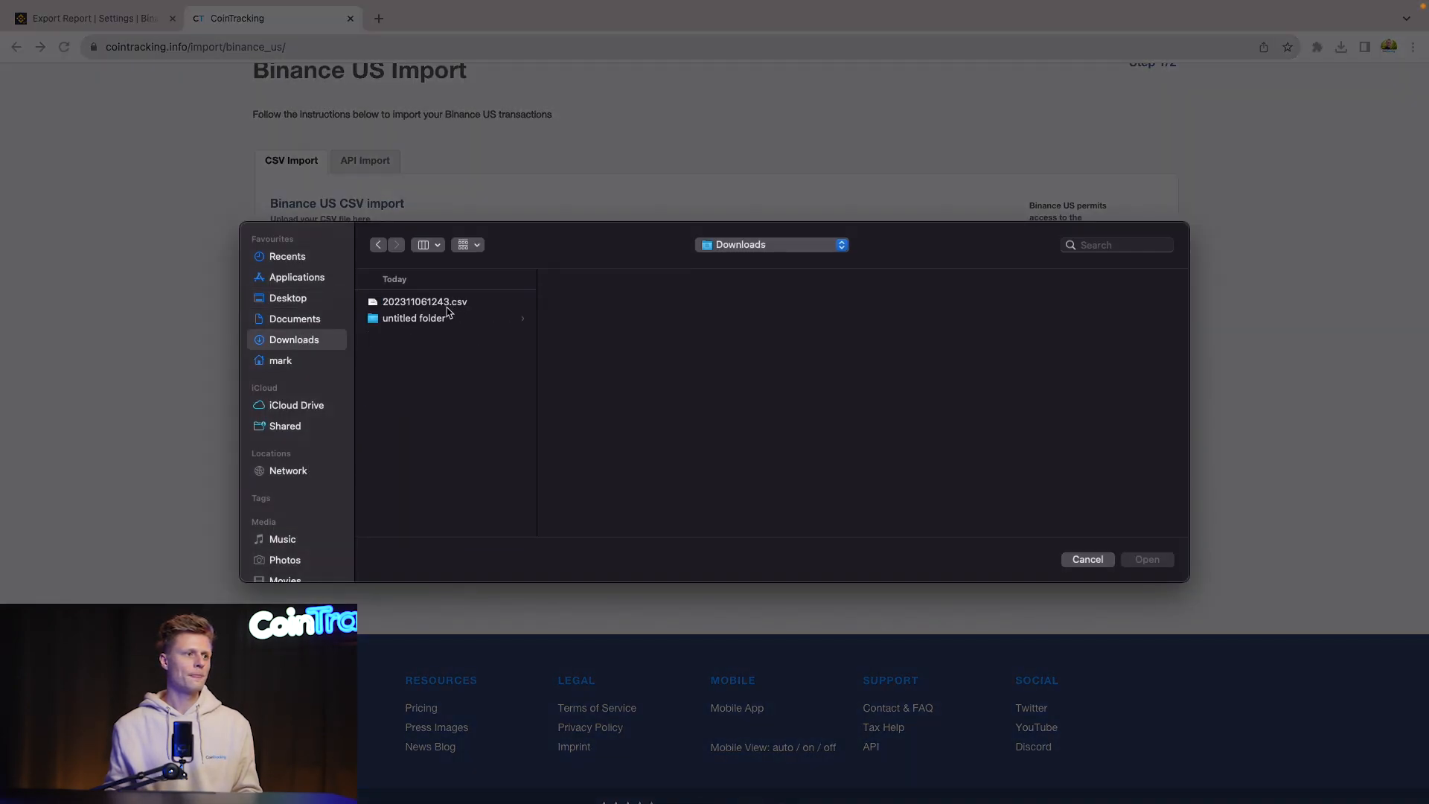
left_click(424, 301)
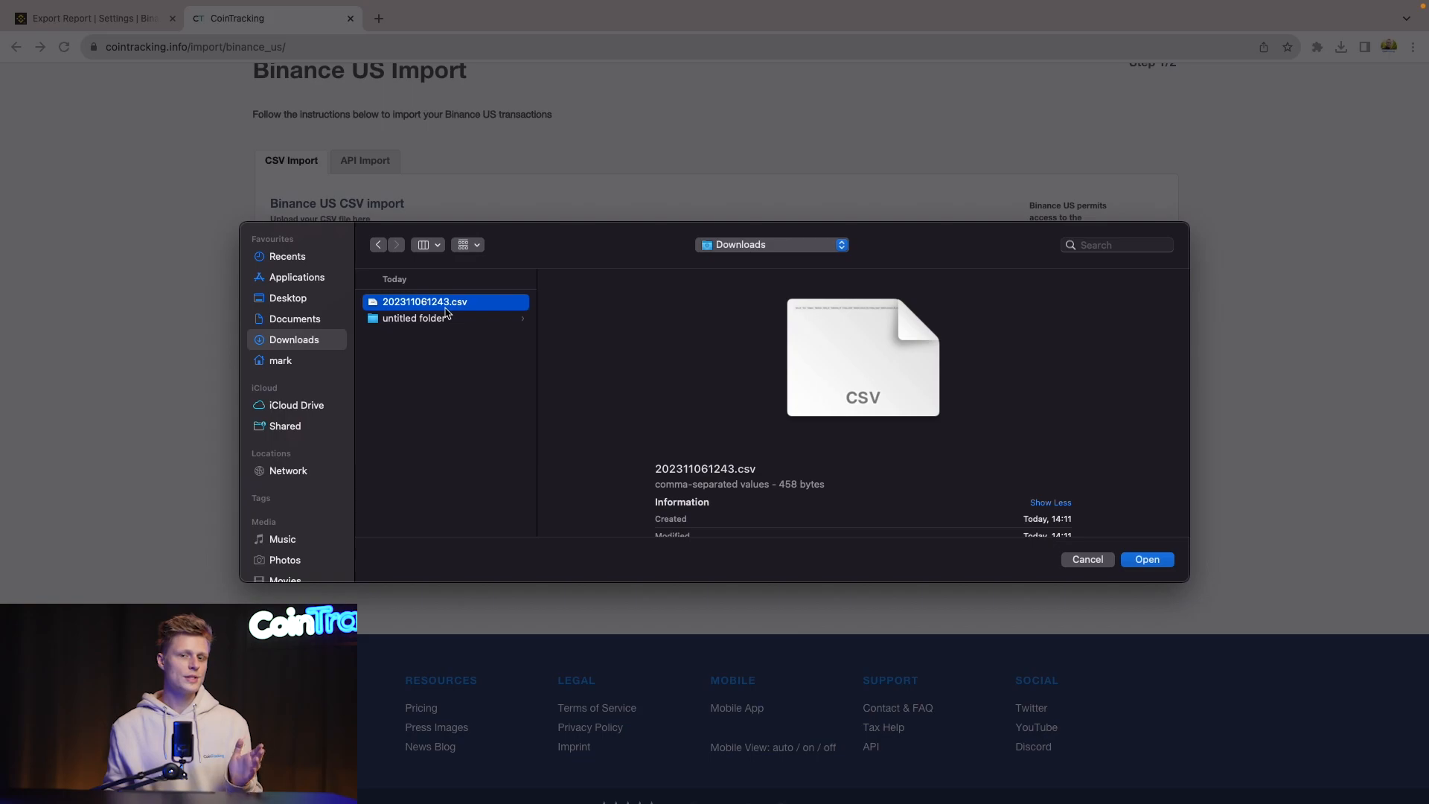
- Upload 202311061243.csv and run both import steps to bring in the Binance US trades
left_click(1147, 559)
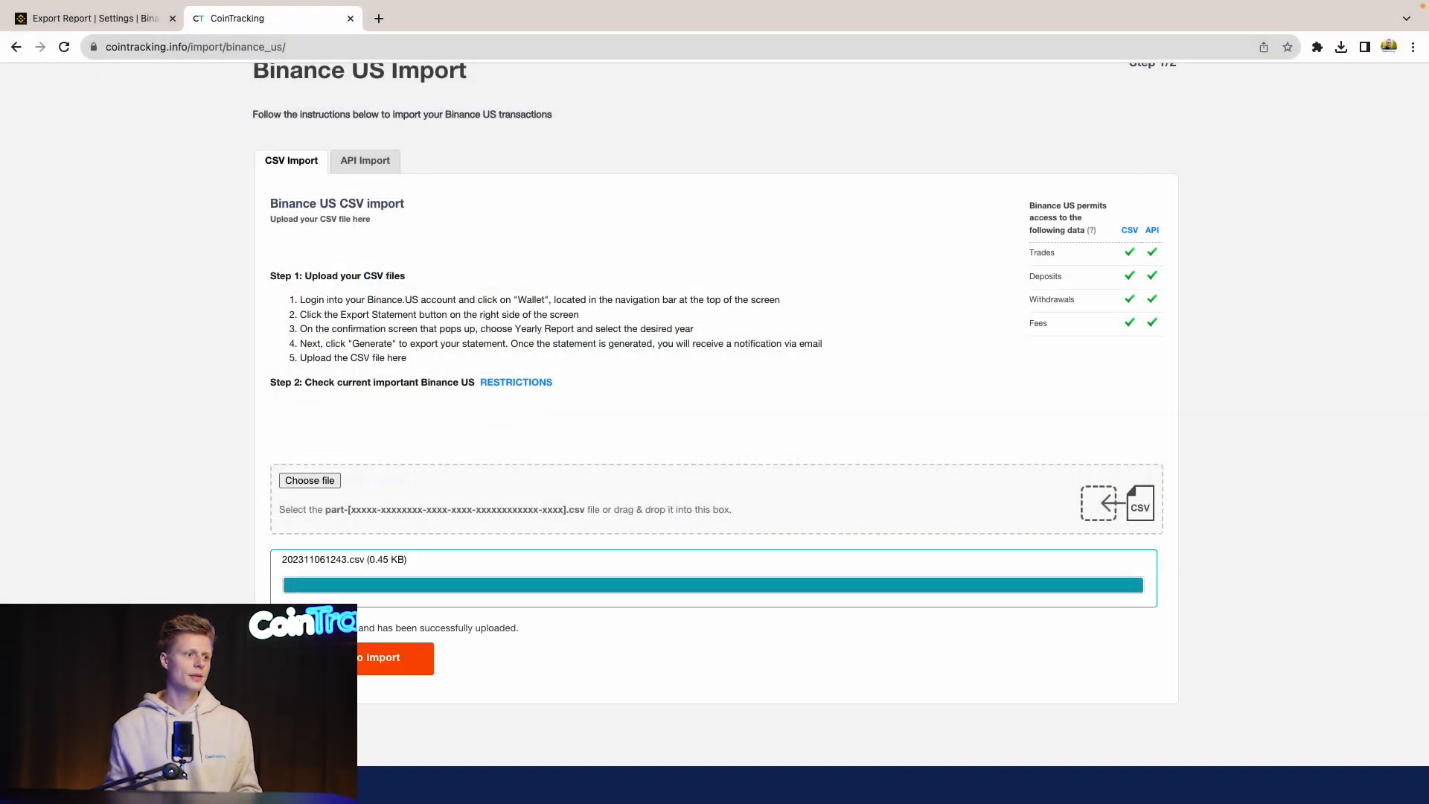
left_click(378, 659)
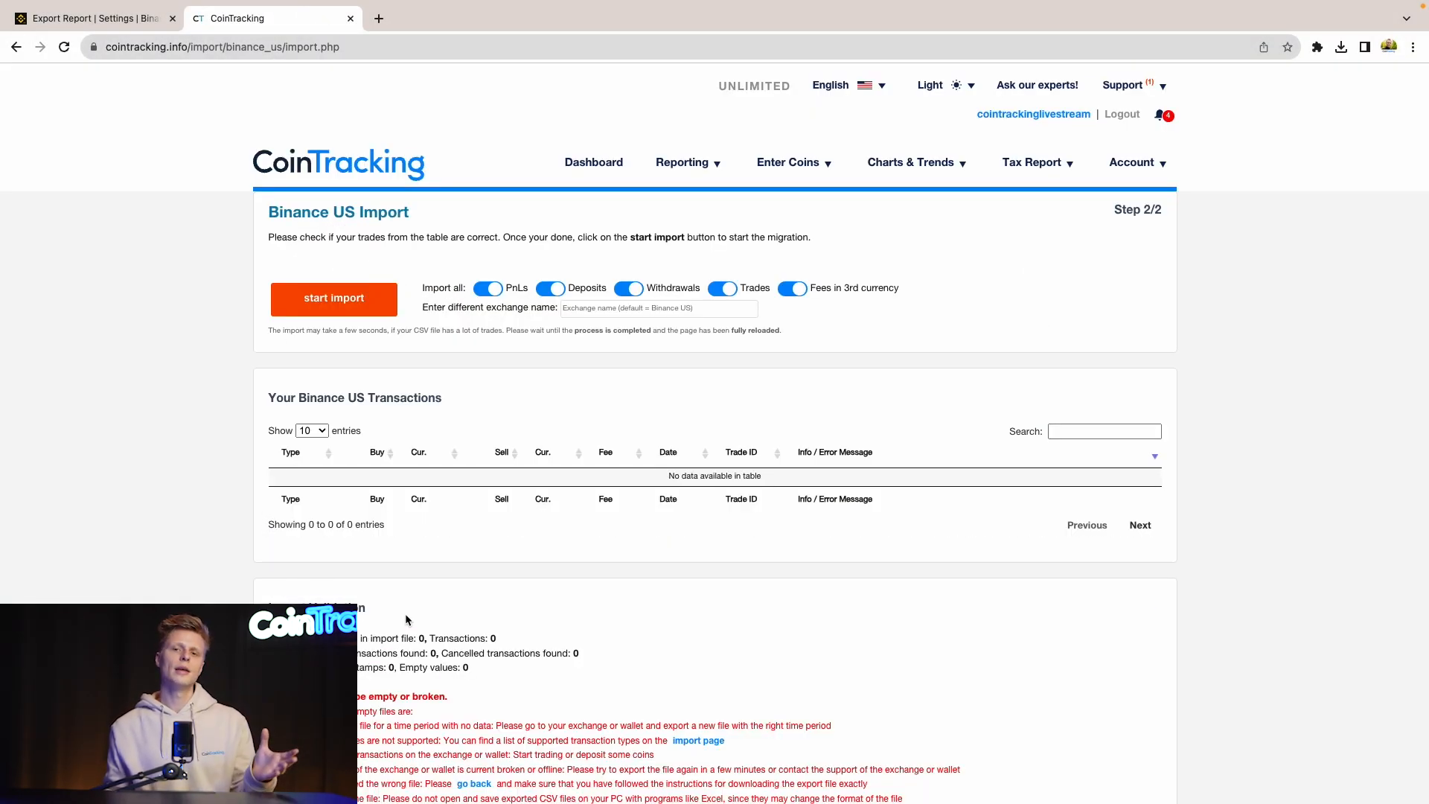
mouse_move(696, 431)
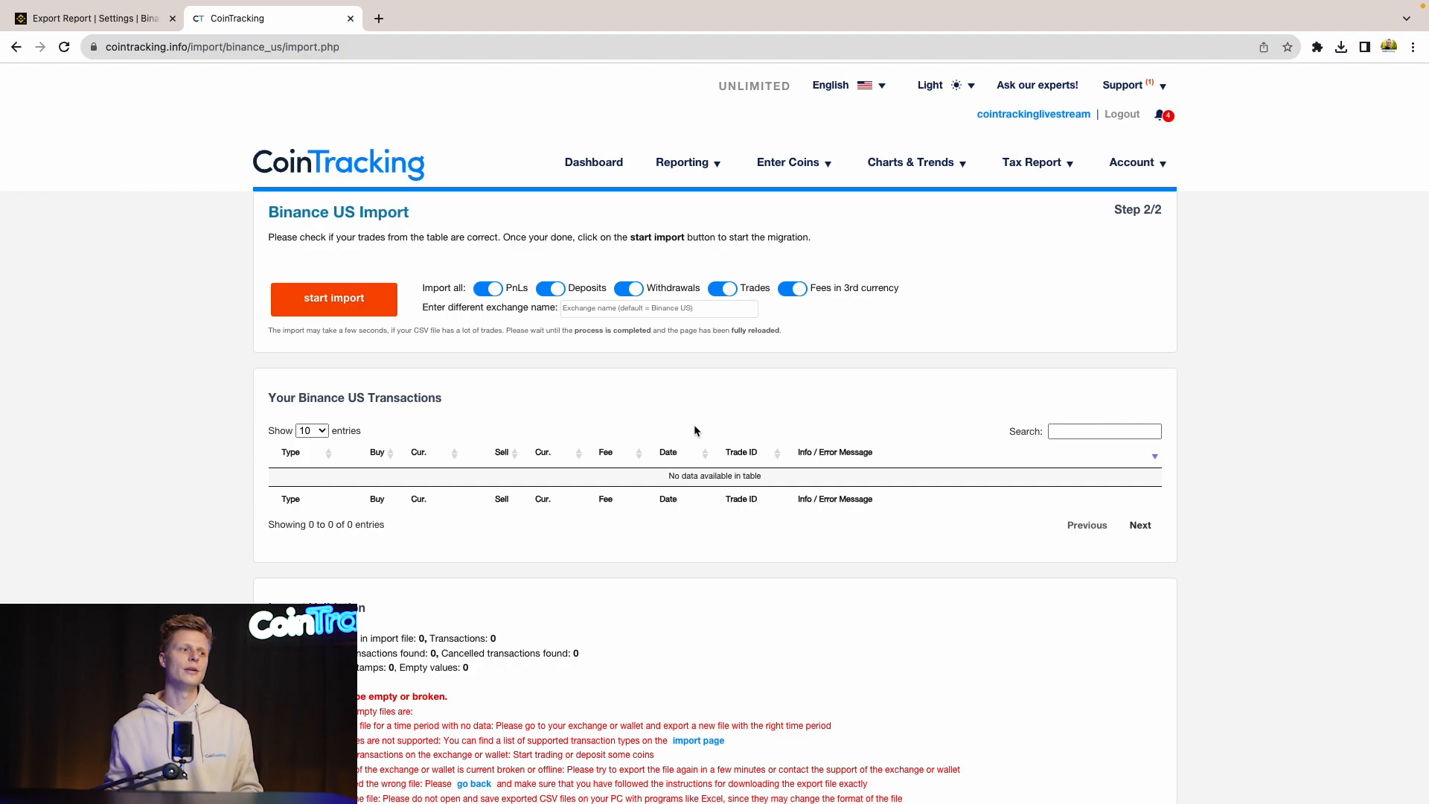
mouse_move(401, 320)
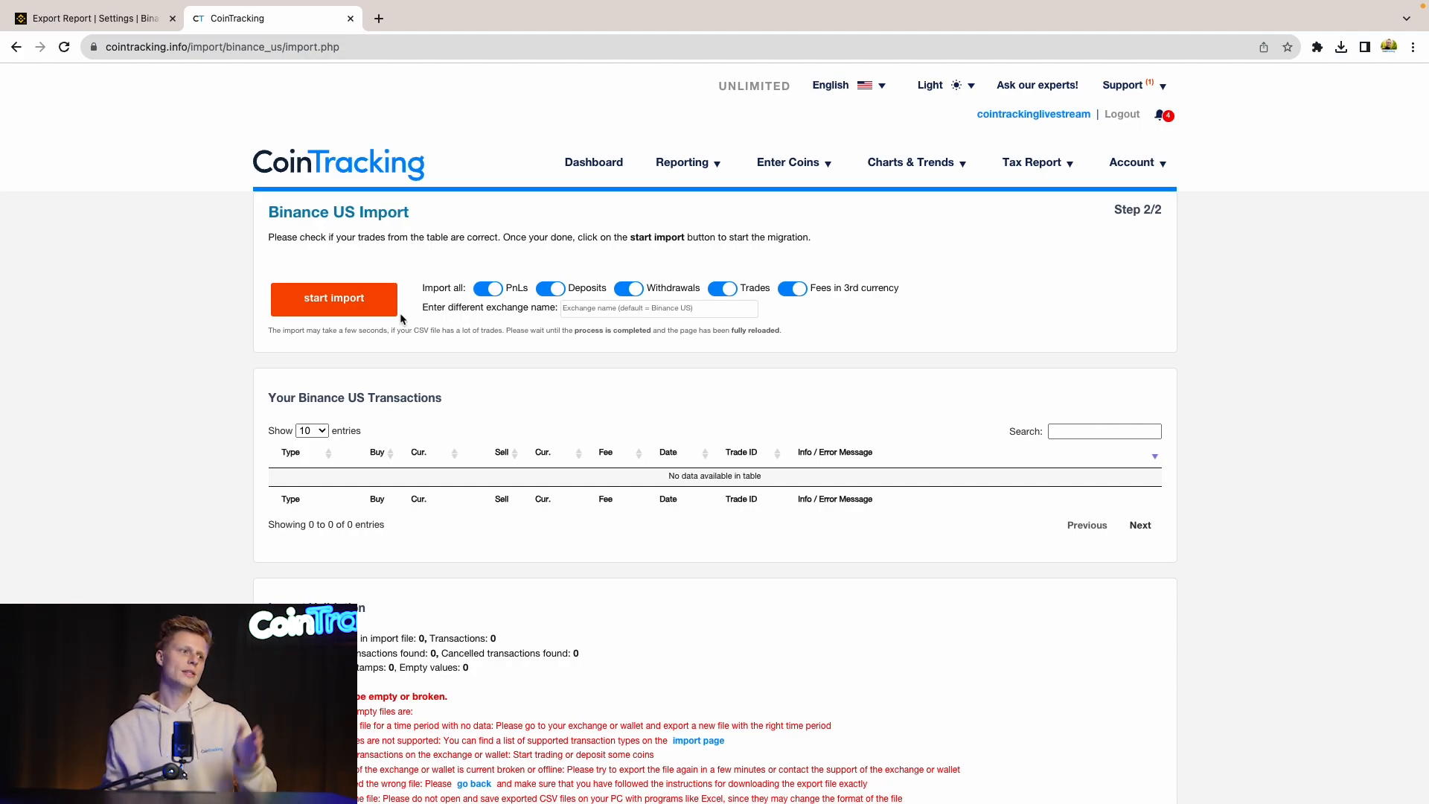
left_click(333, 298)
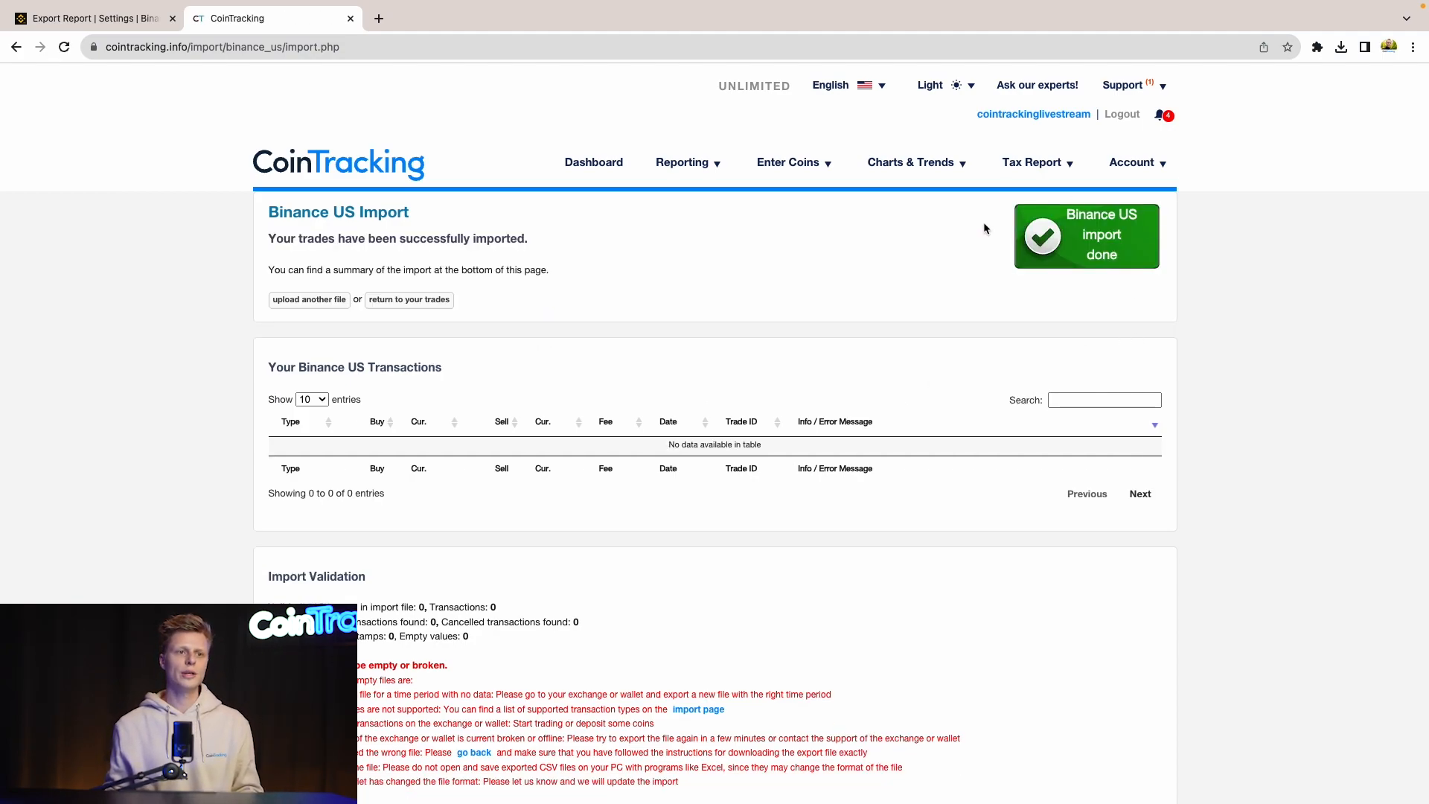
left_click(683, 163)
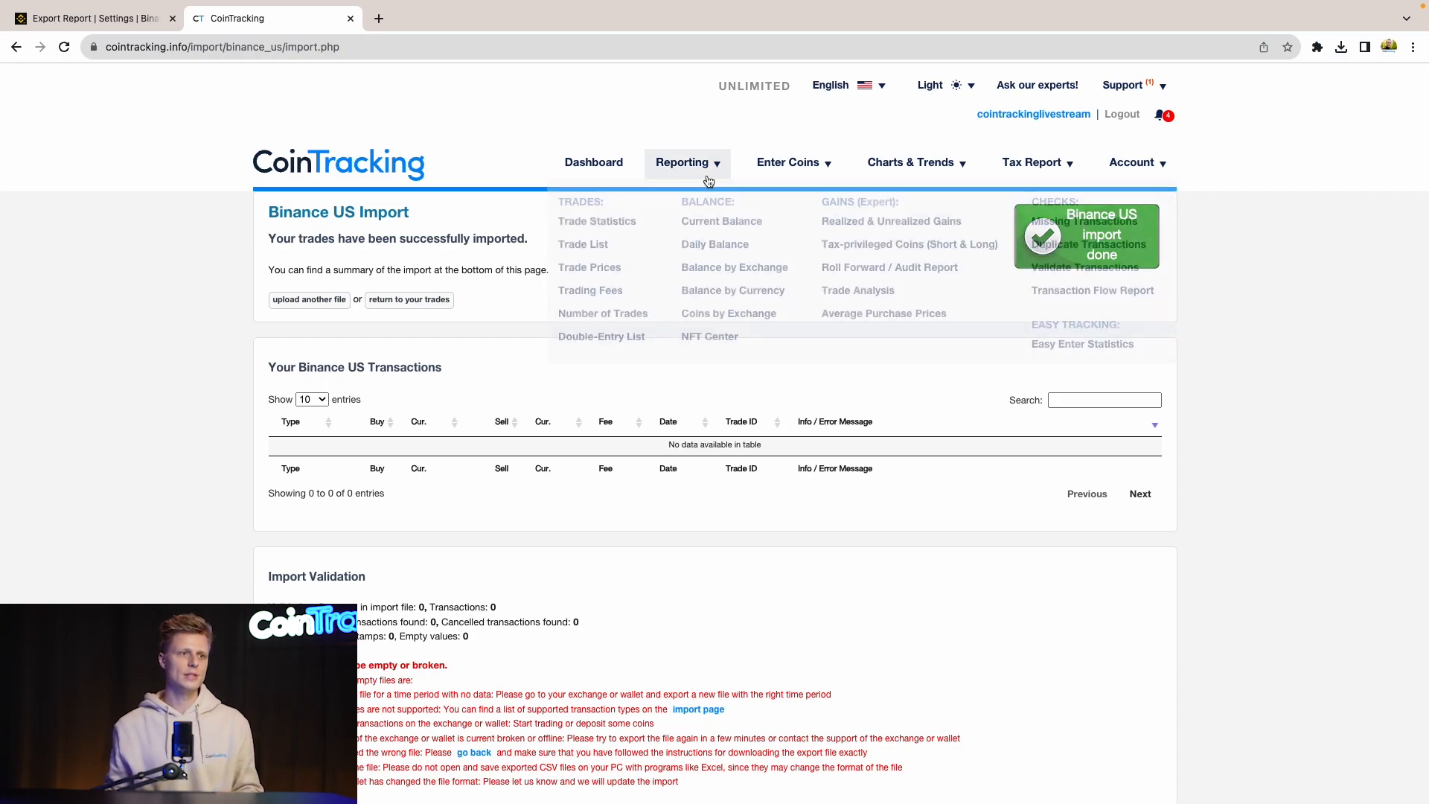
- Visit Enter Coins, then view the Balance by Exchange report
left_click(788, 163)
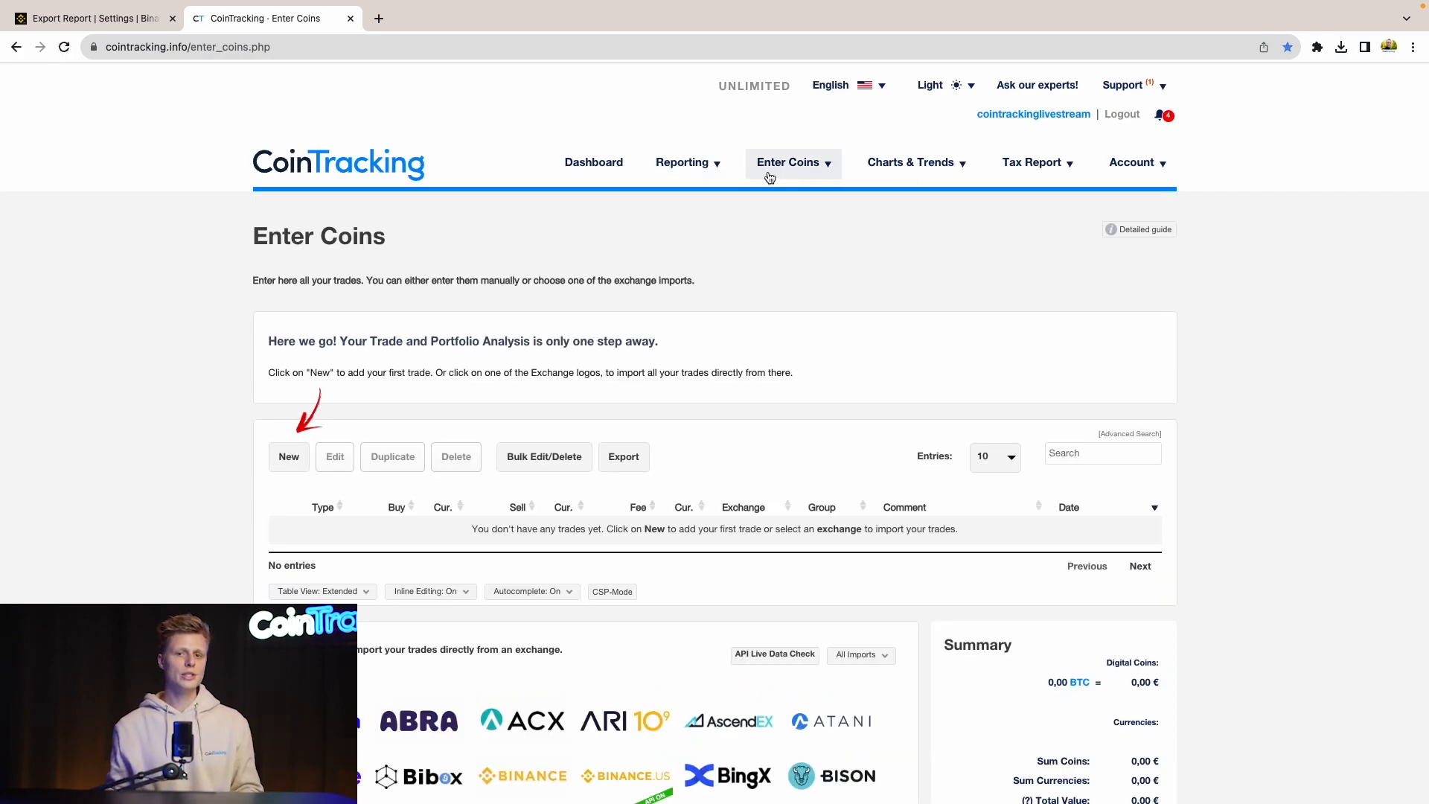
left_click(682, 162)
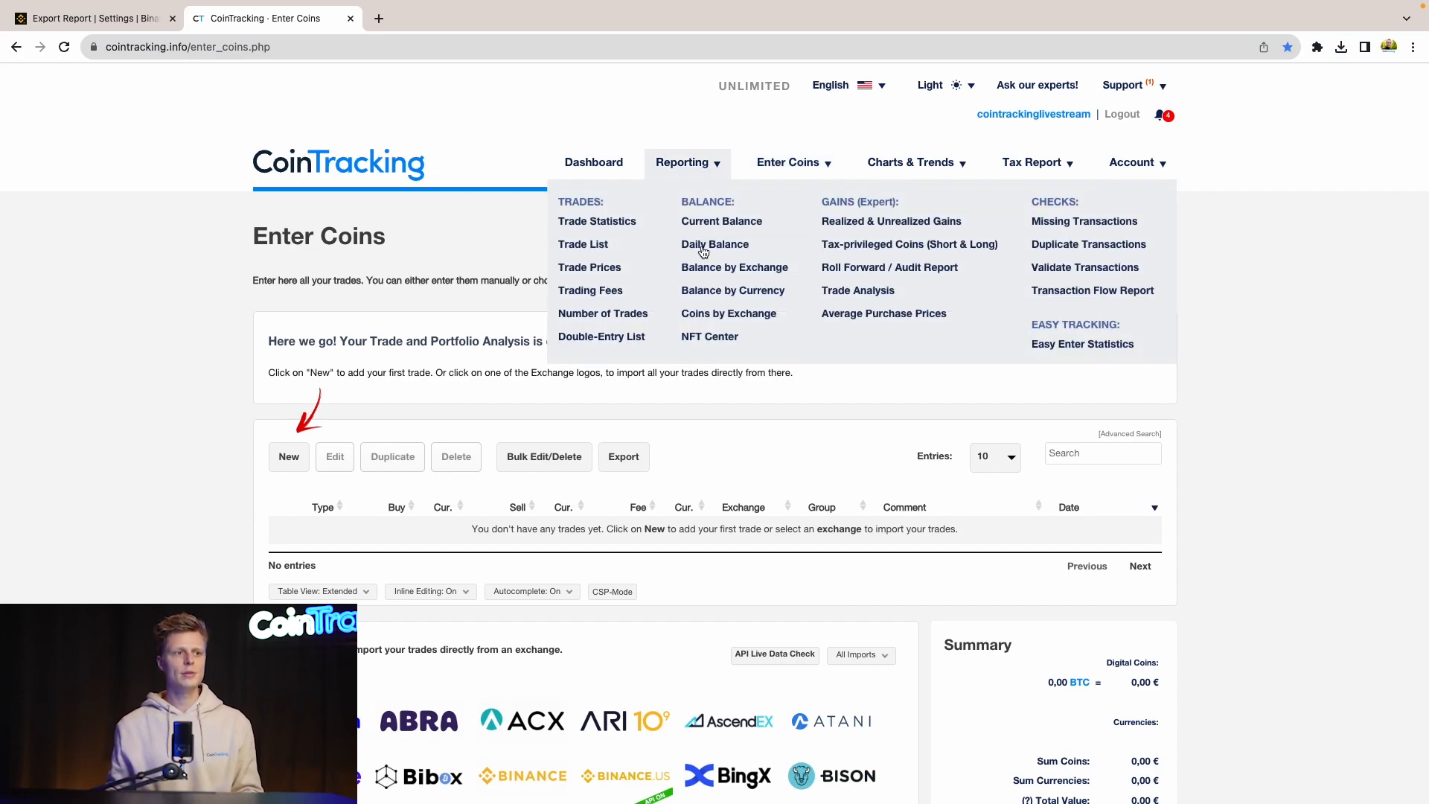
left_click(735, 267)
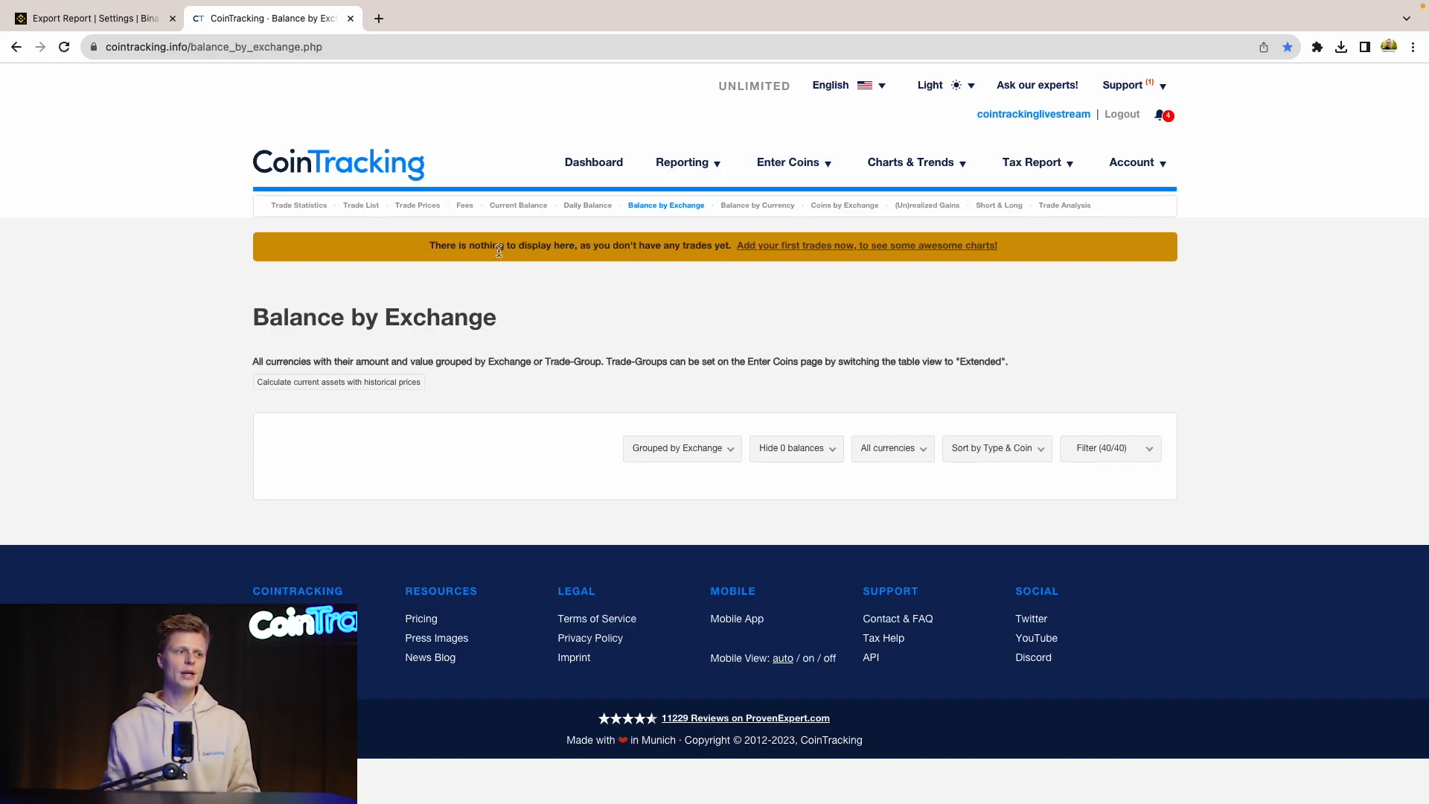
mouse_move(276, 489)
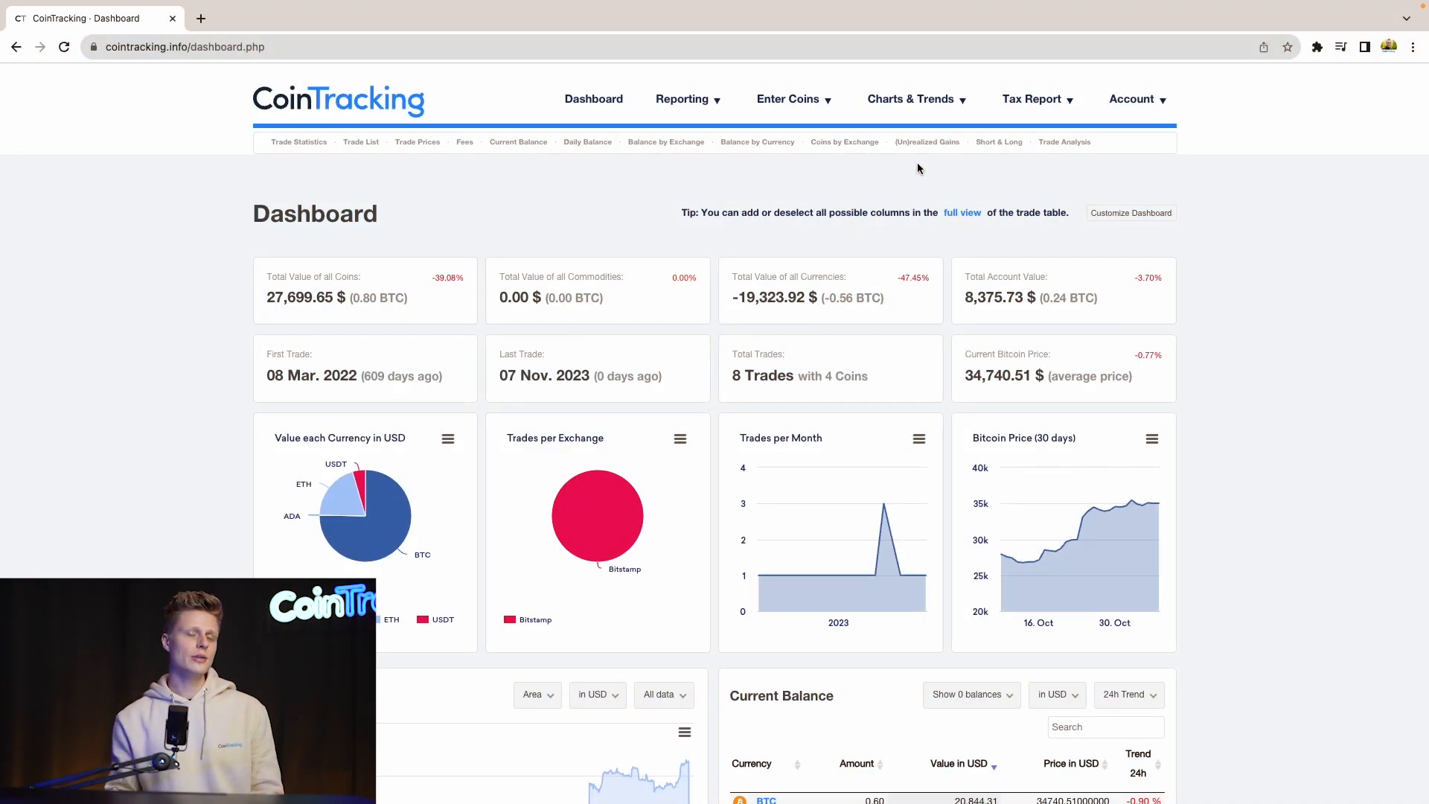
- Go to Tax Report > Tax Report and scroll down to the Create a new Tax Report form
left_click(1032, 99)
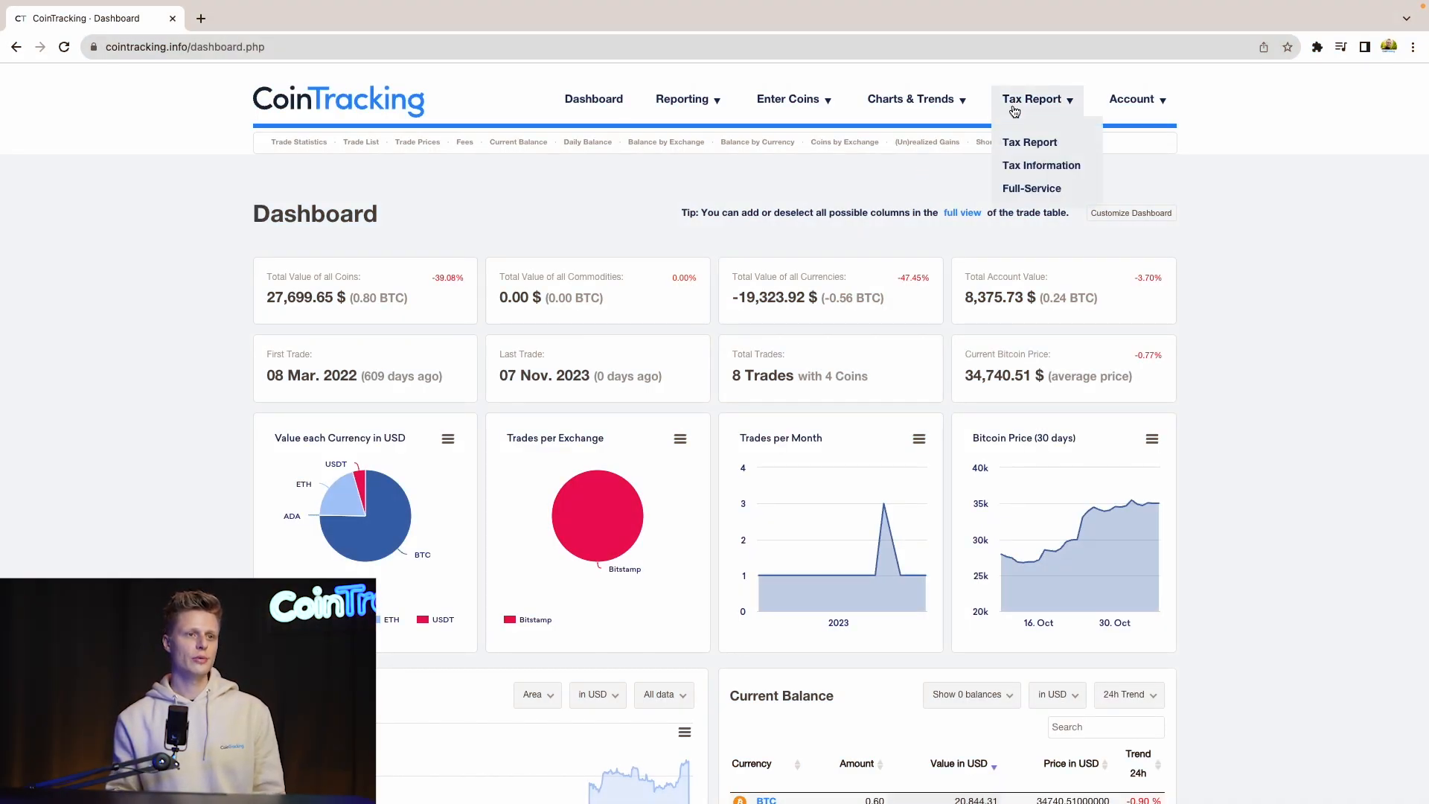
left_click(1028, 142)
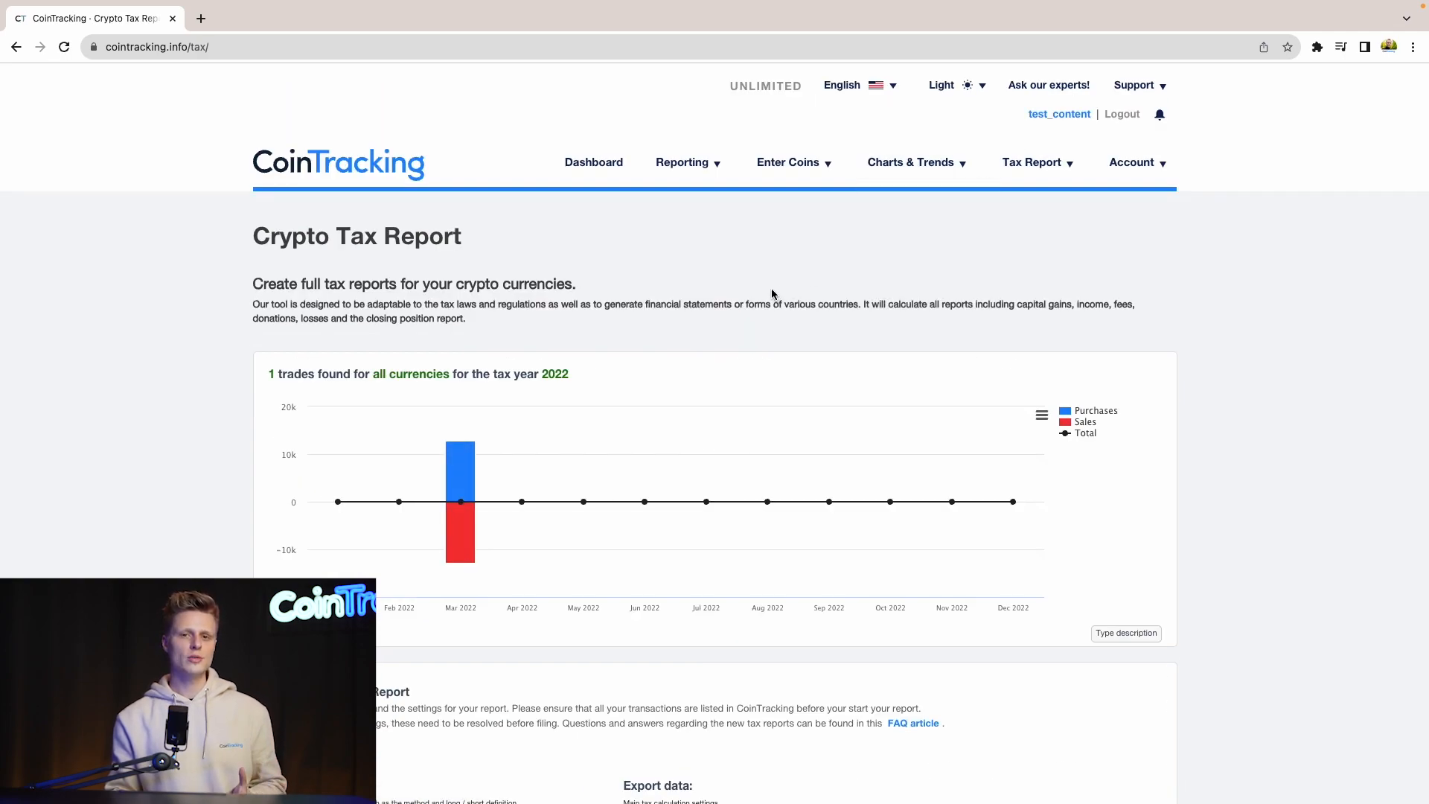
scroll("down", 3)
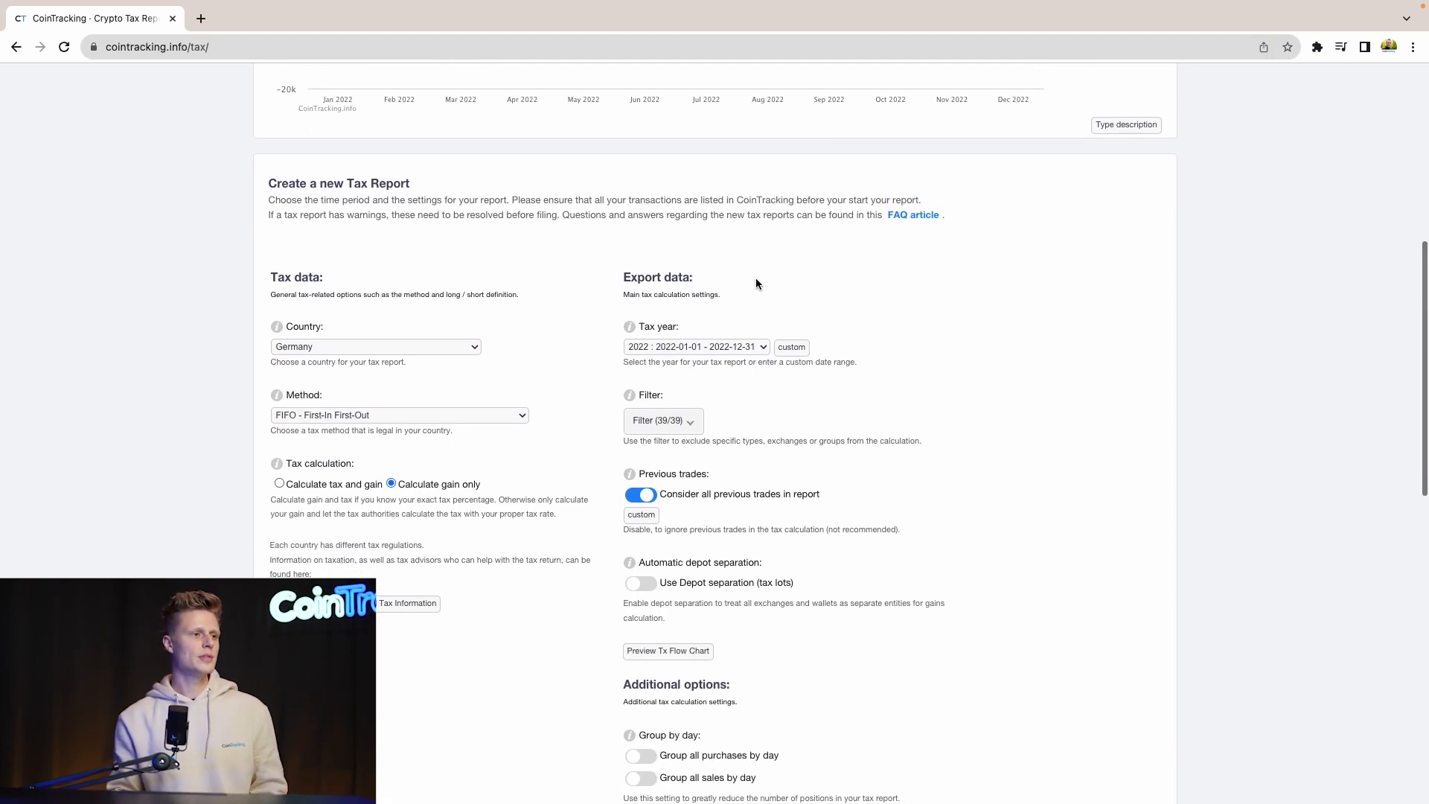
scroll("down", 3)
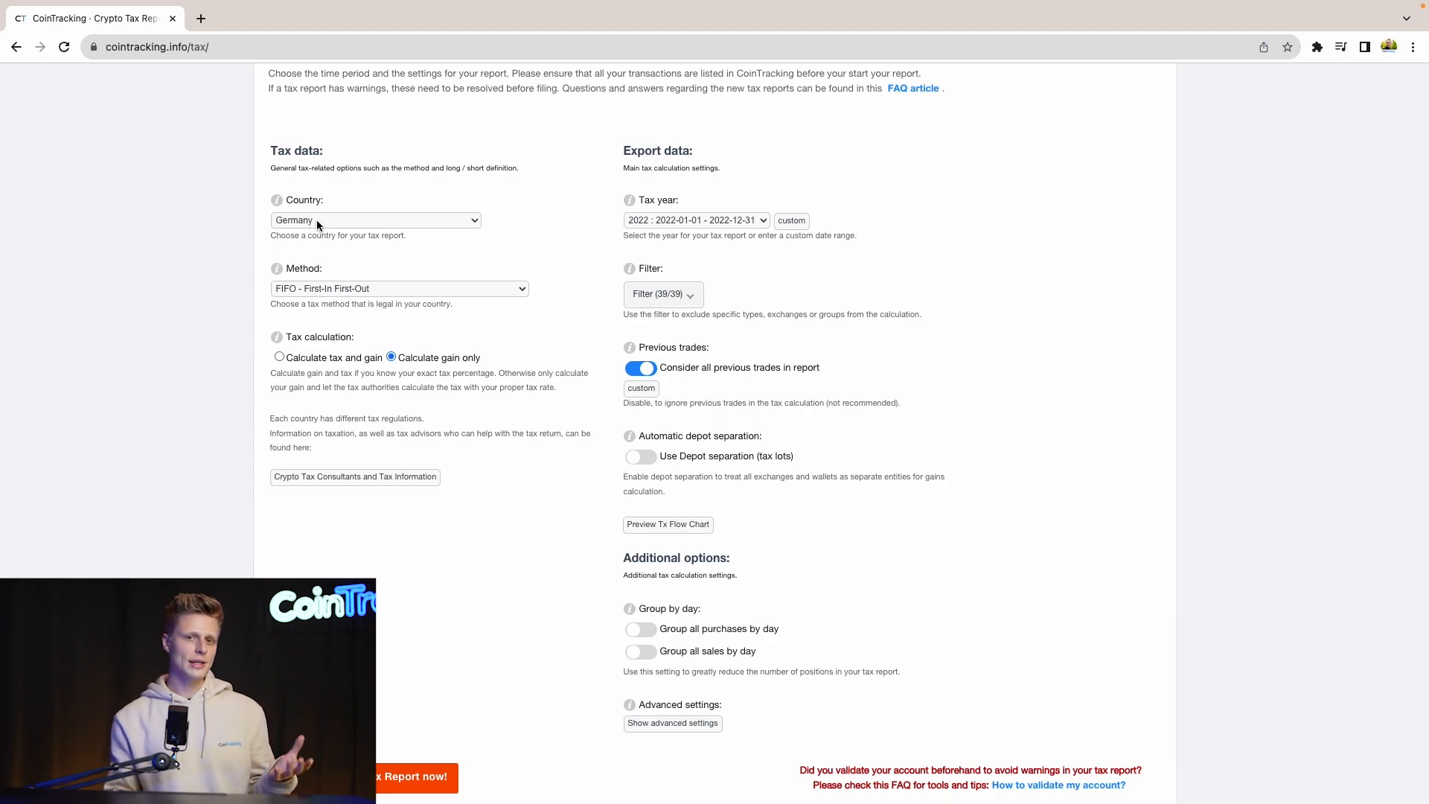
- Keep Germany and FIFO on the tax report form and change the tax year to 2023
left_click(375, 220)
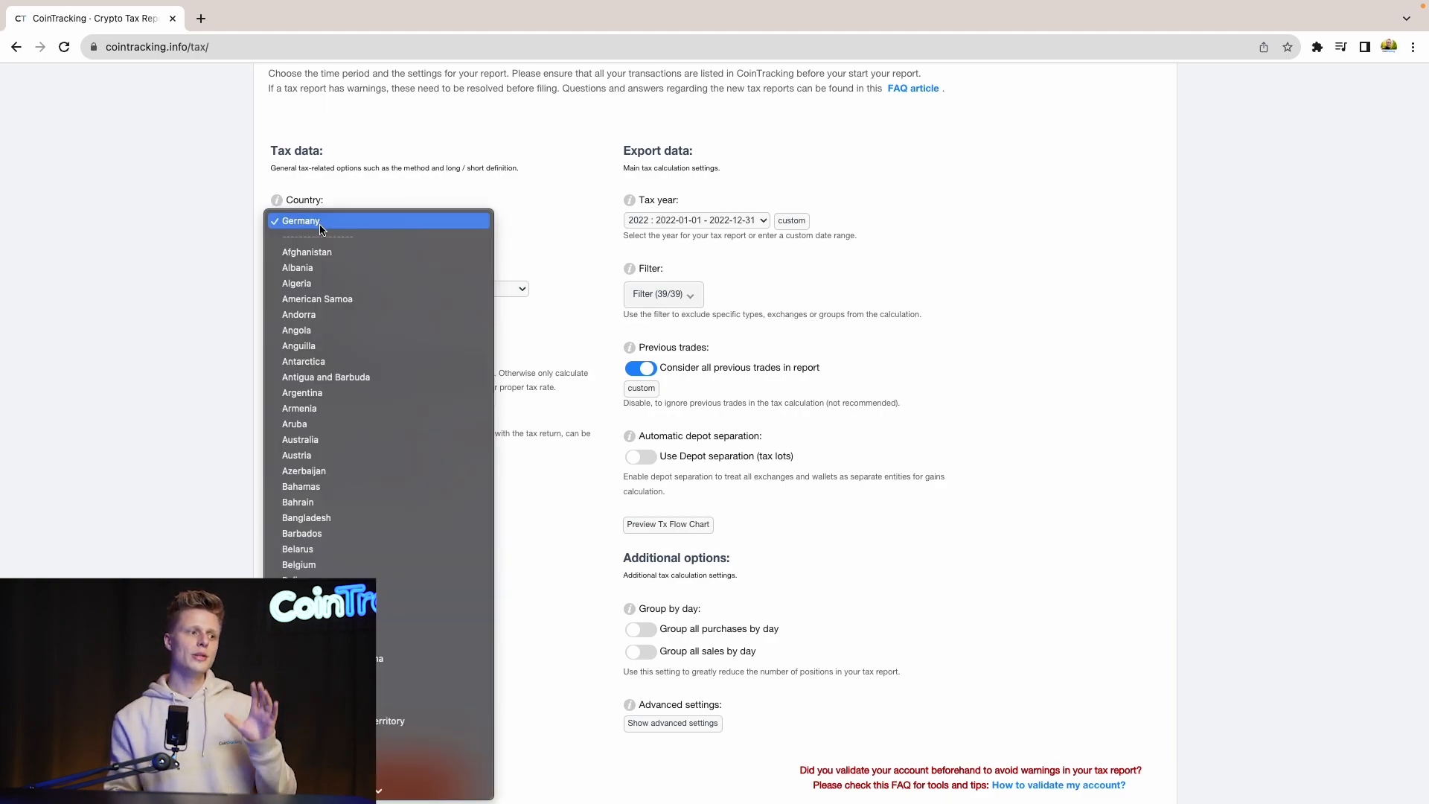
mouse_move(245, 239)
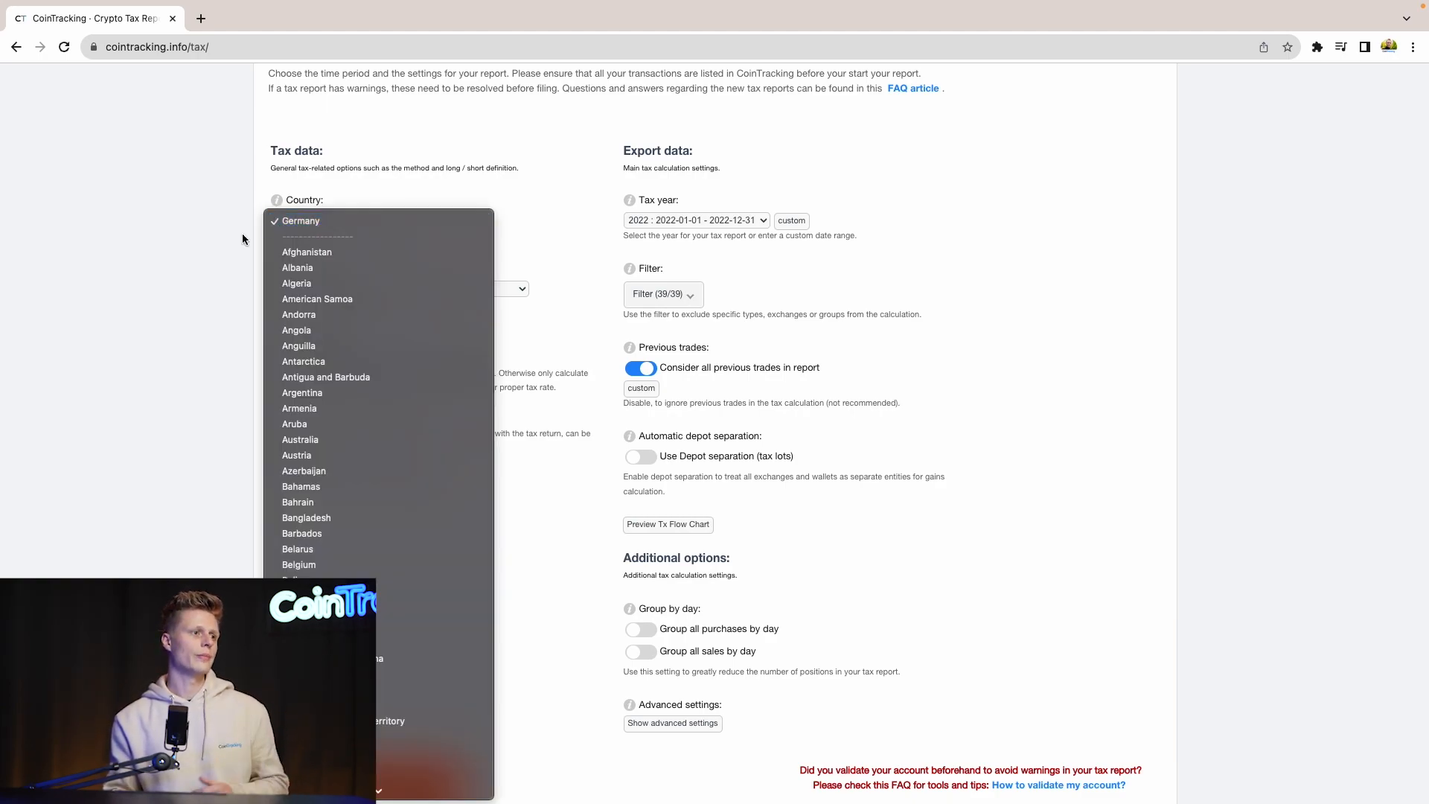
left_click(300, 221)
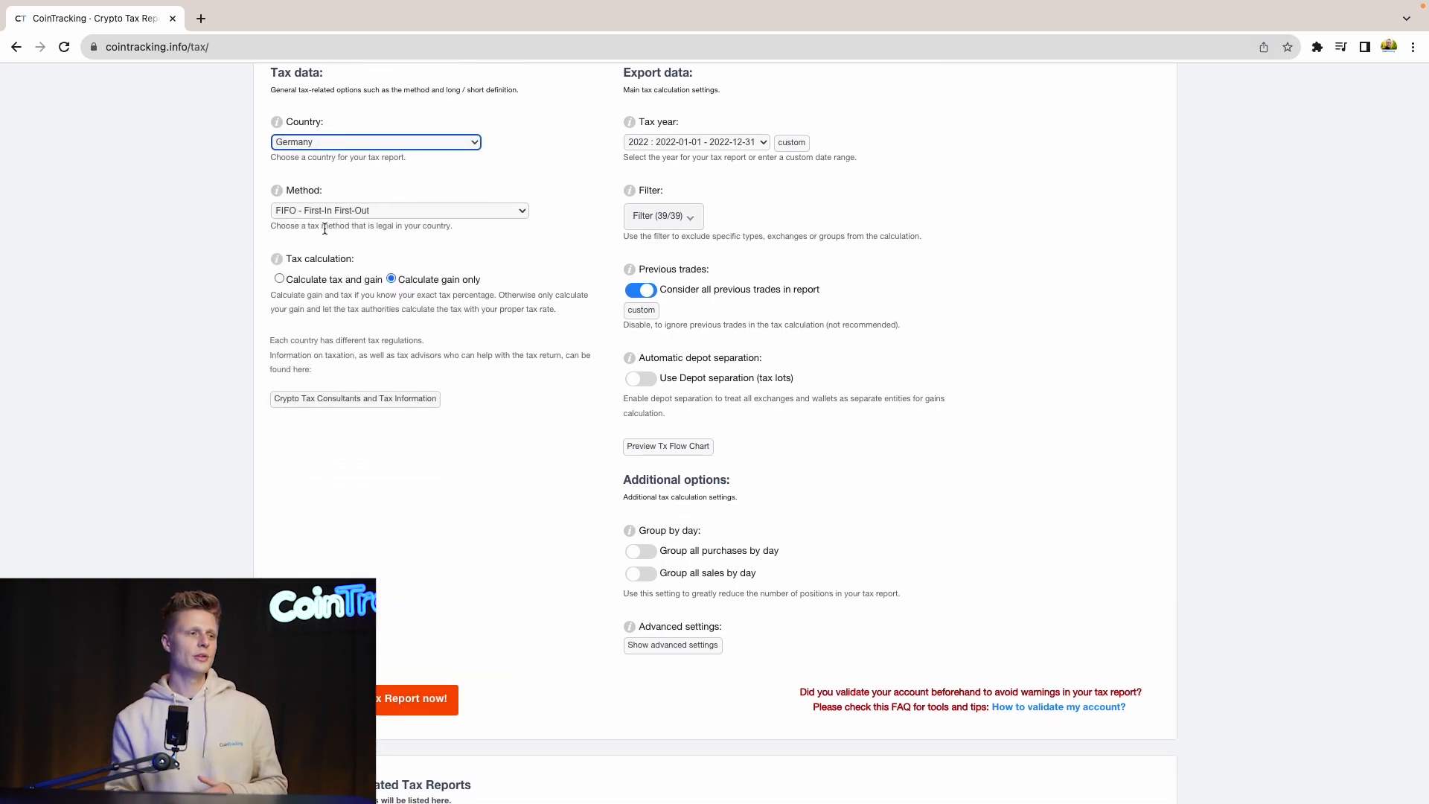
left_click(399, 210)
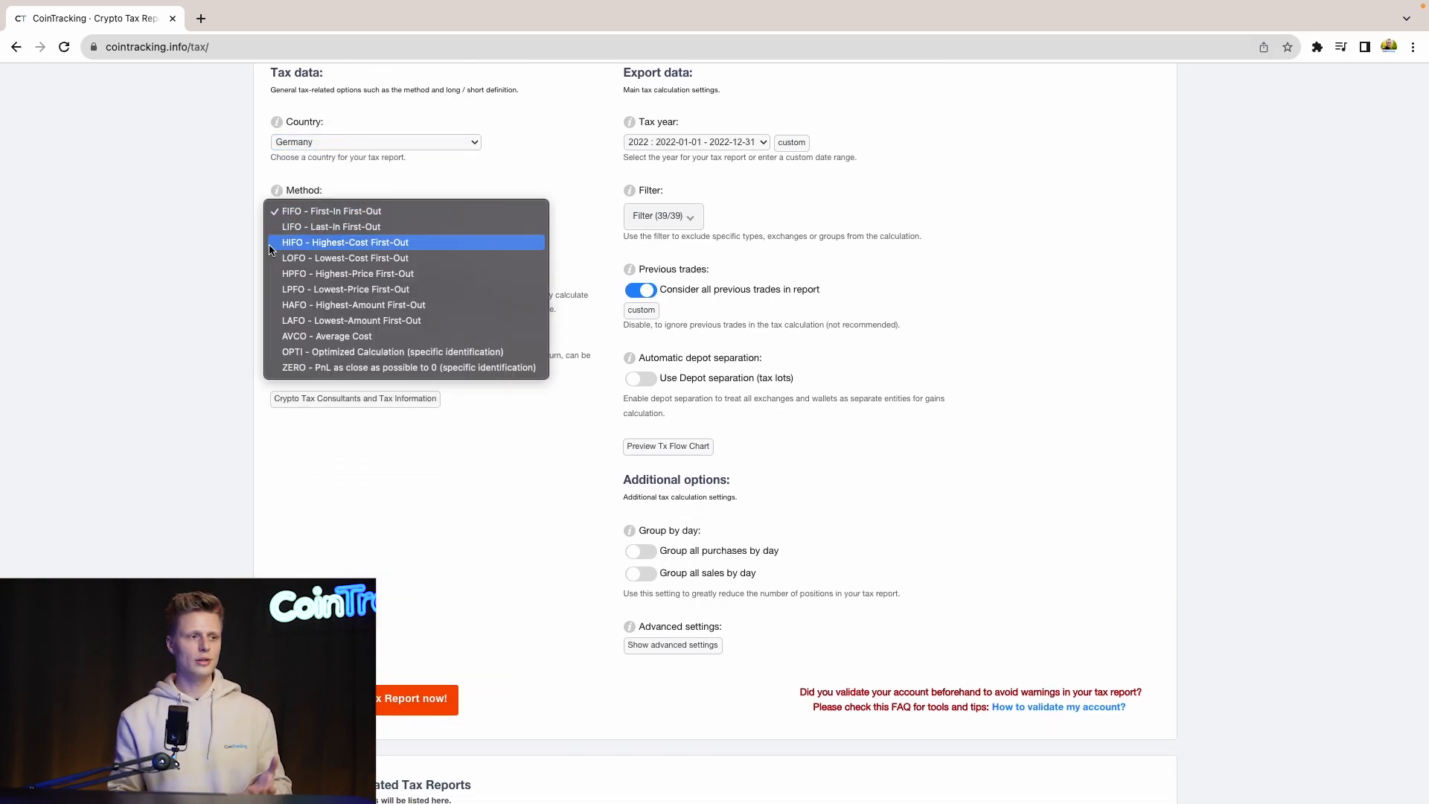
mouse_move(351, 289)
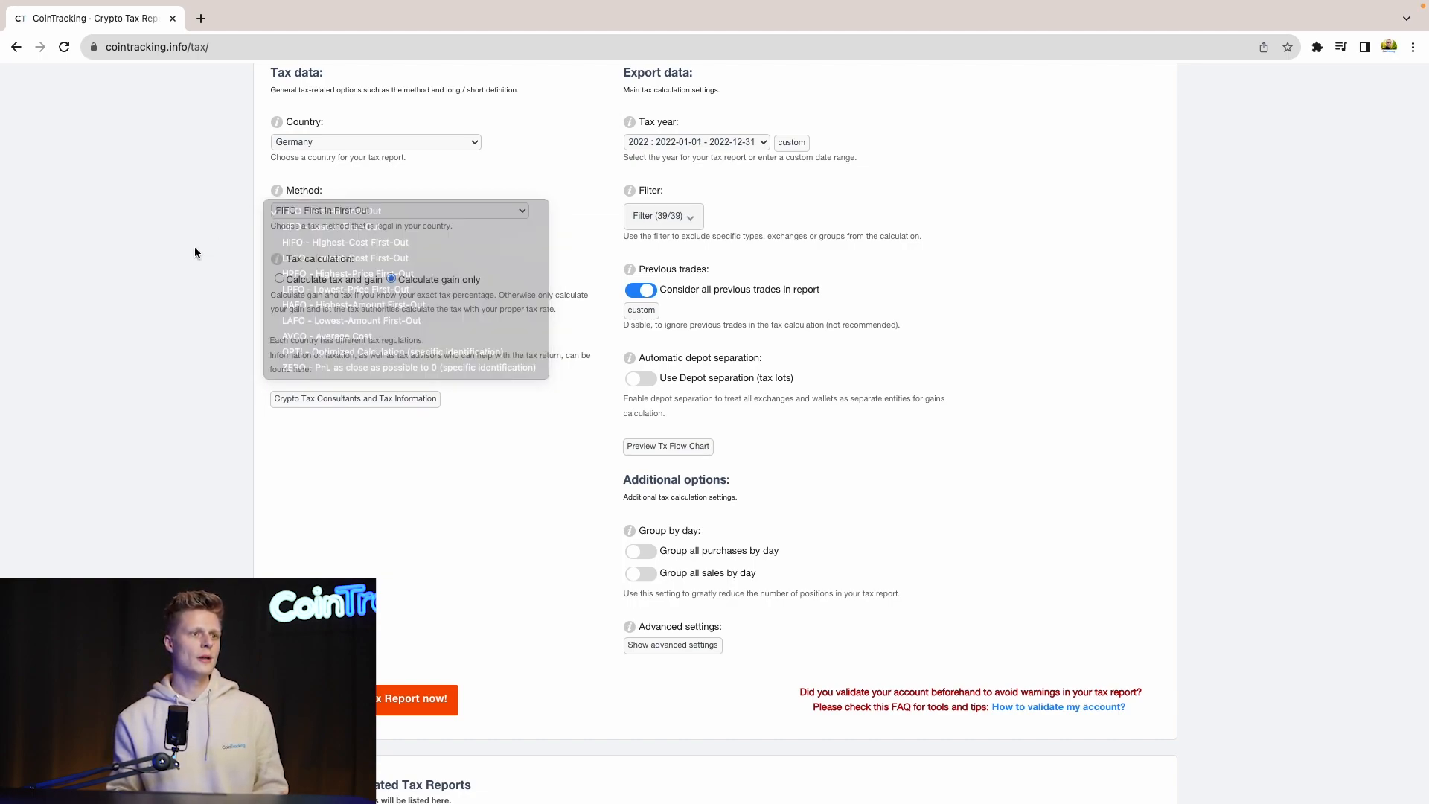
left_click(695, 141)
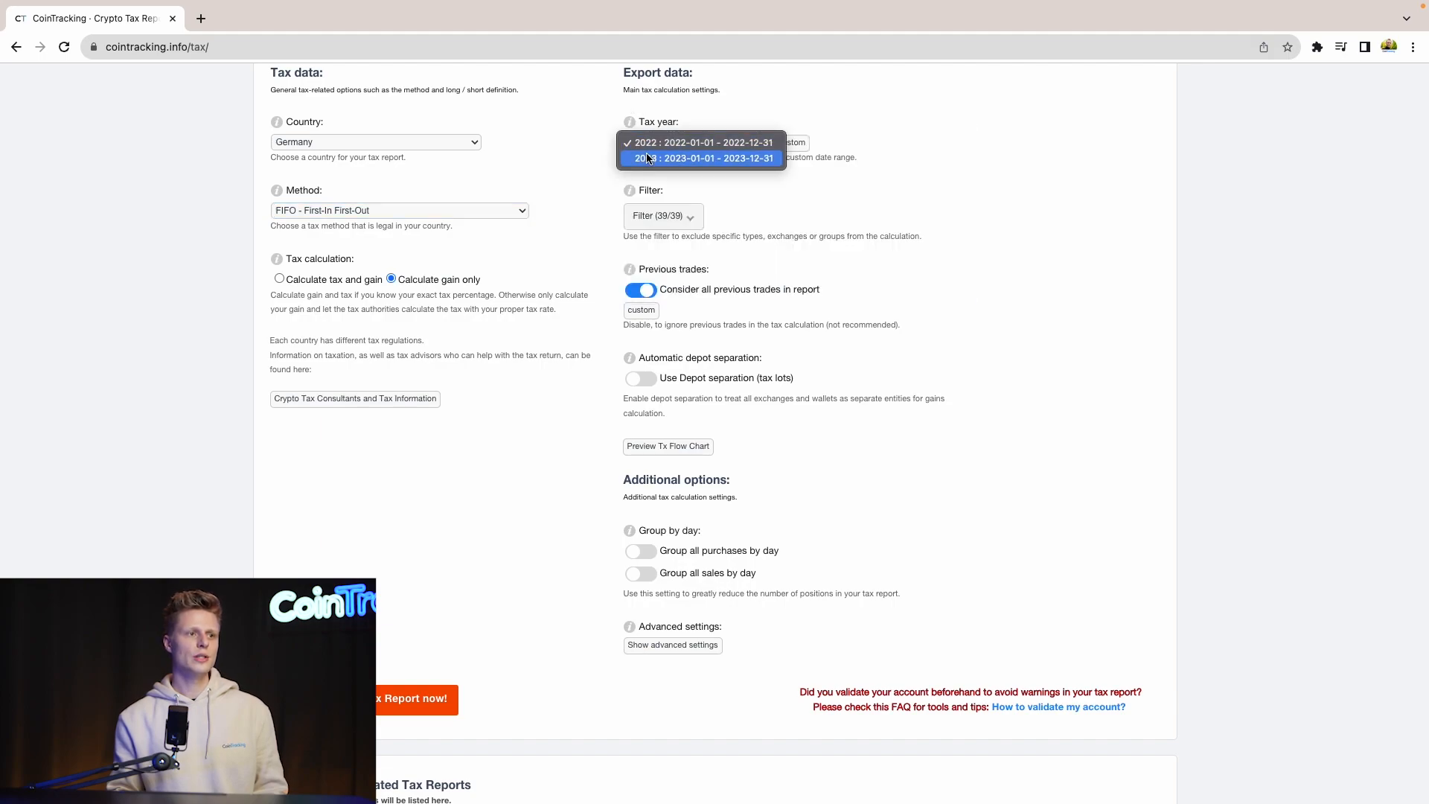
left_click(709, 158)
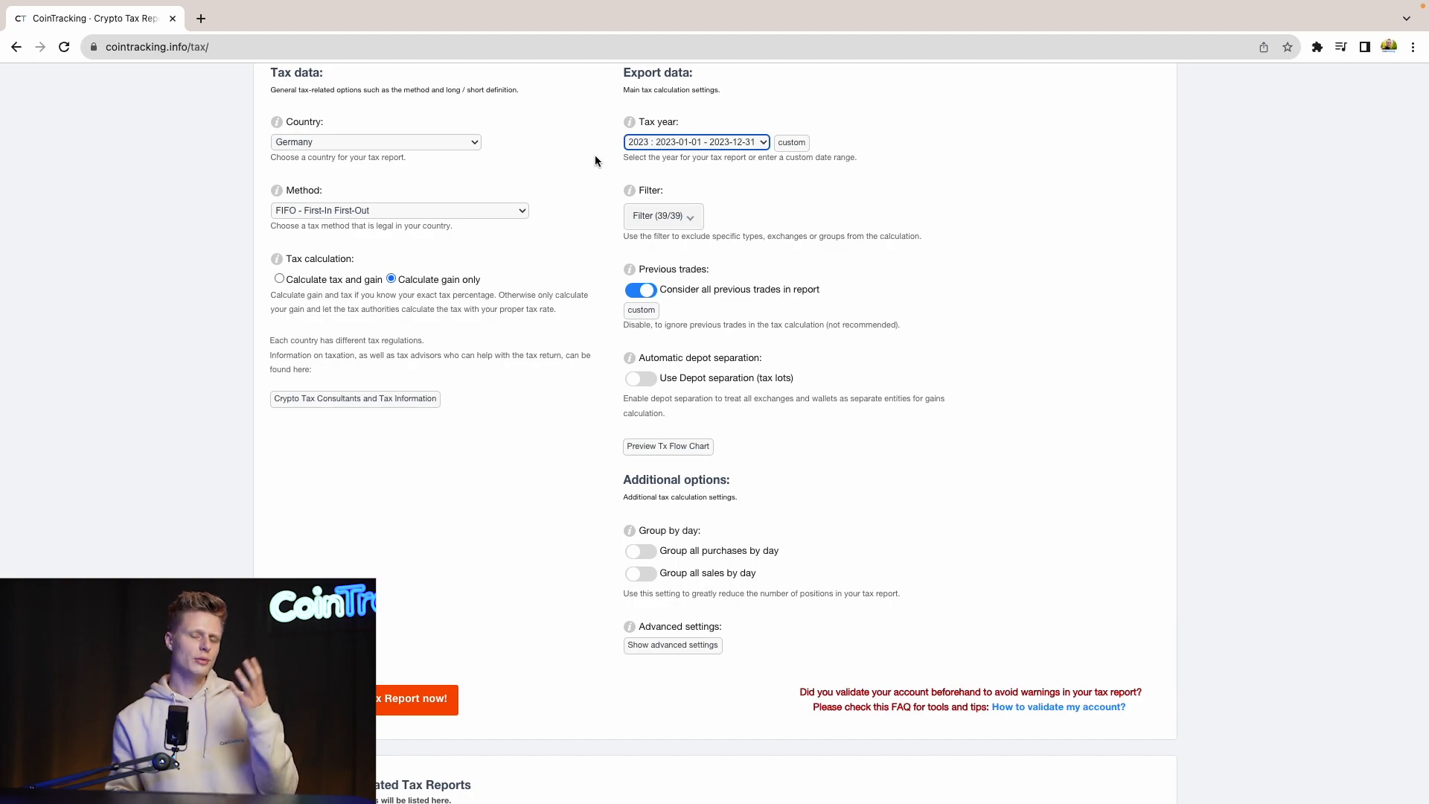
mouse_move(574, 180)
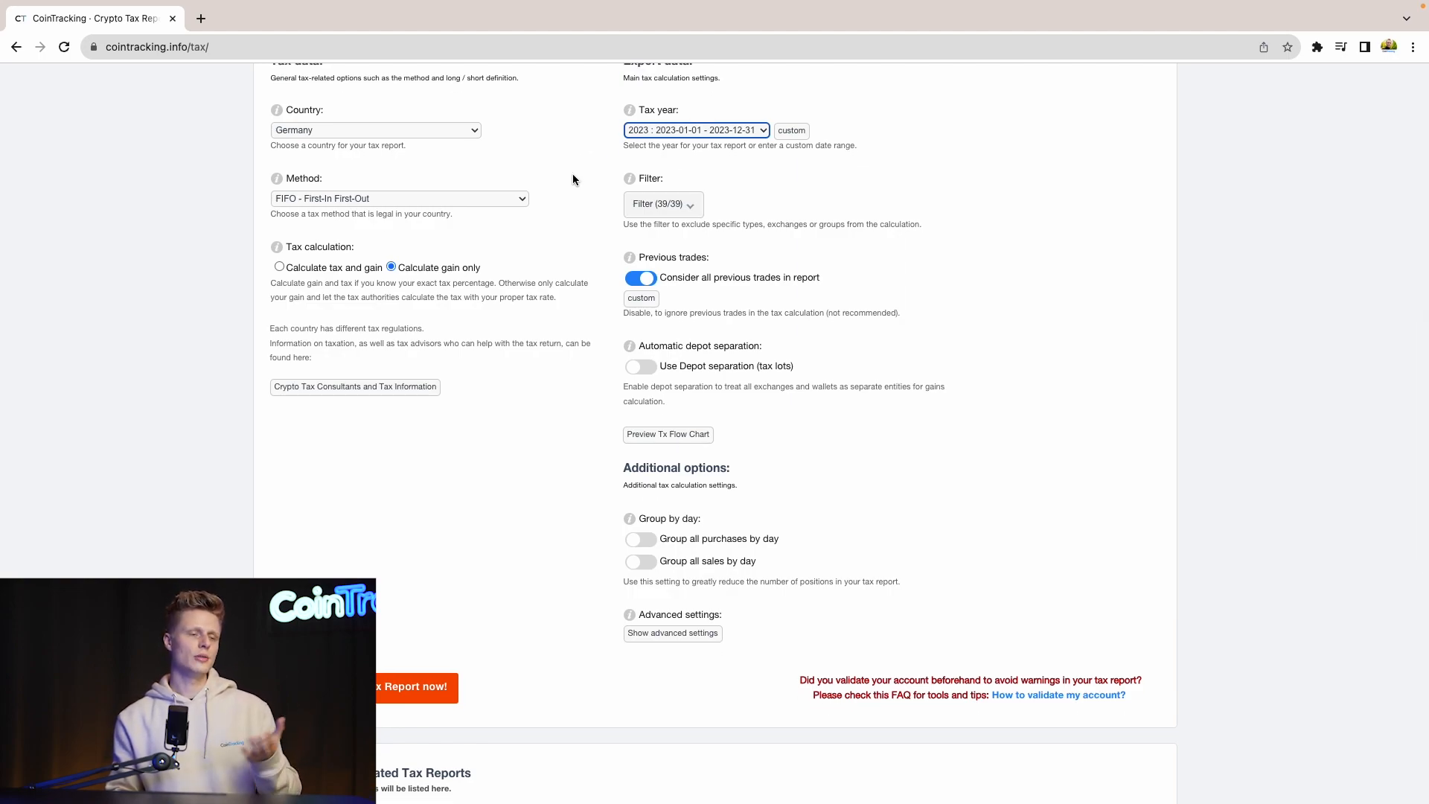
scroll("down", 3)
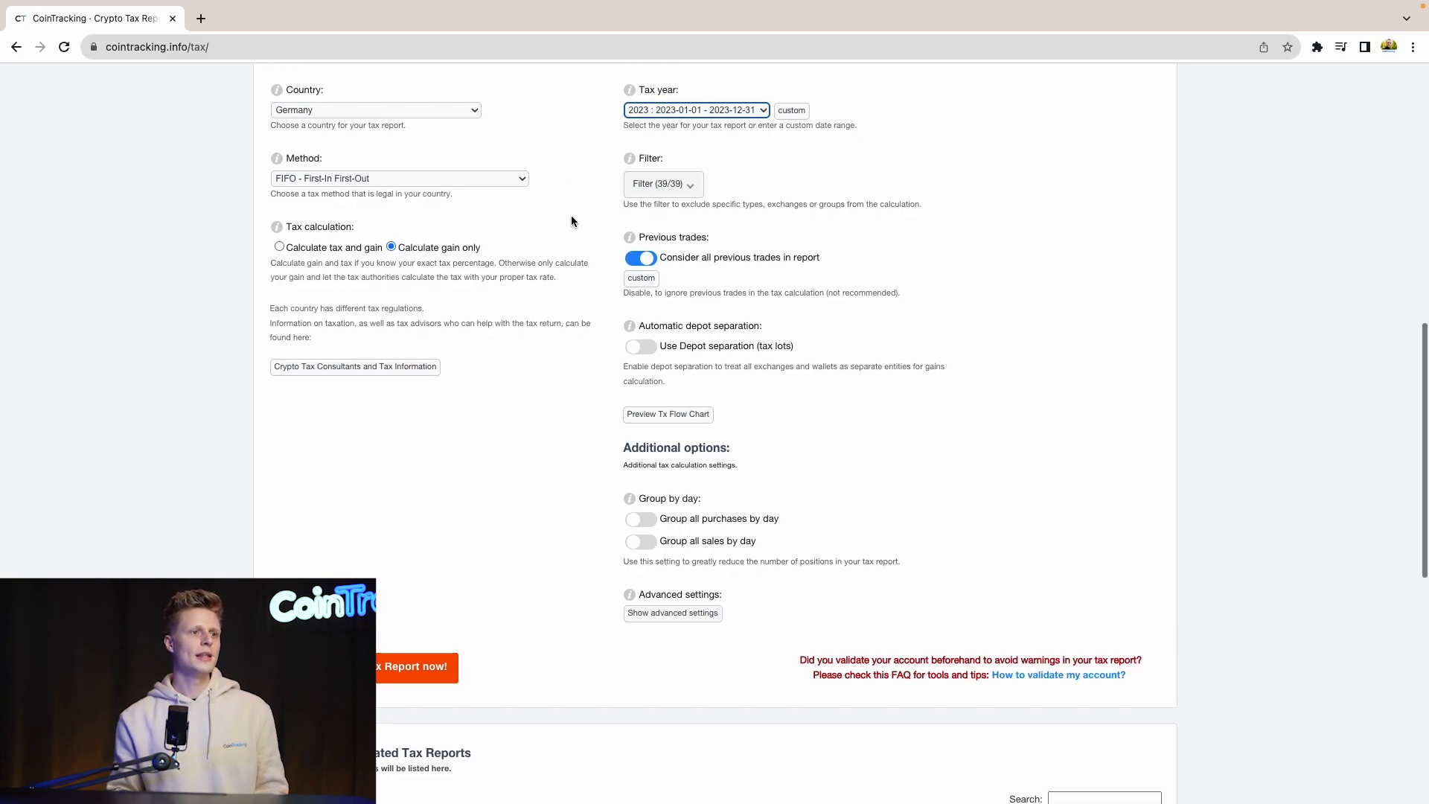
left_click(663, 184)
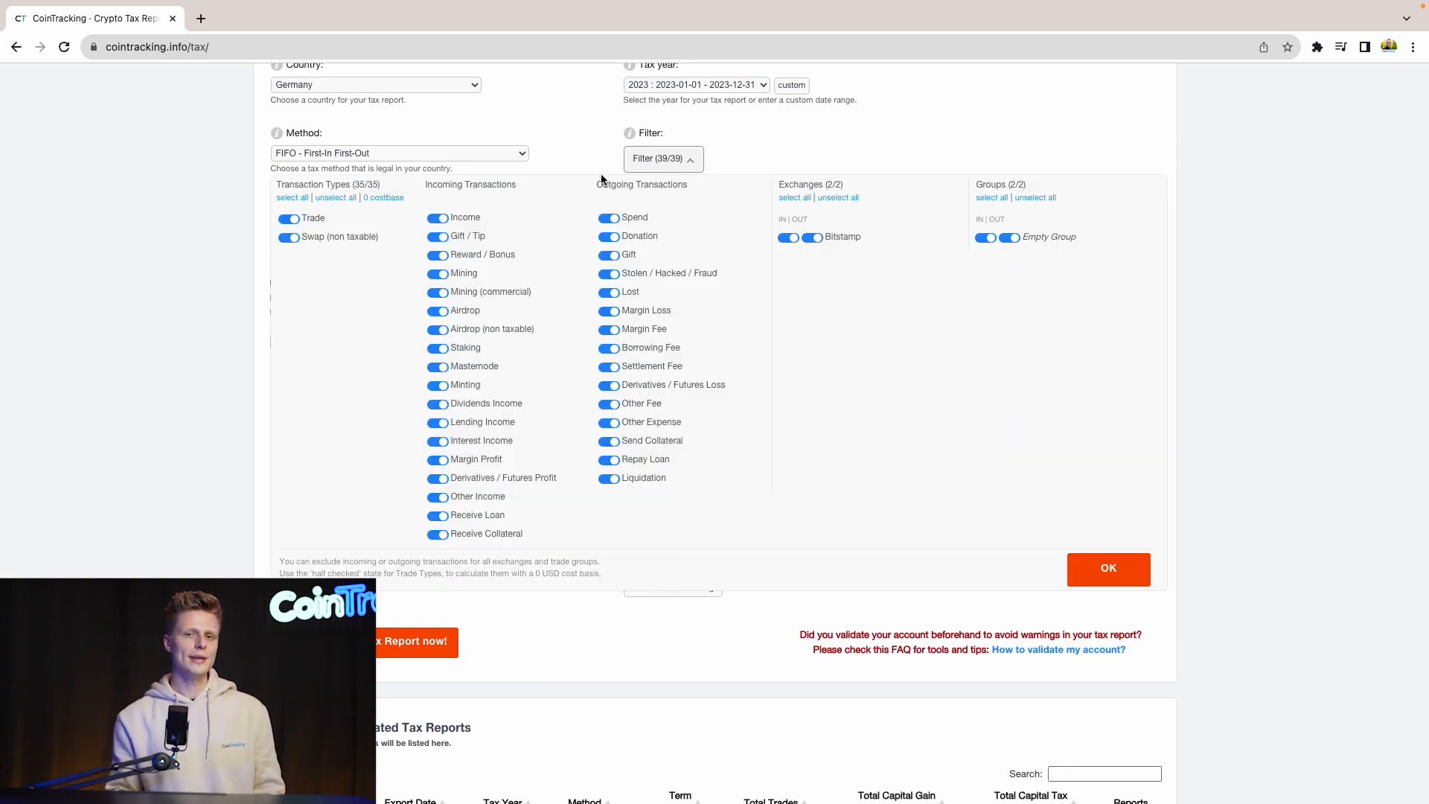
mouse_move(589, 169)
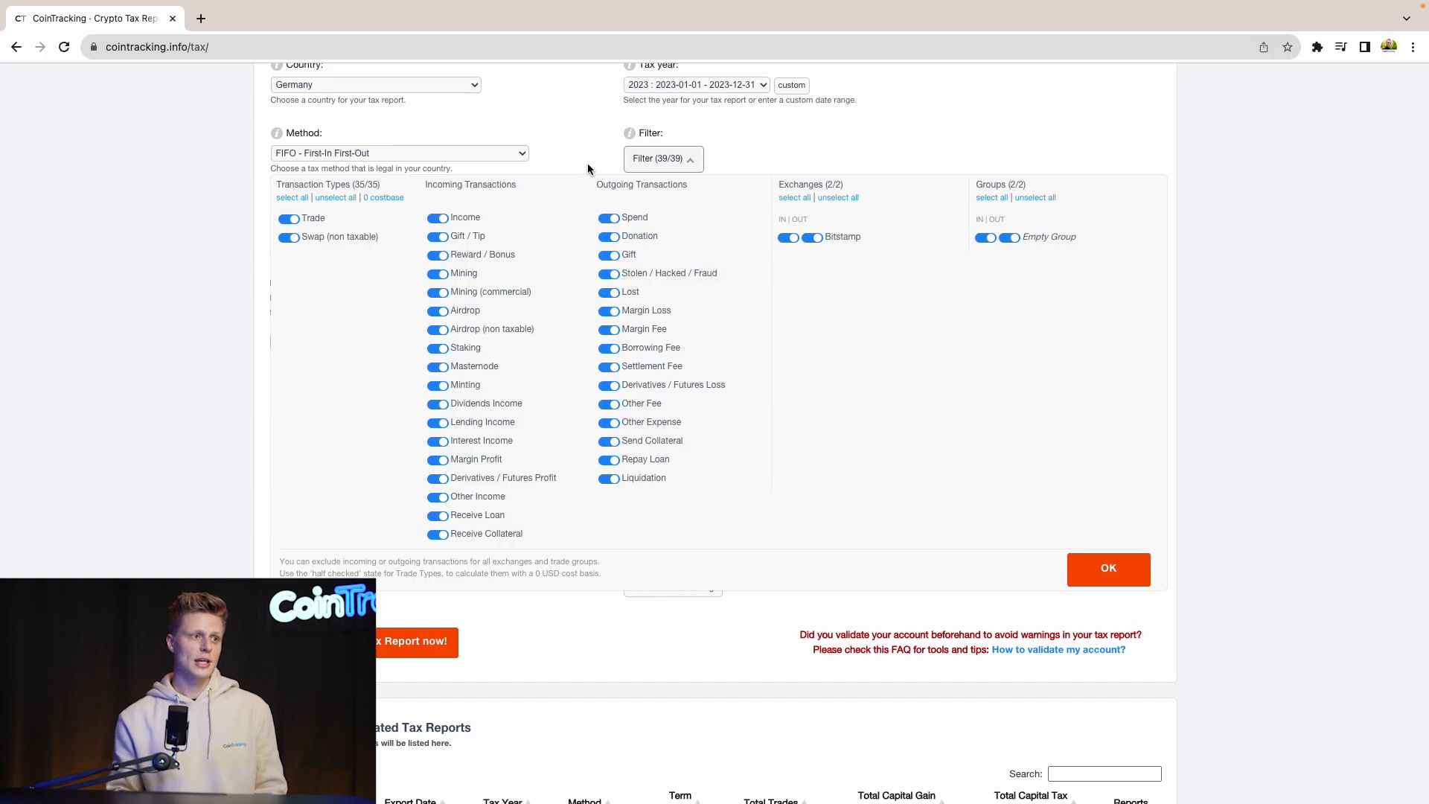
left_click(1108, 569)
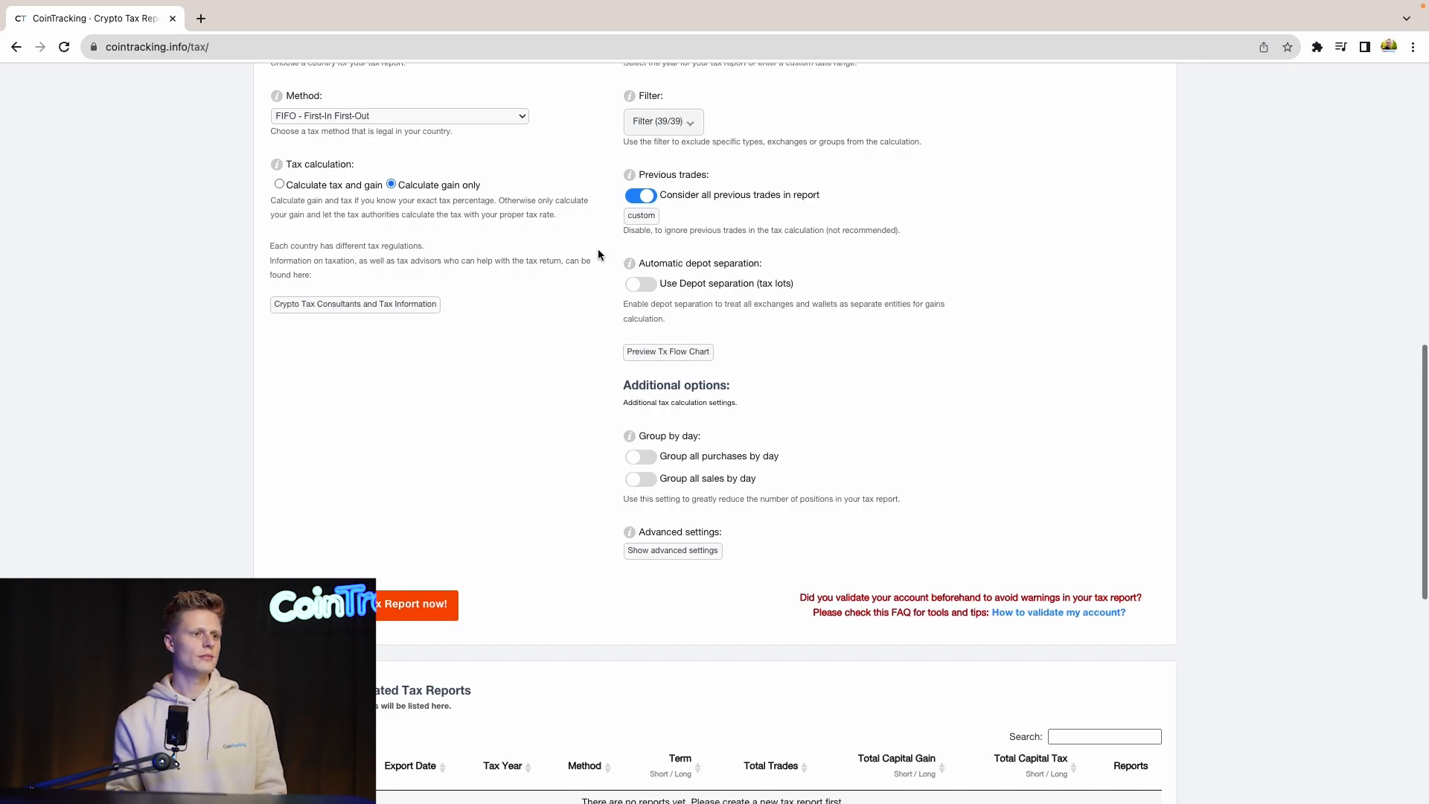
scroll("down", 3)
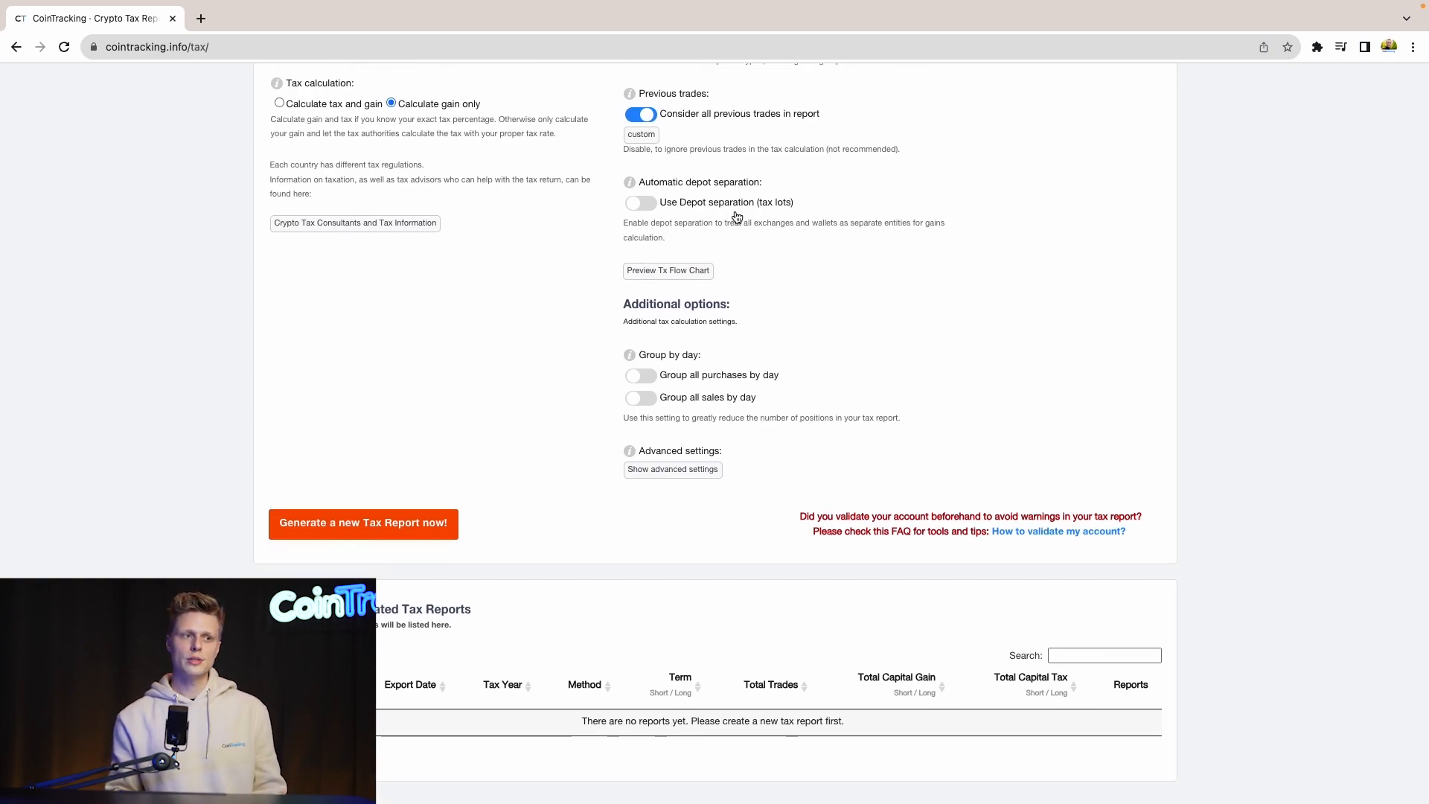
scroll("down", 3)
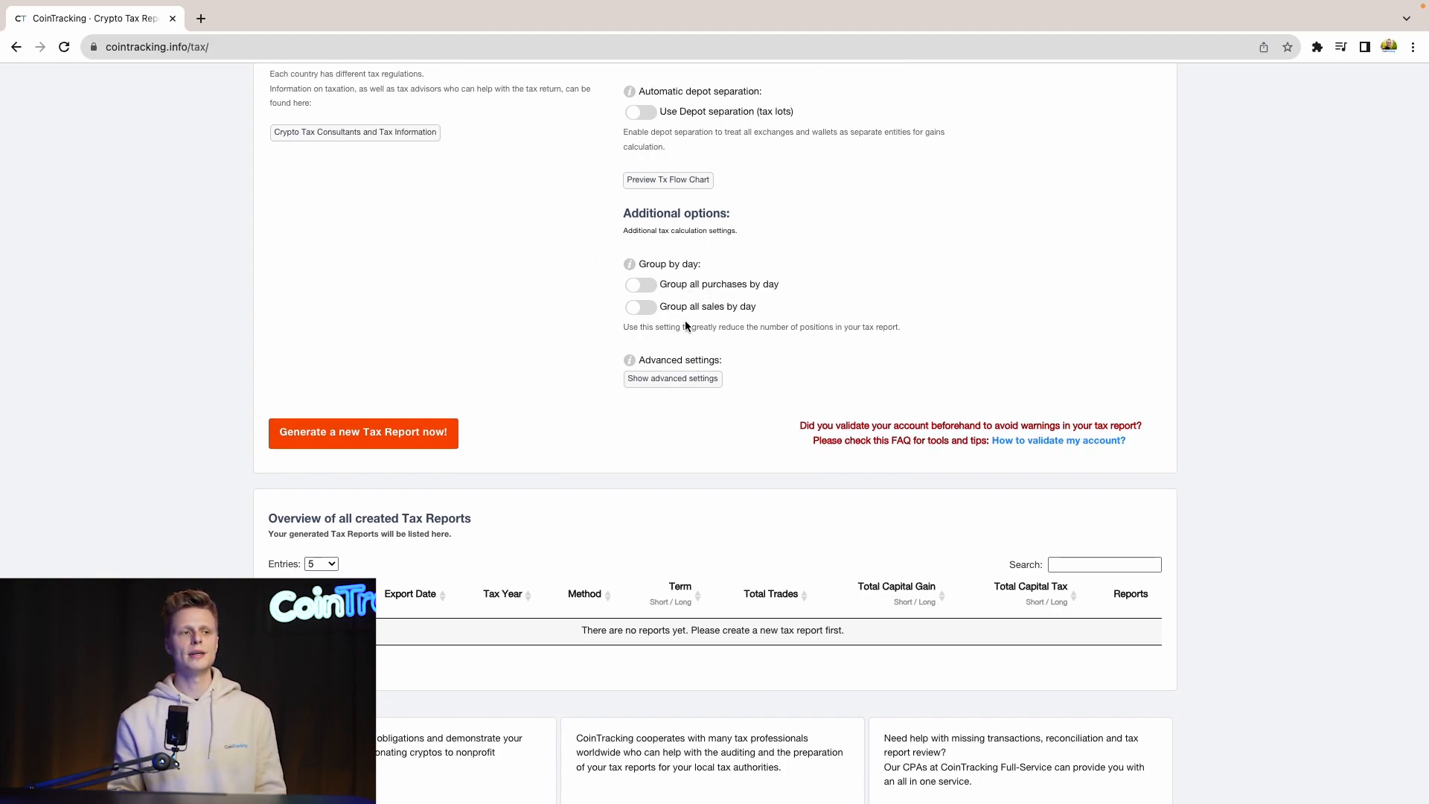
mouse_move(741, 318)
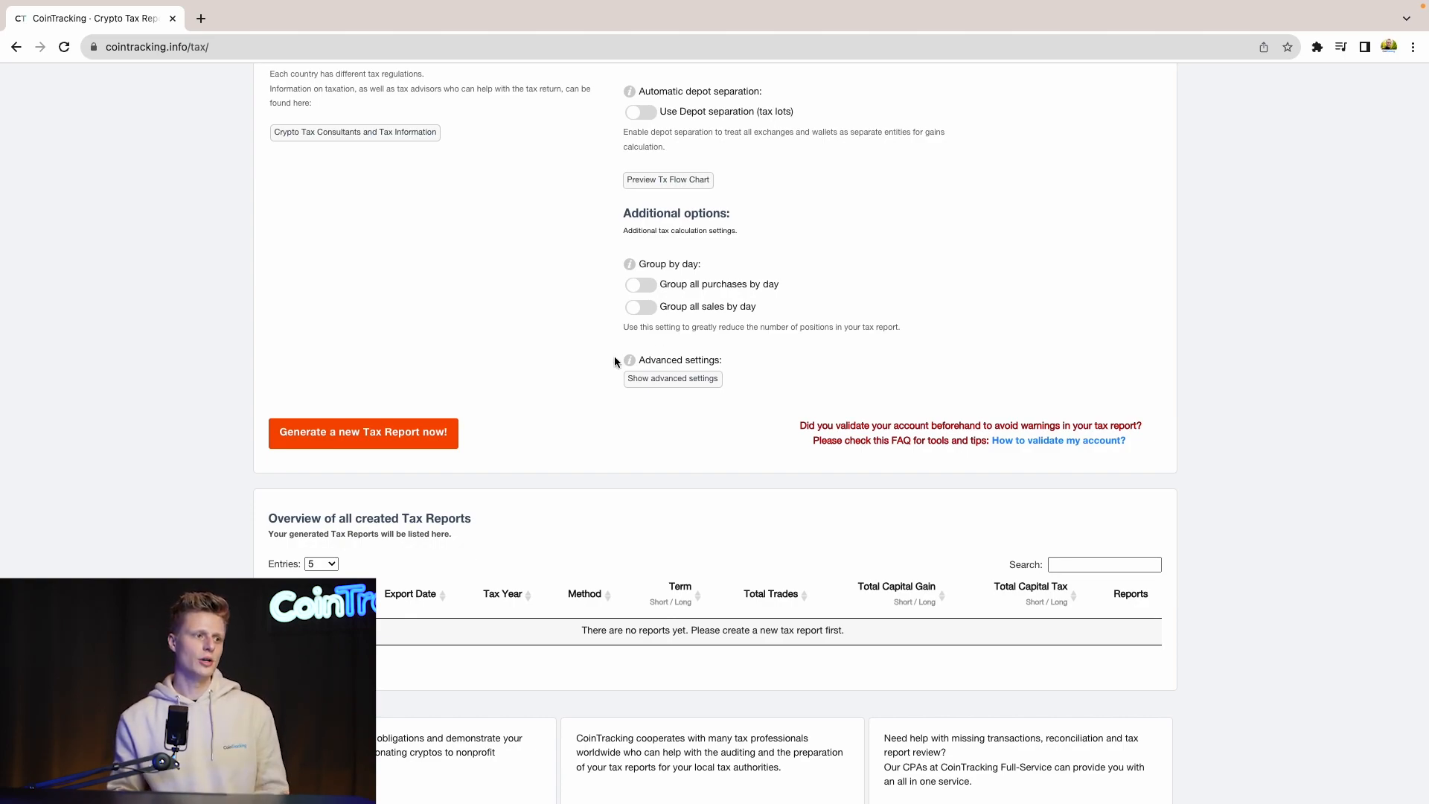
scroll("down", 3)
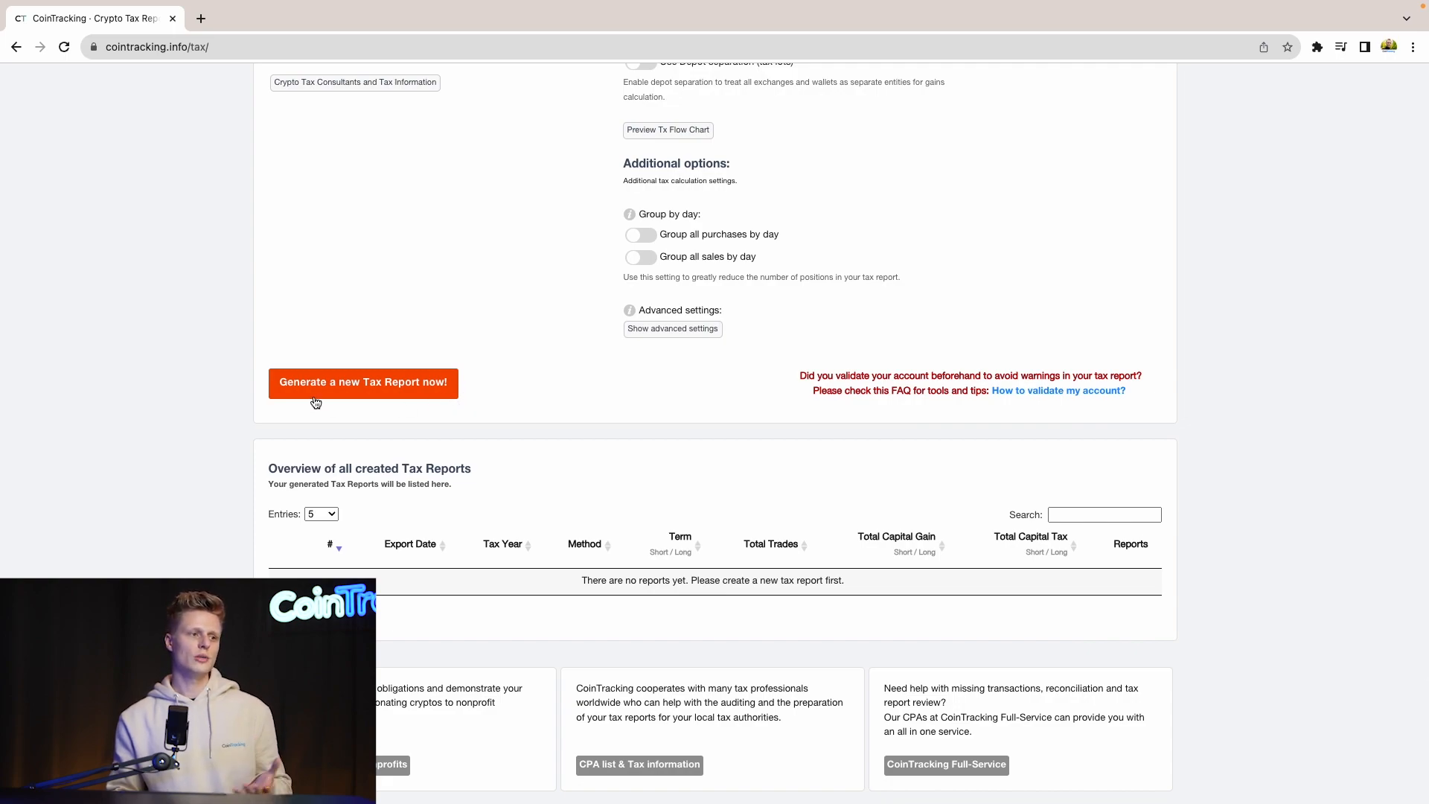
- Generate the 2023 FIFO tax report showing 3 trades and 3,170.80 USD capital gain
left_click(362, 382)
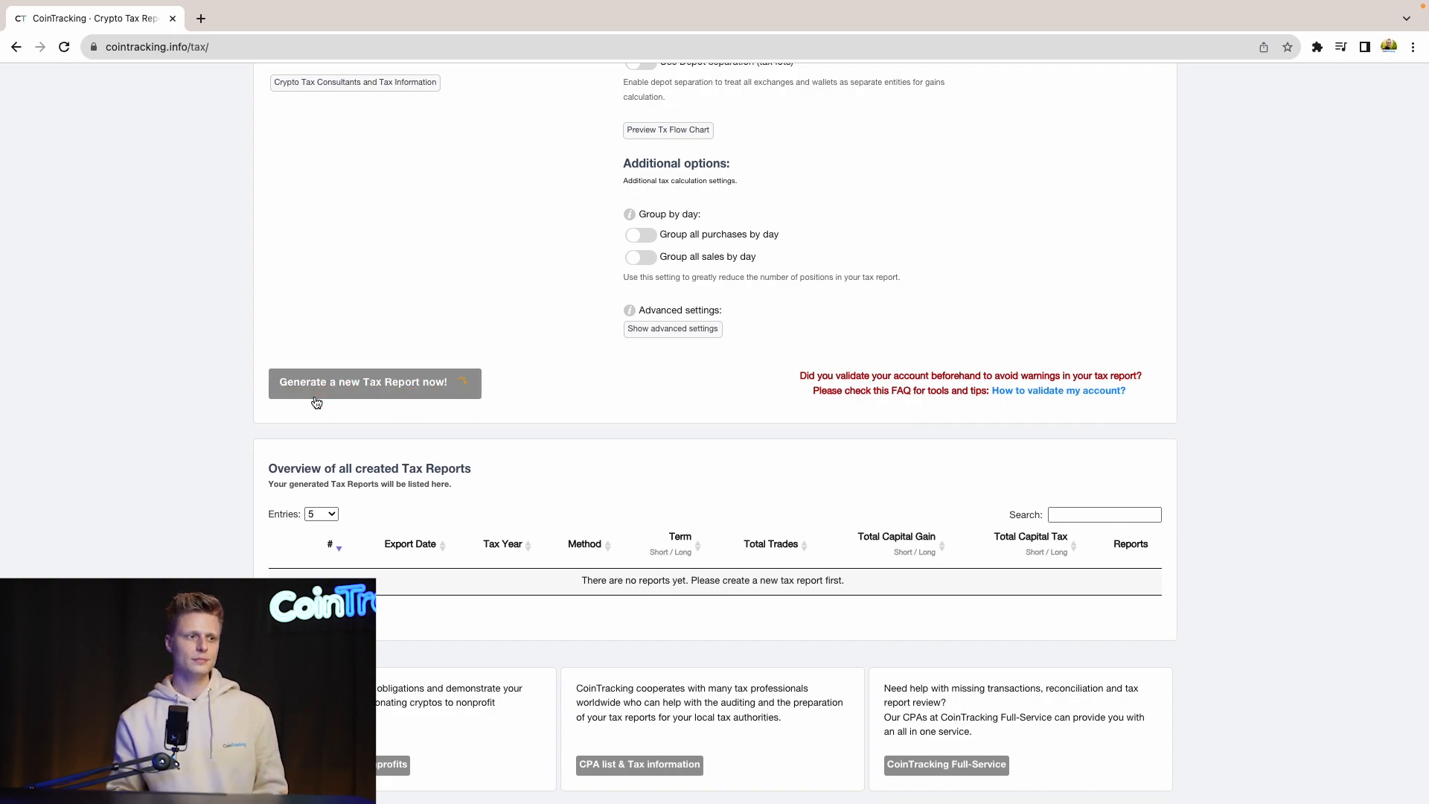
left_click(363, 383)
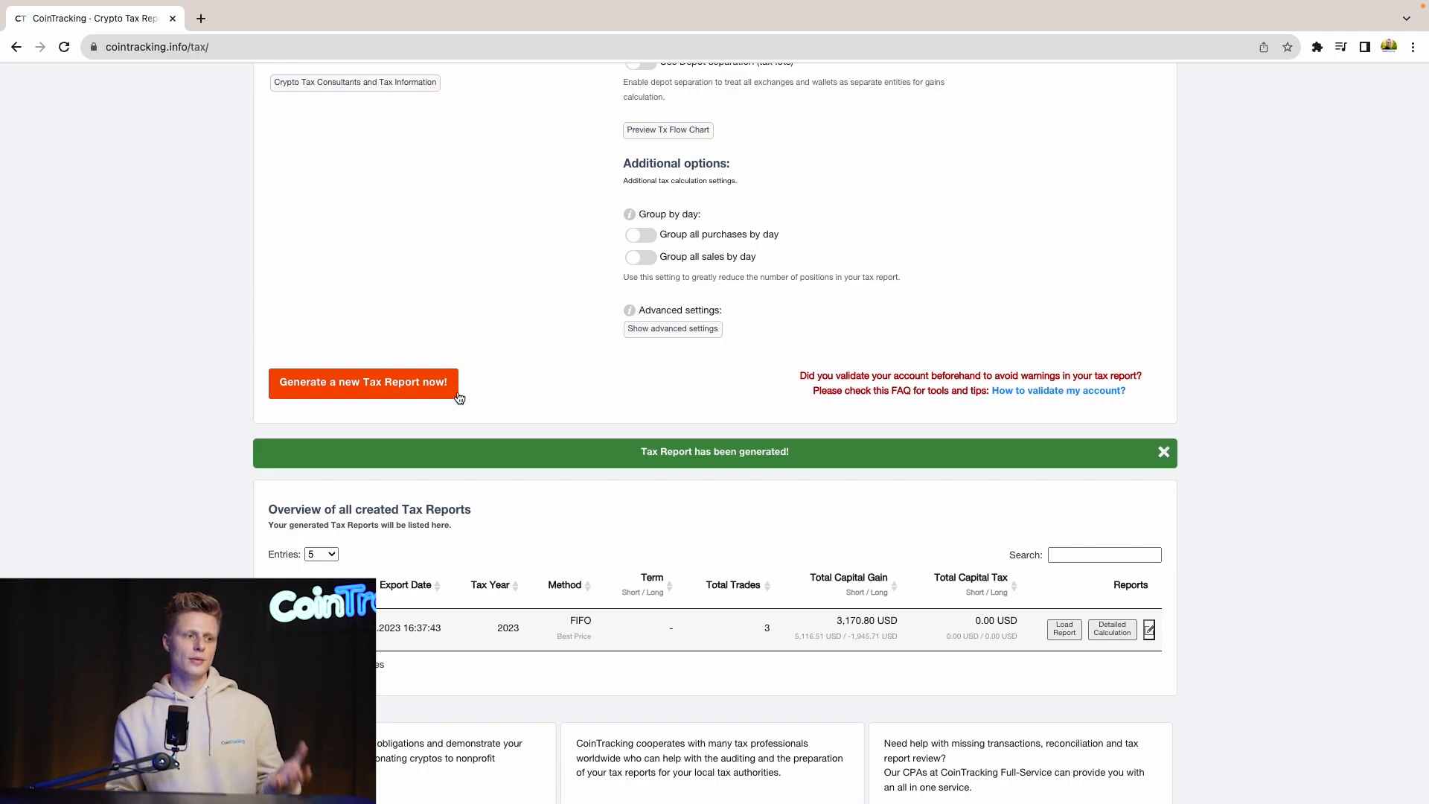
scroll("down", 3)
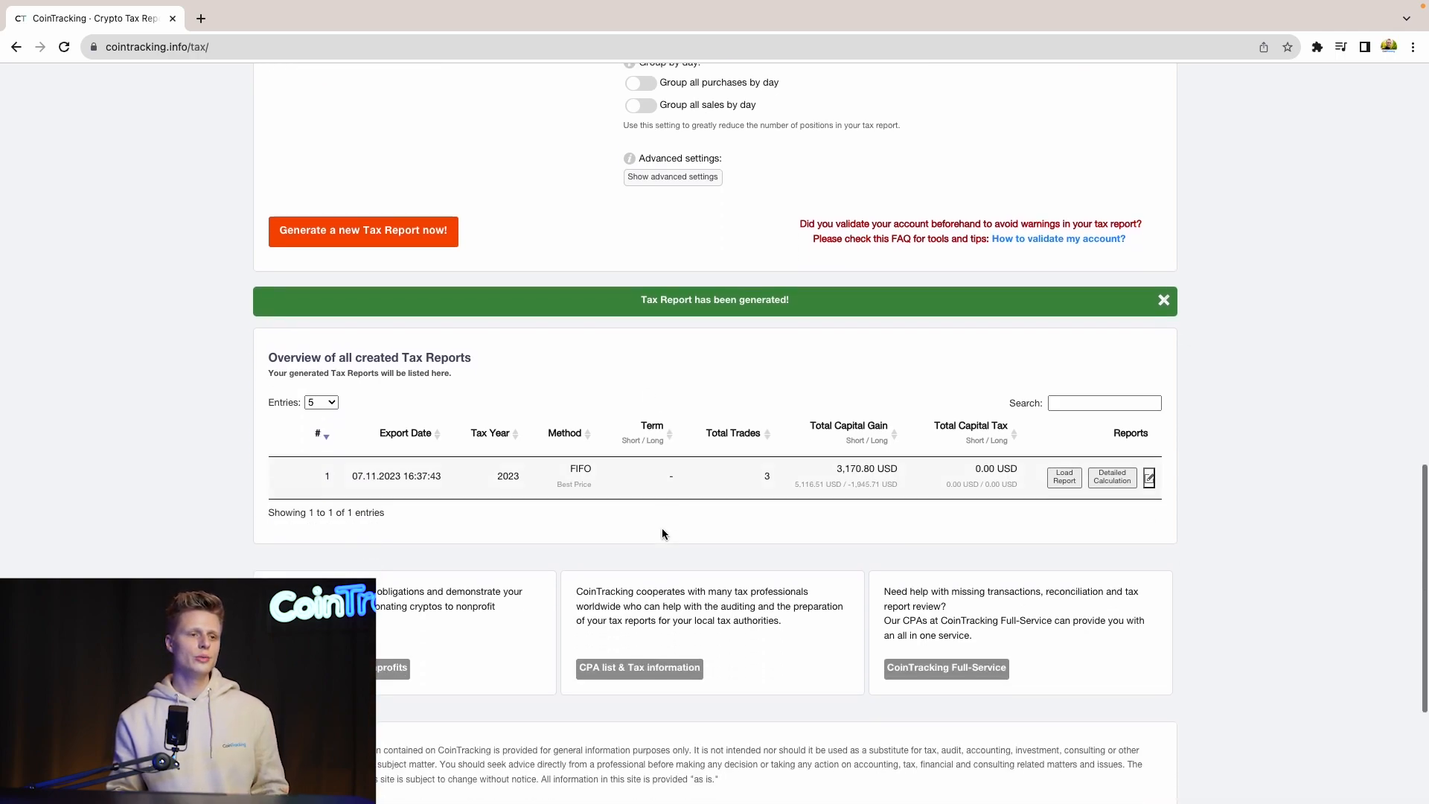
scroll("down", 3)
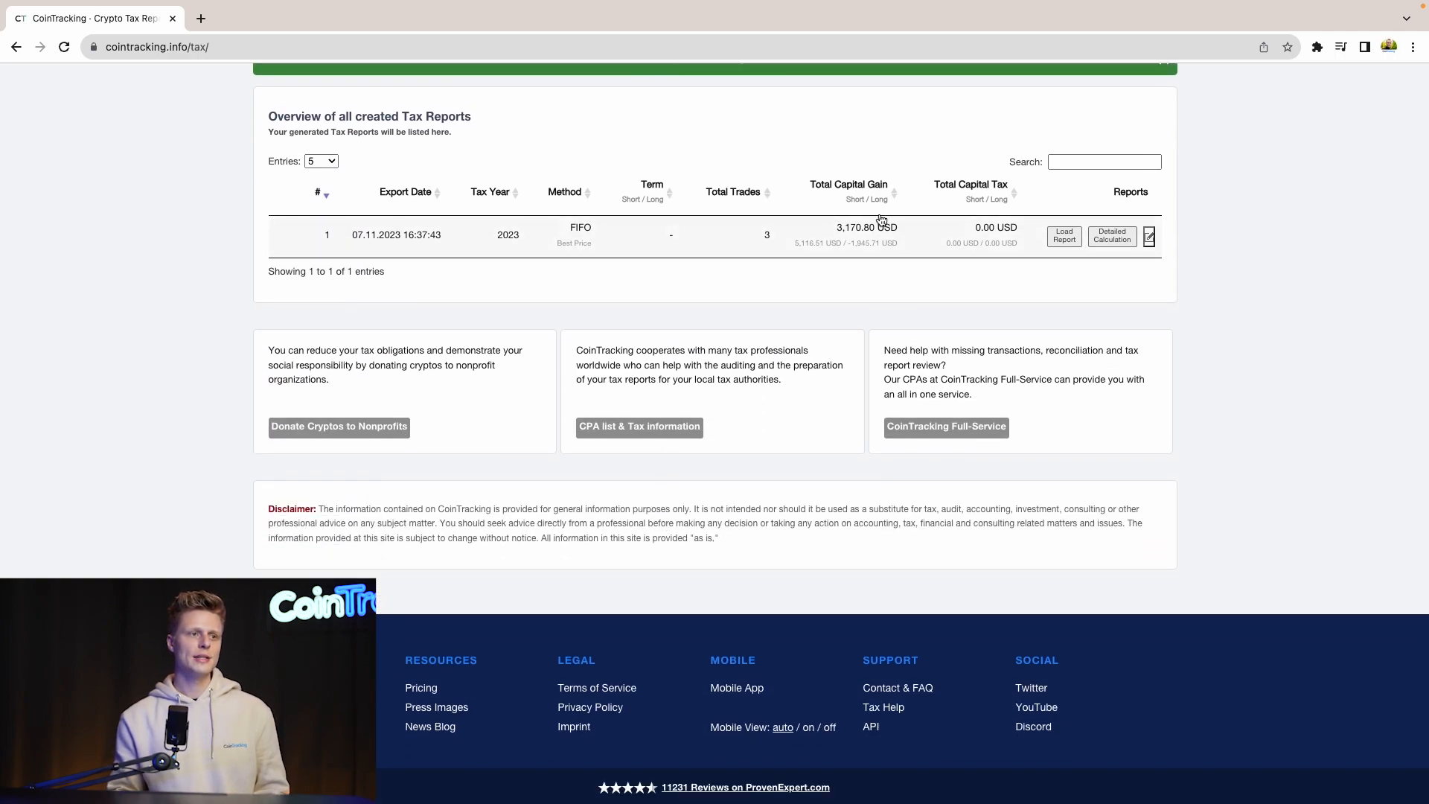
mouse_move(512, 247)
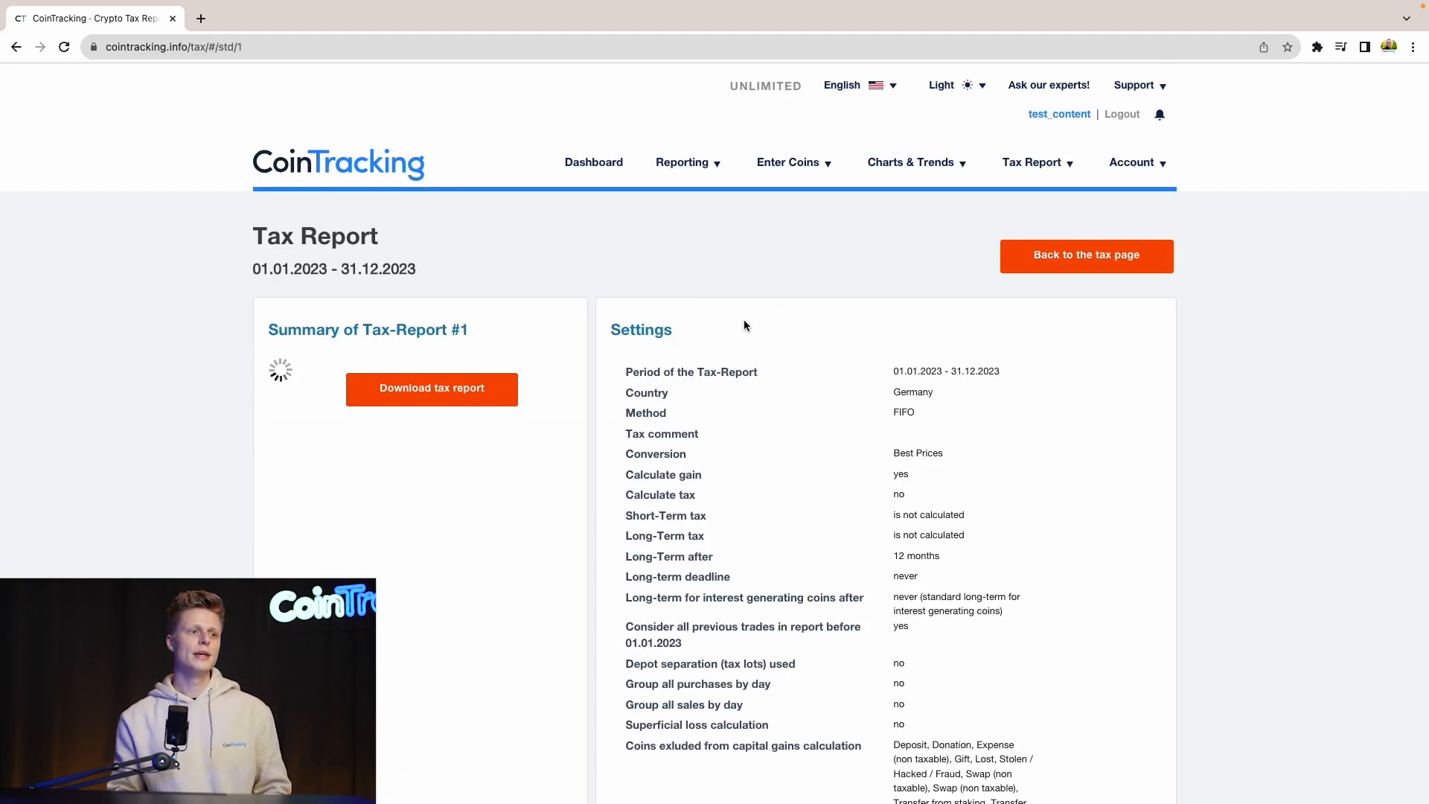
mouse_move(666, 317)
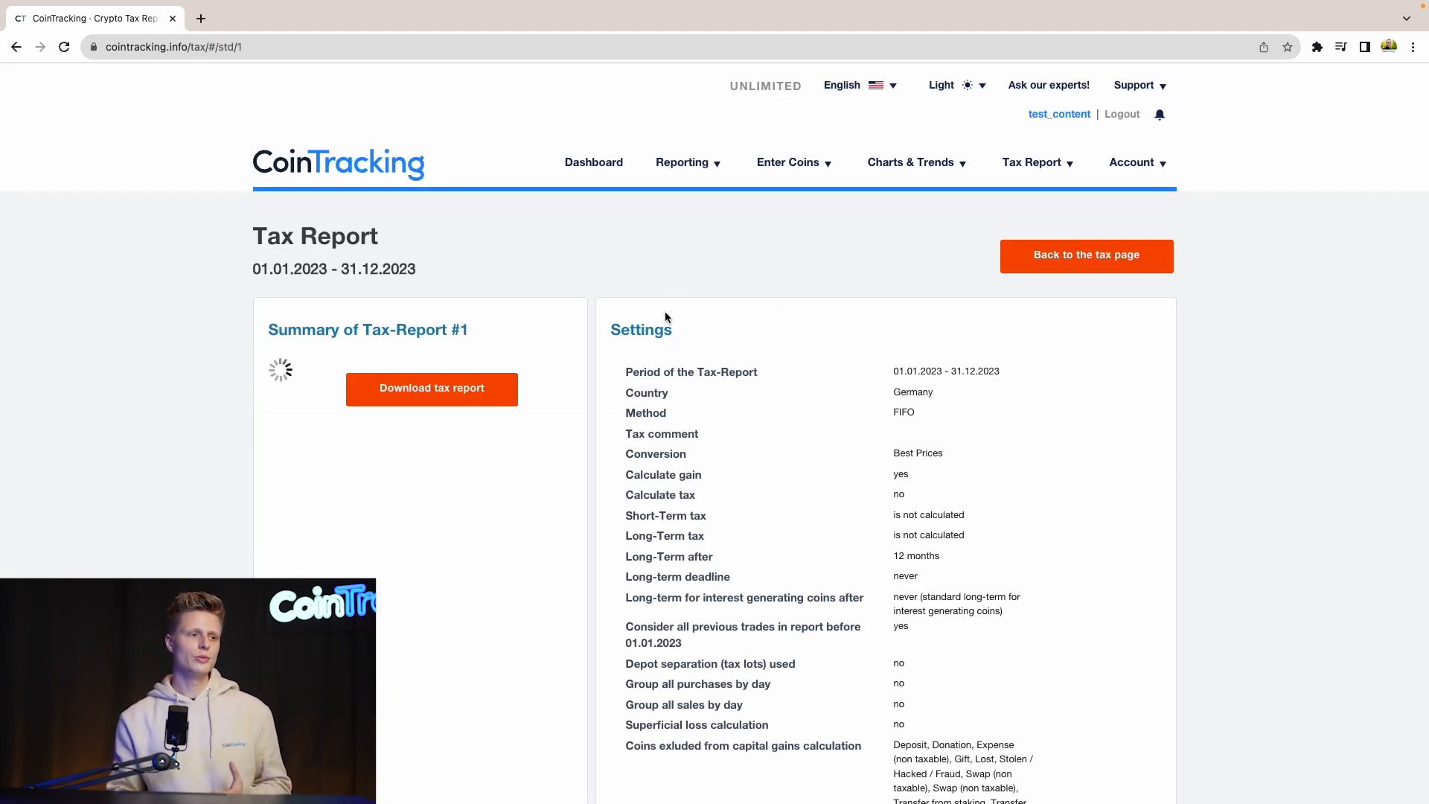
- Scroll through report #1's capital gains, income, fee, lost/stolen and closing position sections
scroll("down", 3)
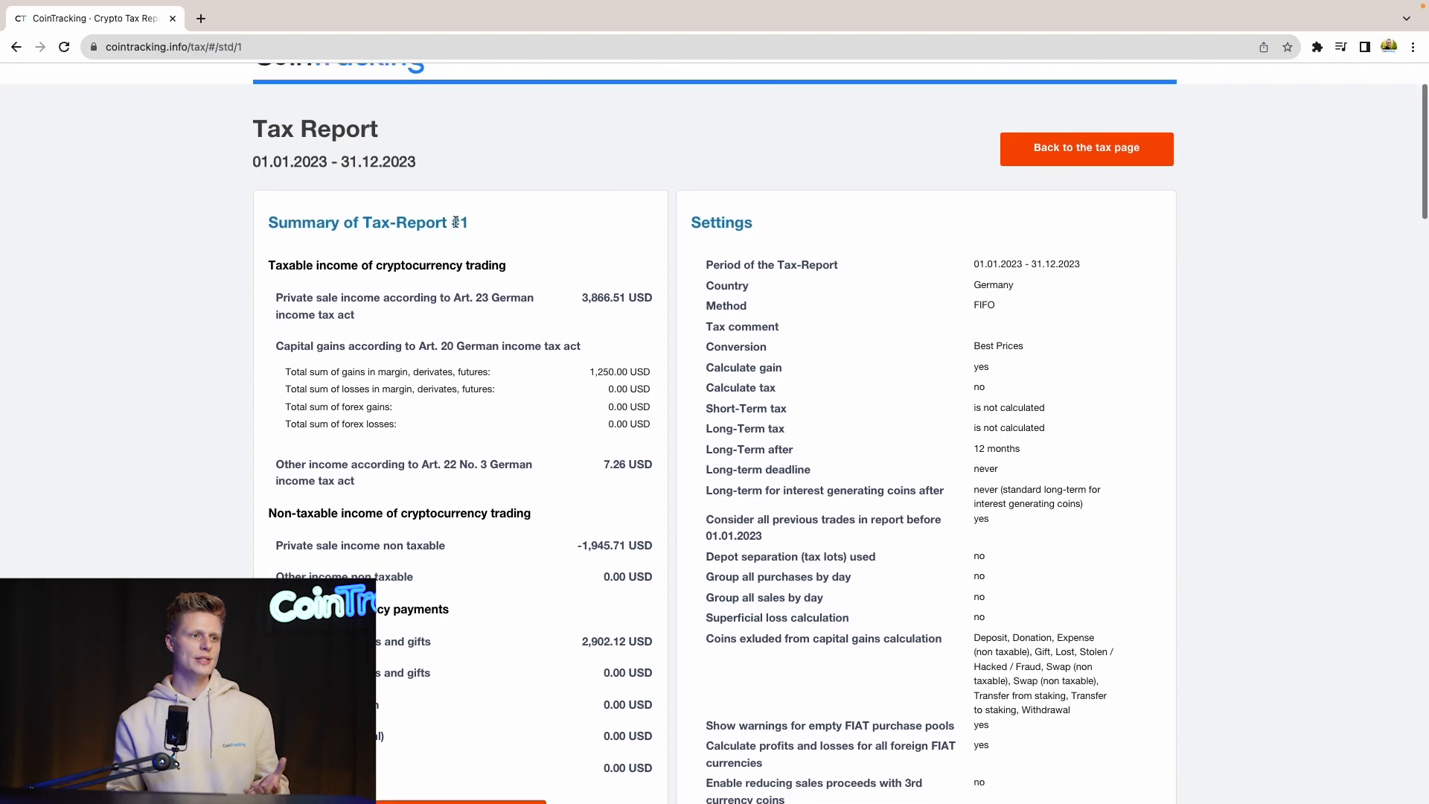
scroll("down", 3)
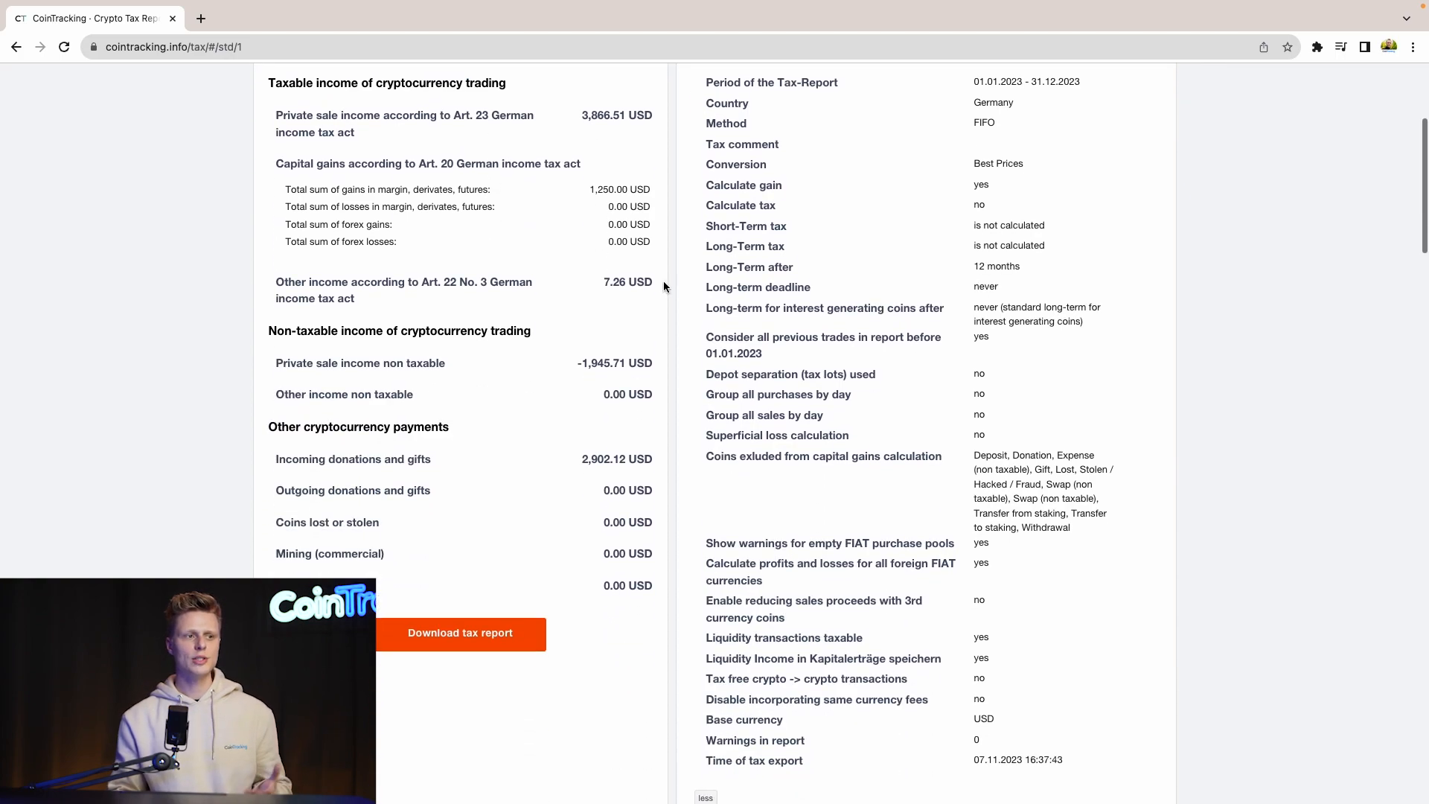
scroll("down", 3)
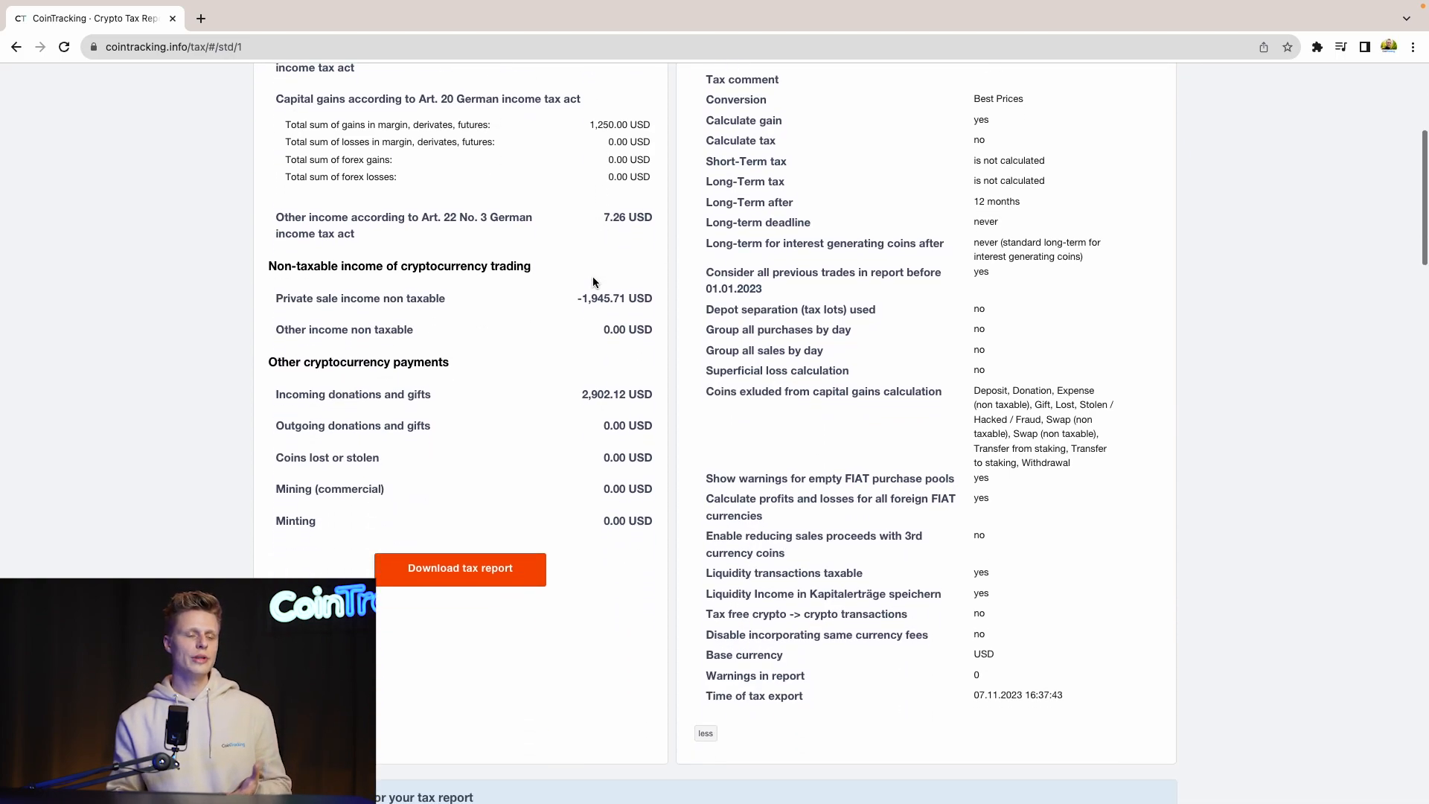
scroll("down", 3)
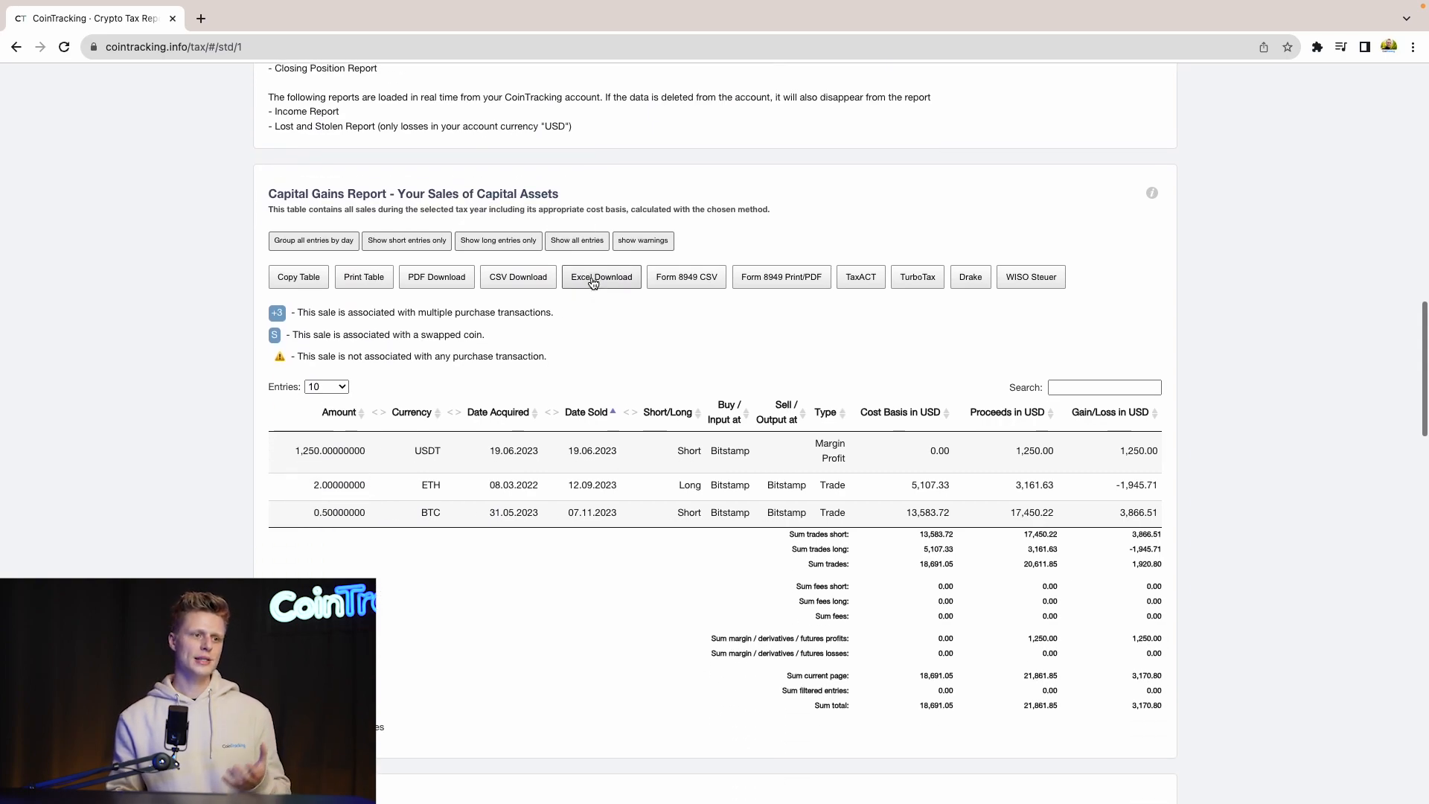
scroll("down", 3)
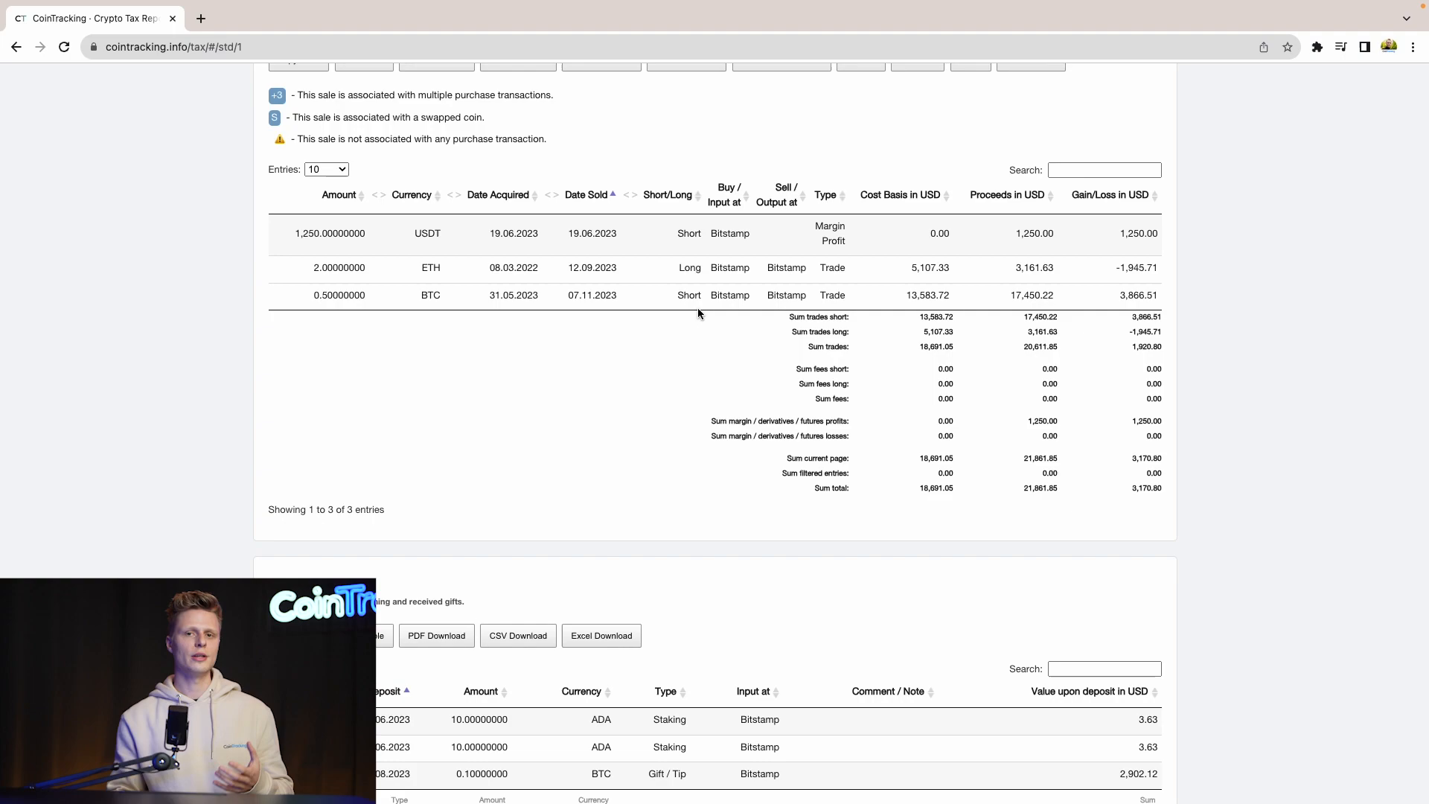
scroll("down", 3)
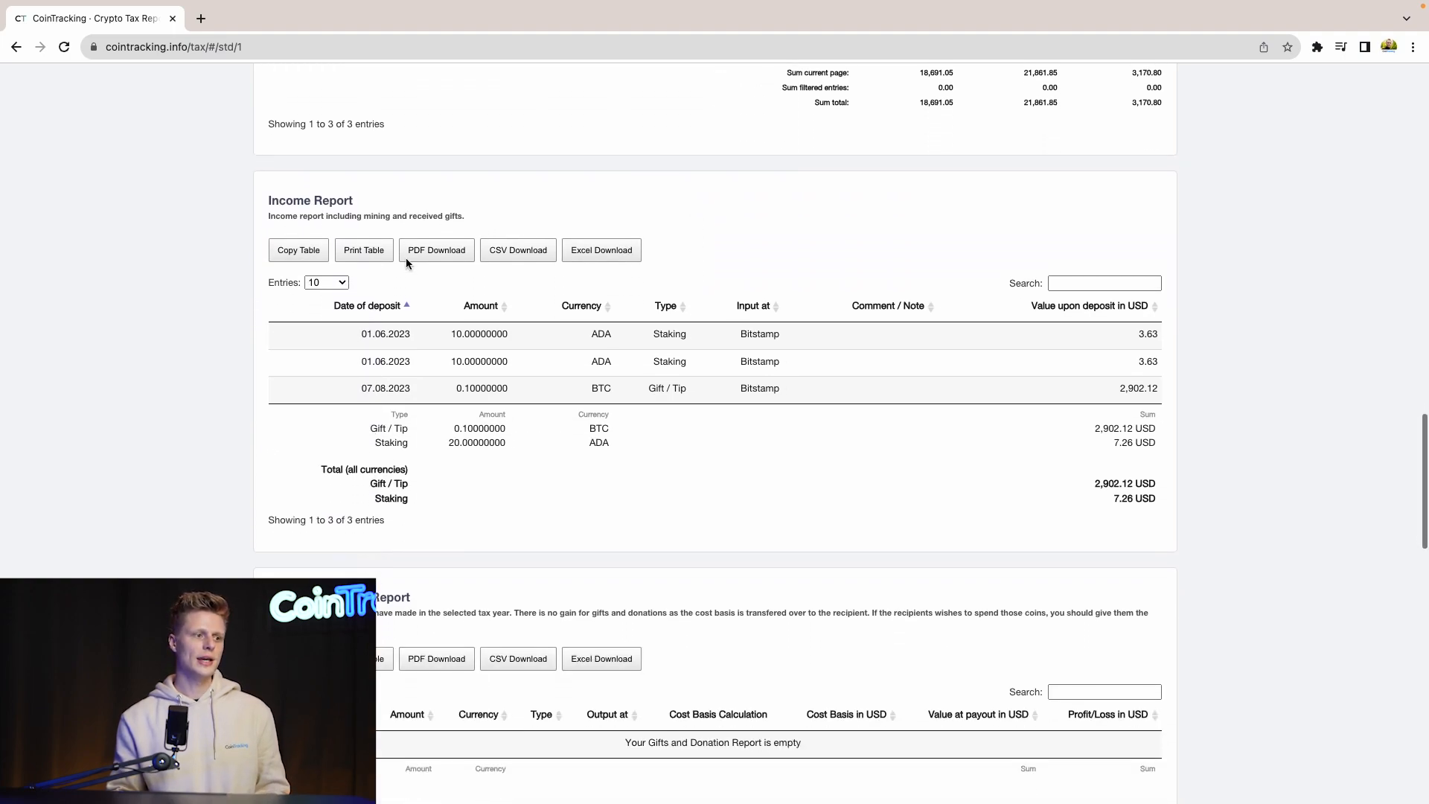
scroll("down", 3)
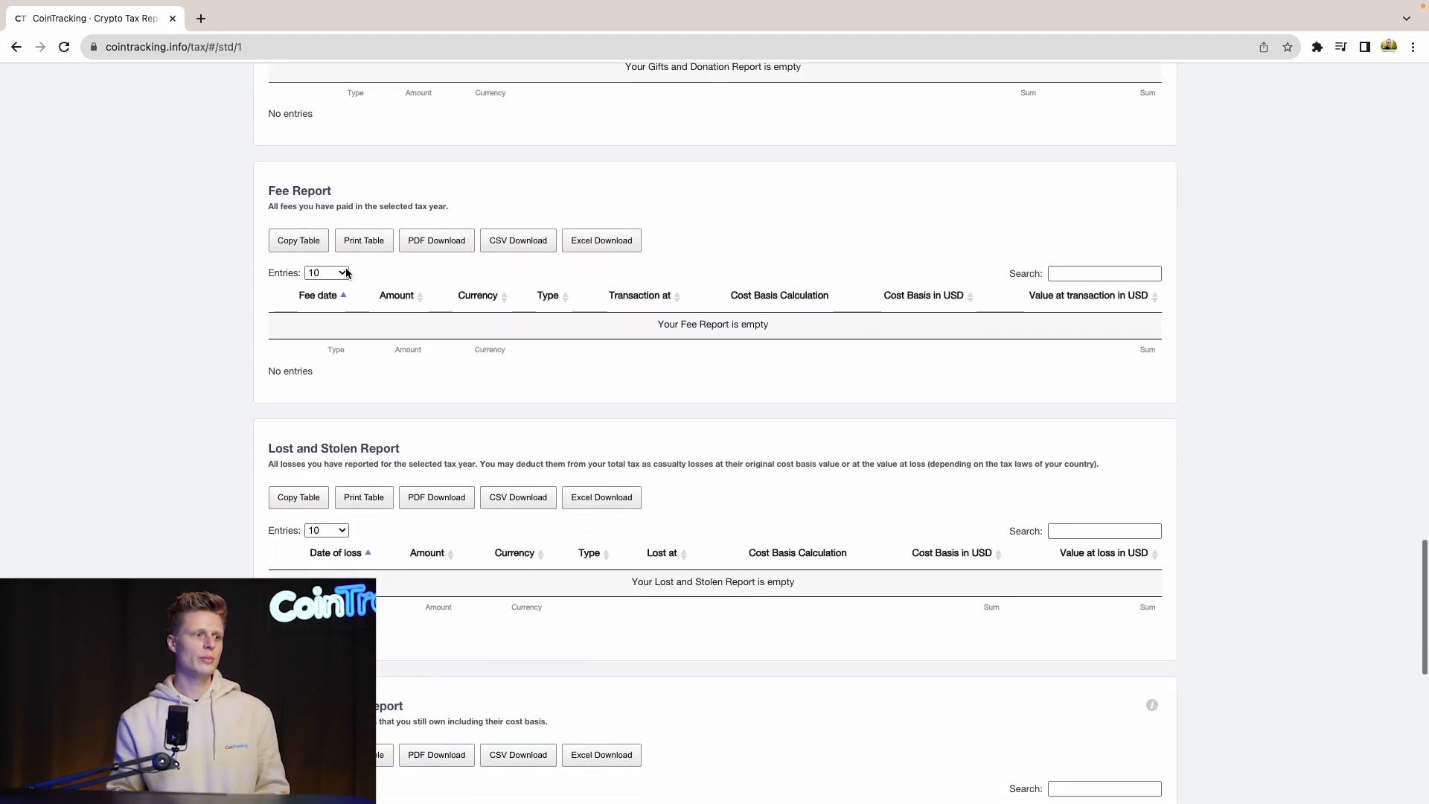
scroll("down", 3)
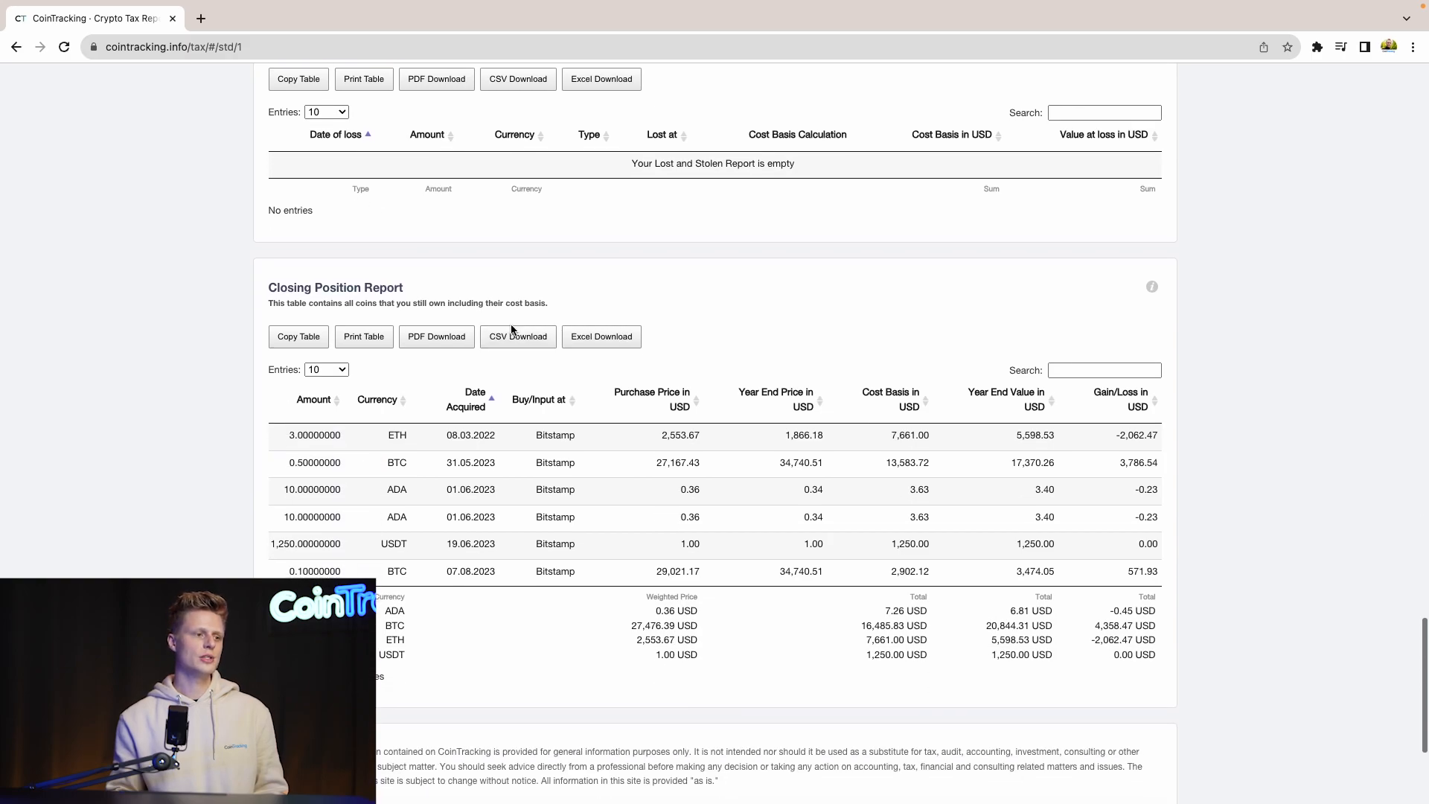
scroll("down", 3)
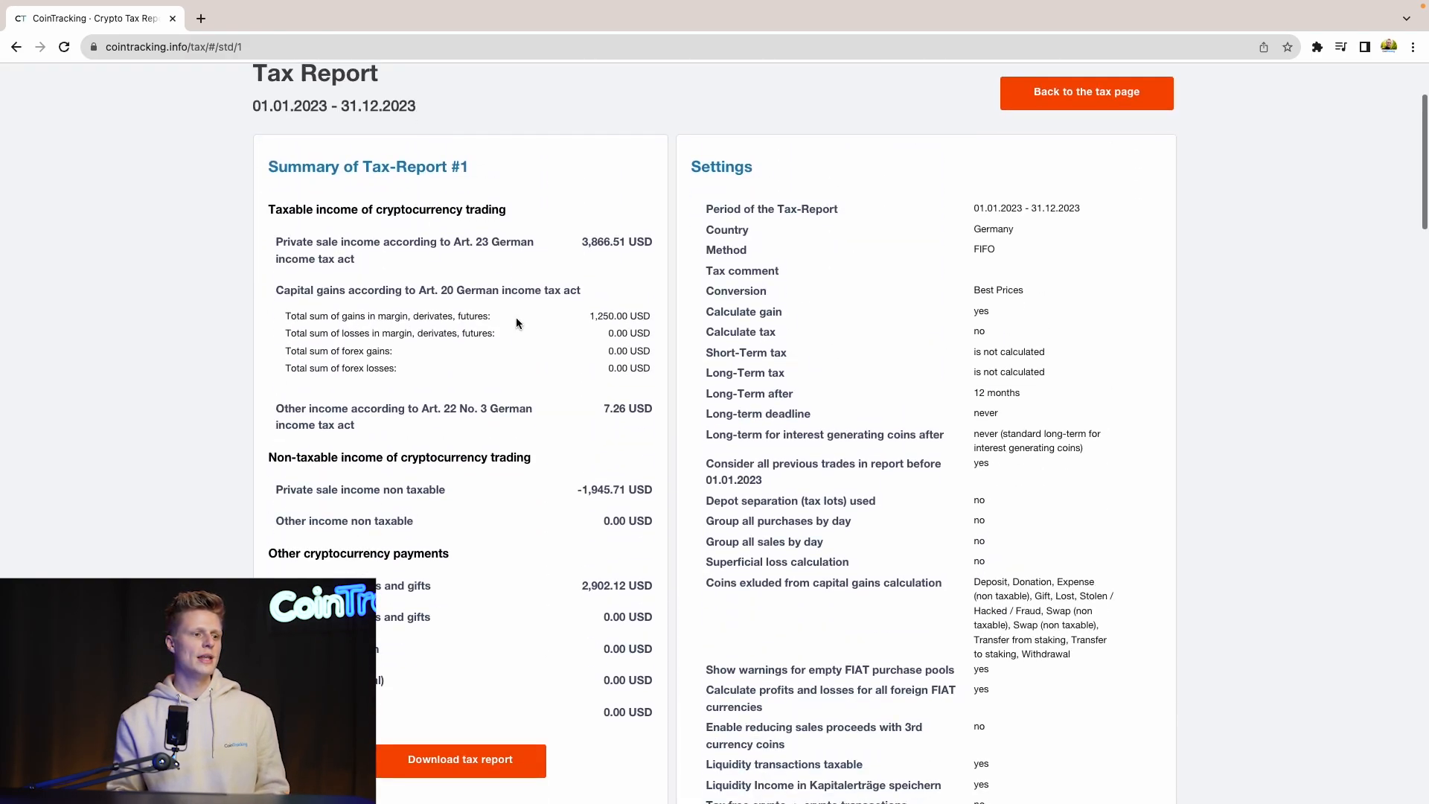
- Open the 'Download tax report' dialog with PDF and Excel options
scroll("down", 3)
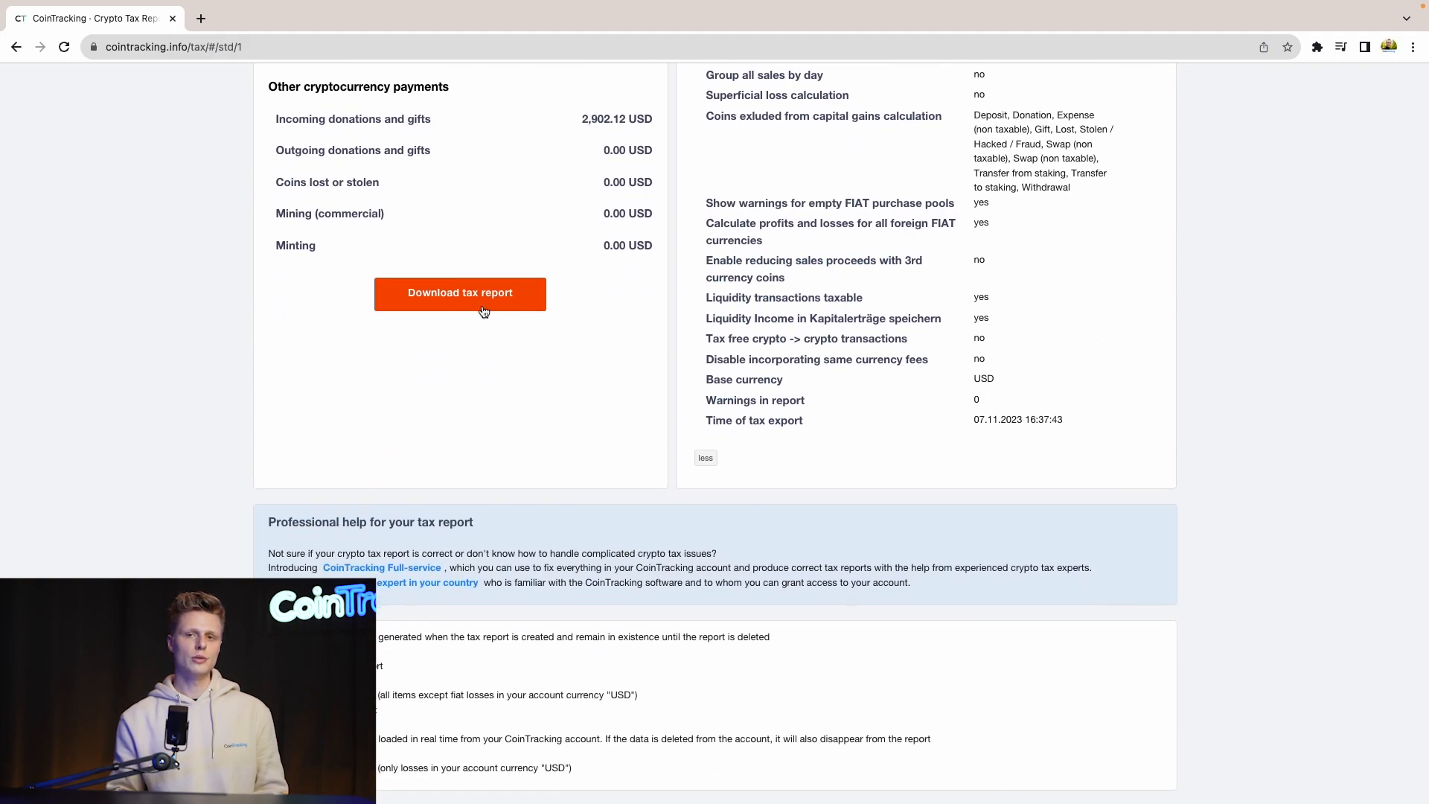
left_click(460, 294)
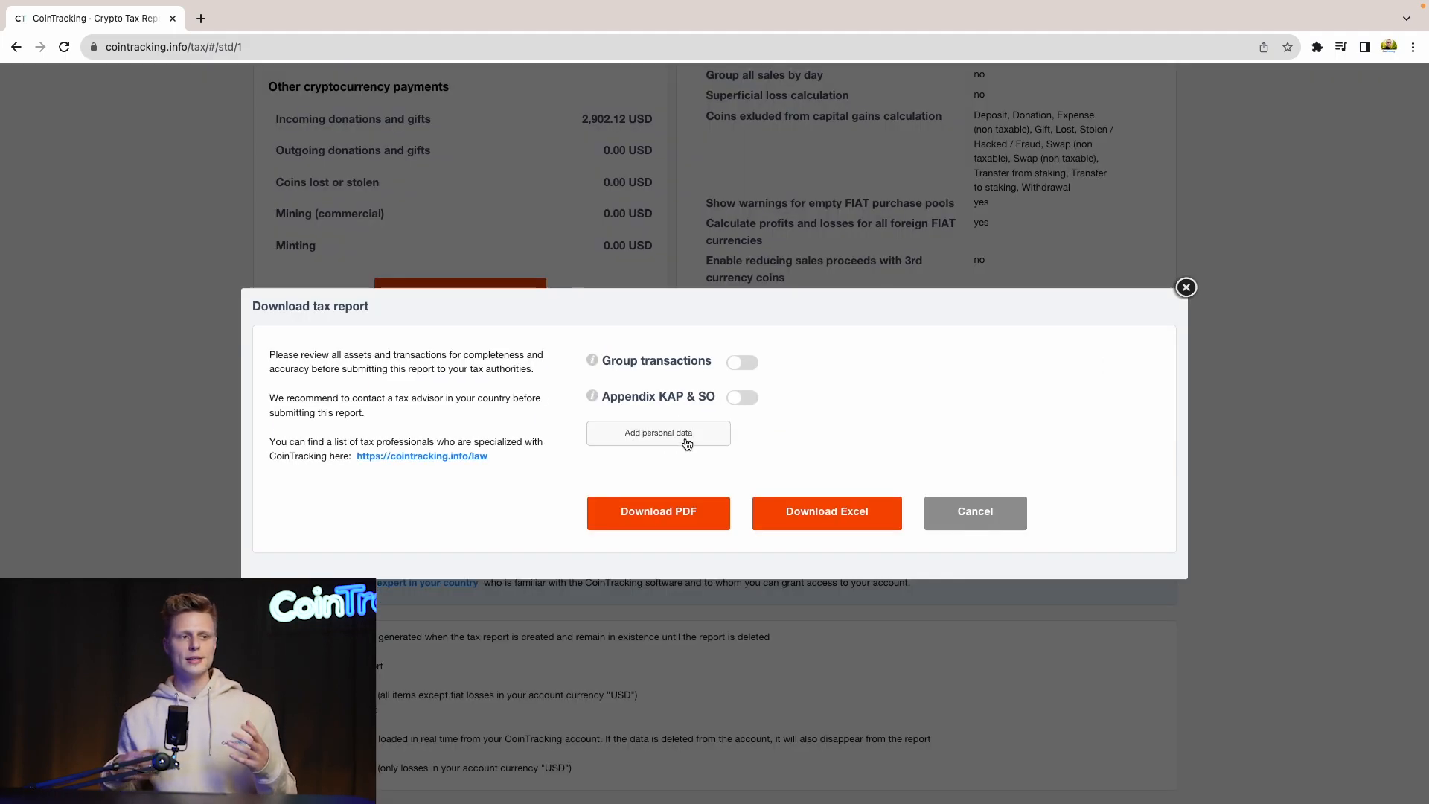